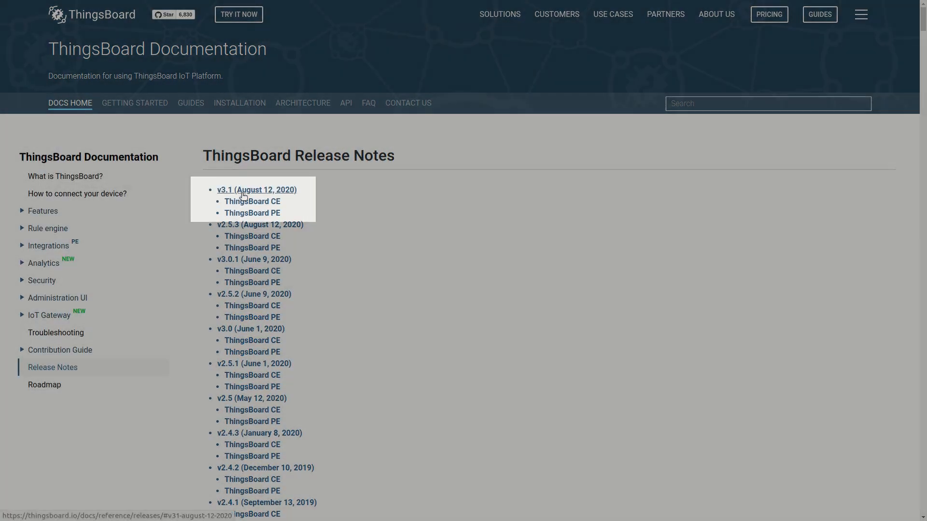
- Open the v3.1 (August 12, 2020) release notes
click(256, 190)
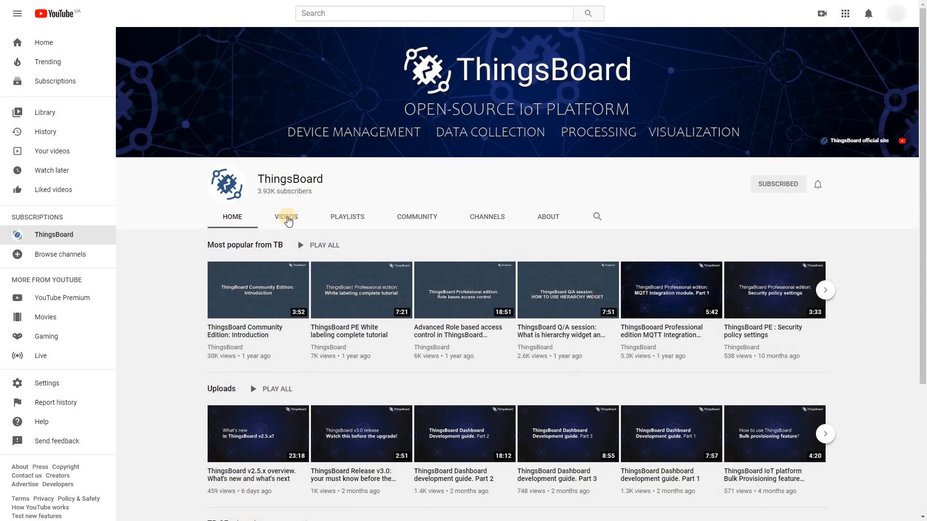
click(257, 432)
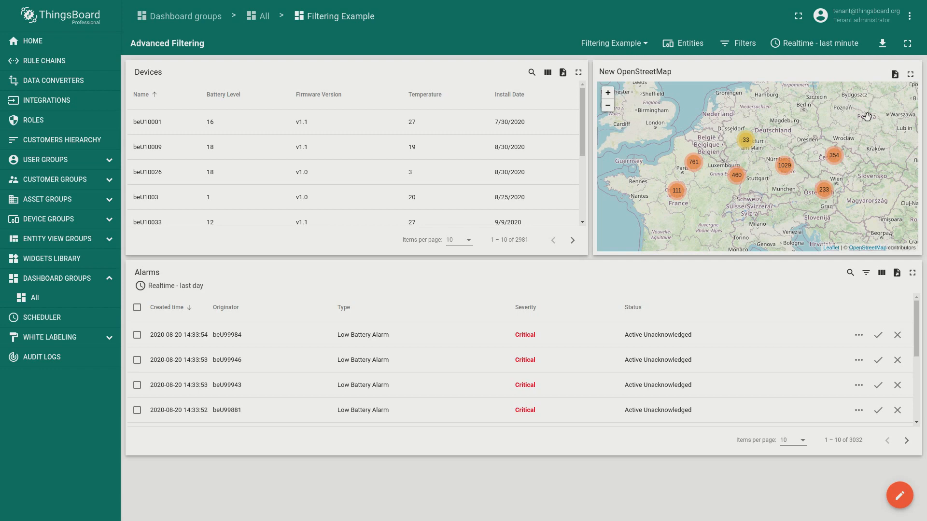
mouse_move(742, 43)
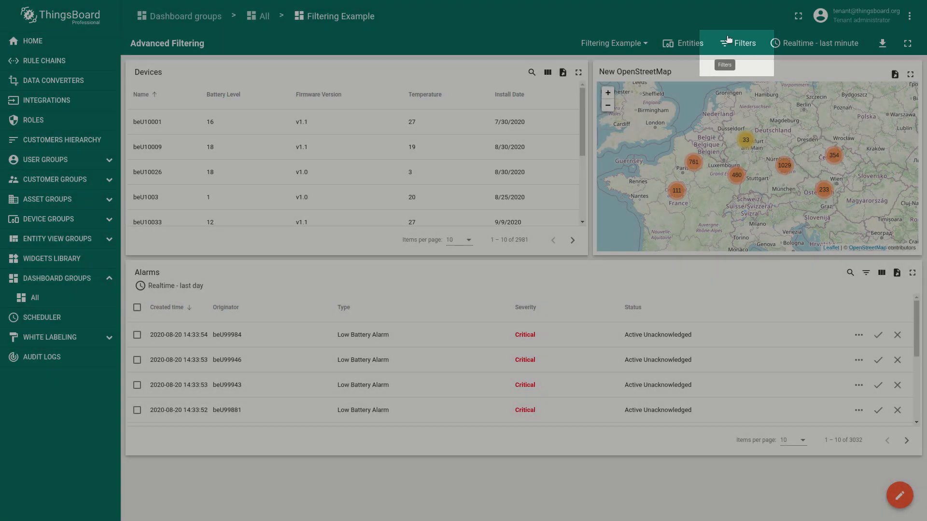
- Apply the filter (51 devices, 102 alarms), expand Big C00001001 in Customers Hierarchy, open Dashboard groups All
click(743, 43)
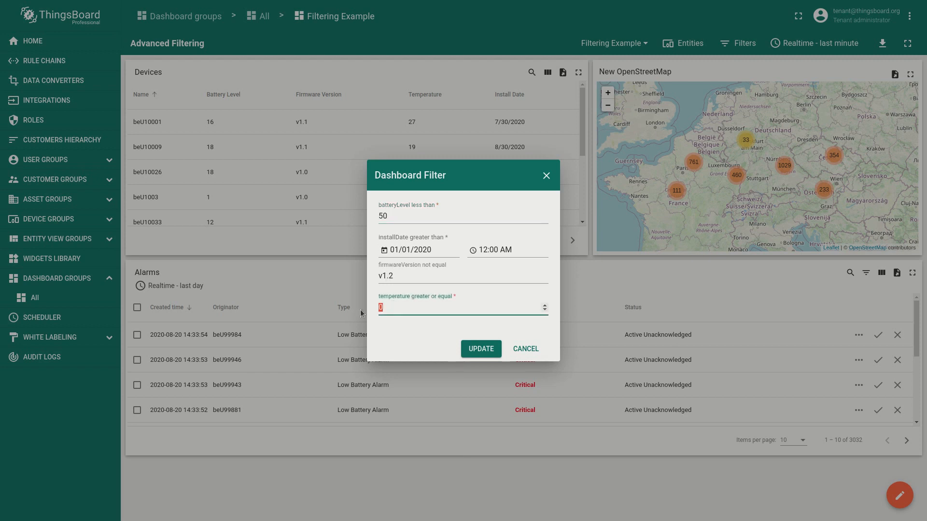
click(480, 349)
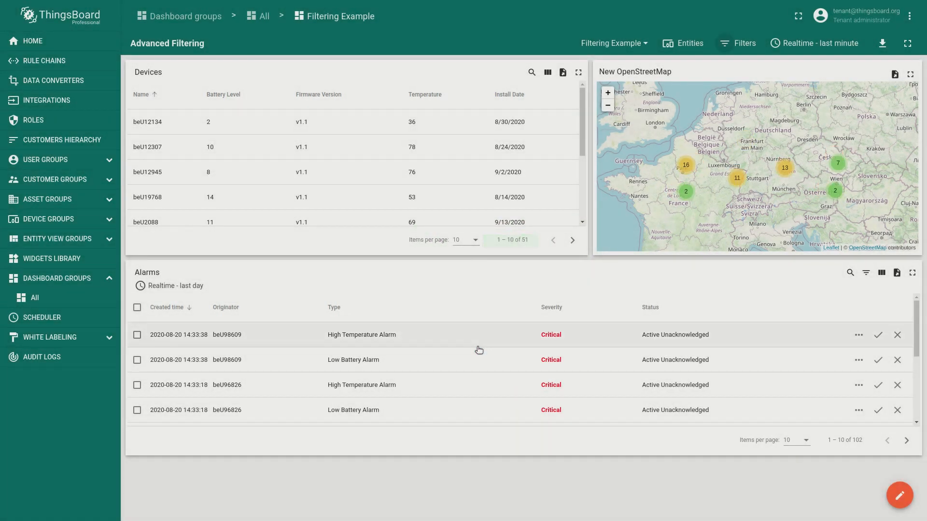
click(61, 140)
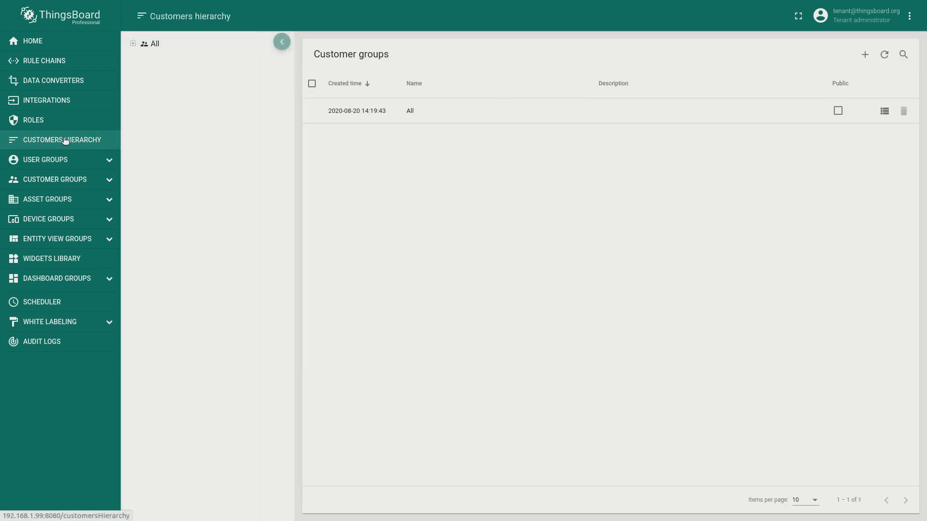
click(132, 43)
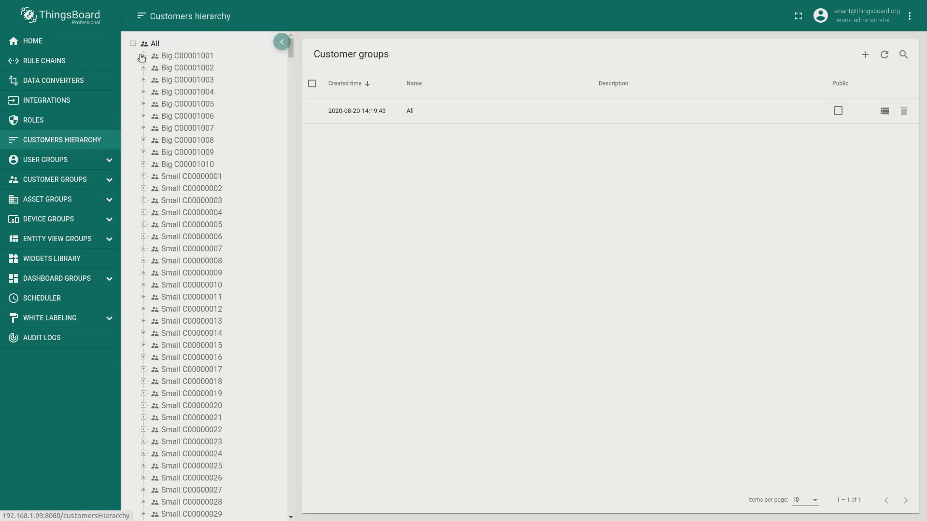
click(144, 55)
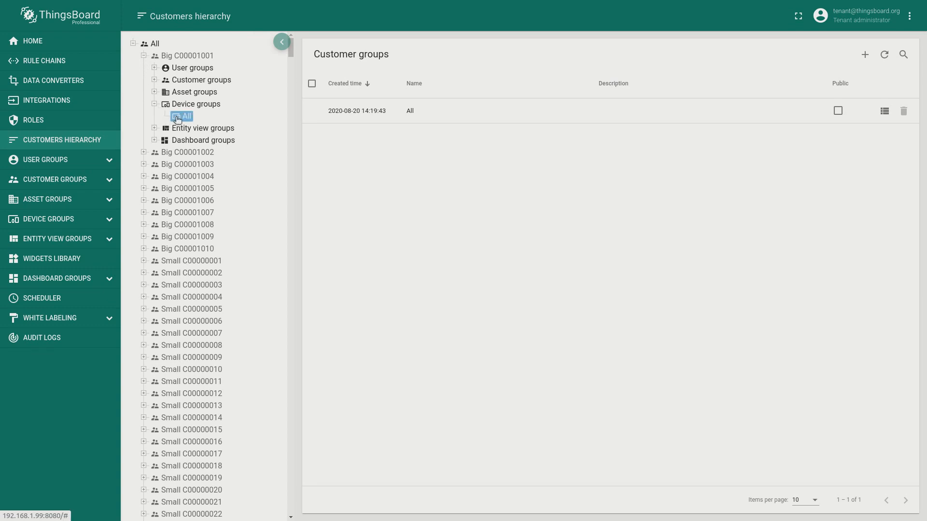
click(182, 116)
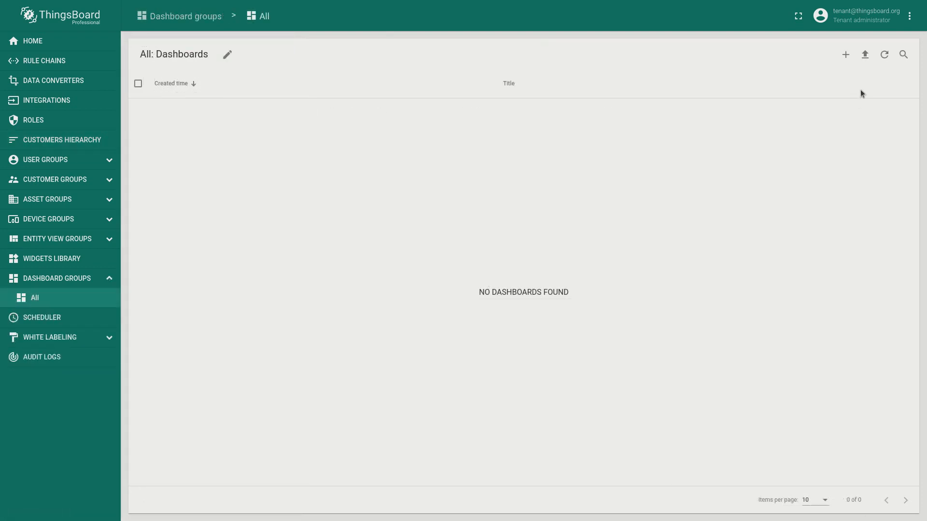
- Create the 'Advanced Filtering' dashboard, open it and switch it to edit mode
click(845, 55)
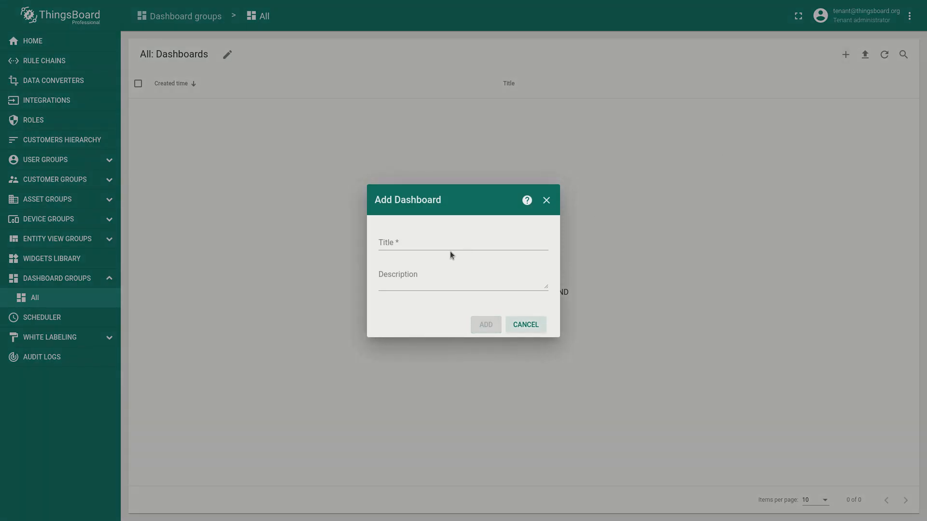
text(Advanced Filter)
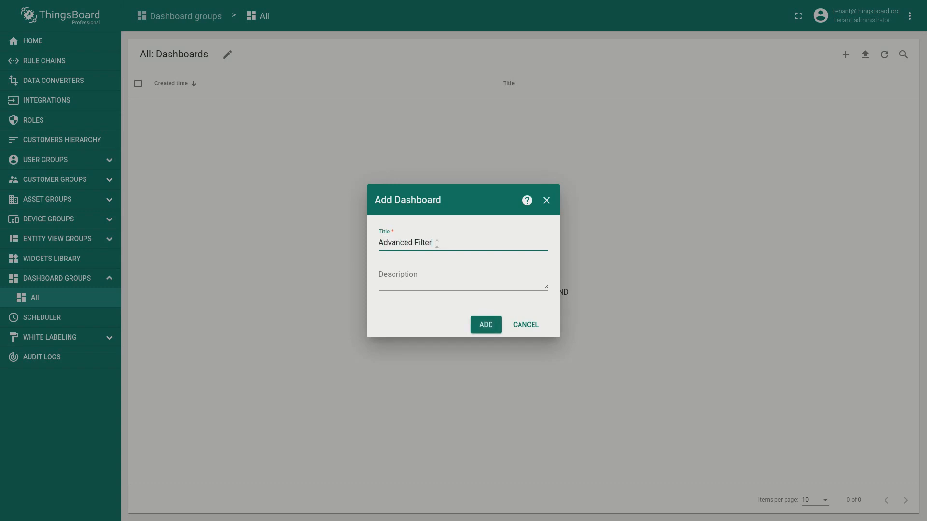
text(ing)
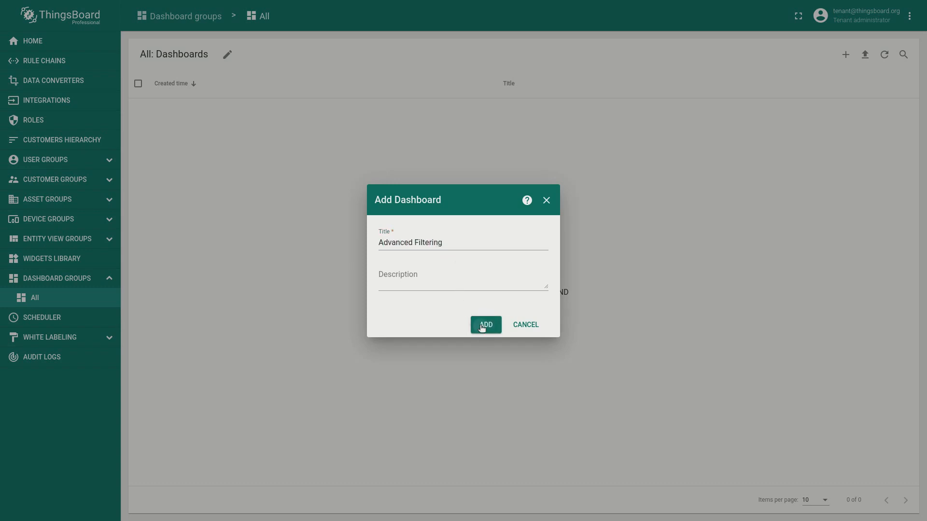
click(485, 324)
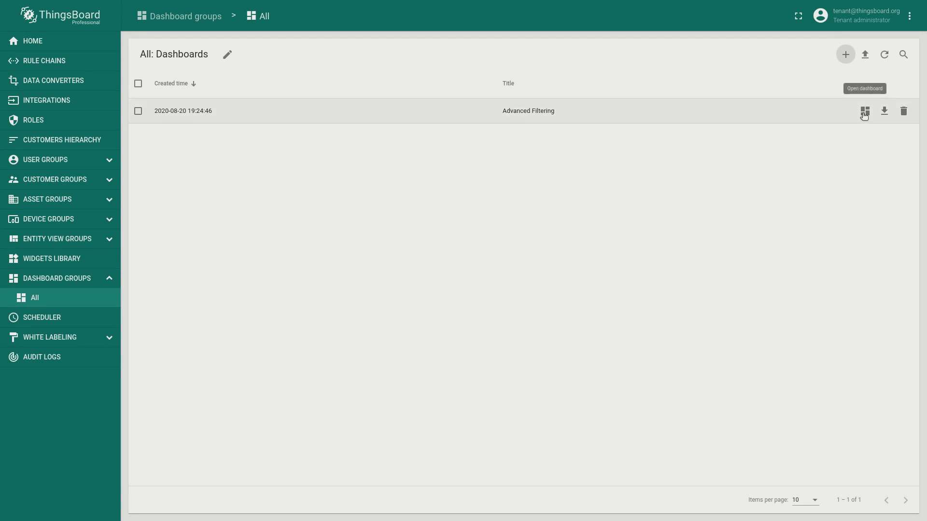
click(864, 111)
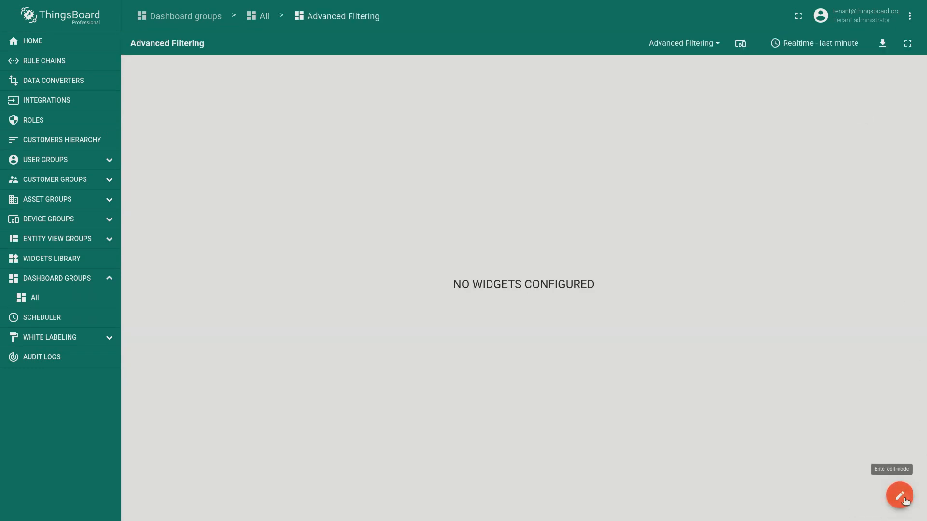
click(899, 495)
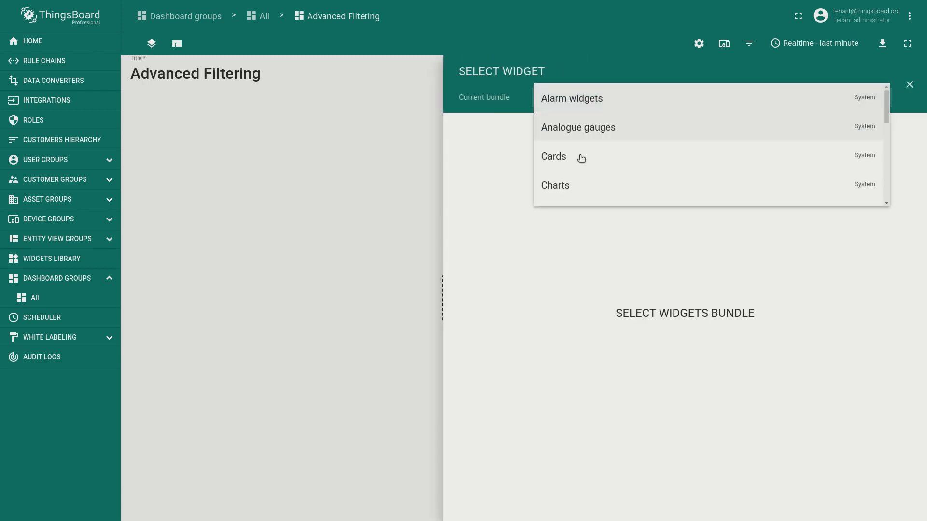
- Add a Cards widget using a new Devices alias filtered to device type default
click(553, 158)
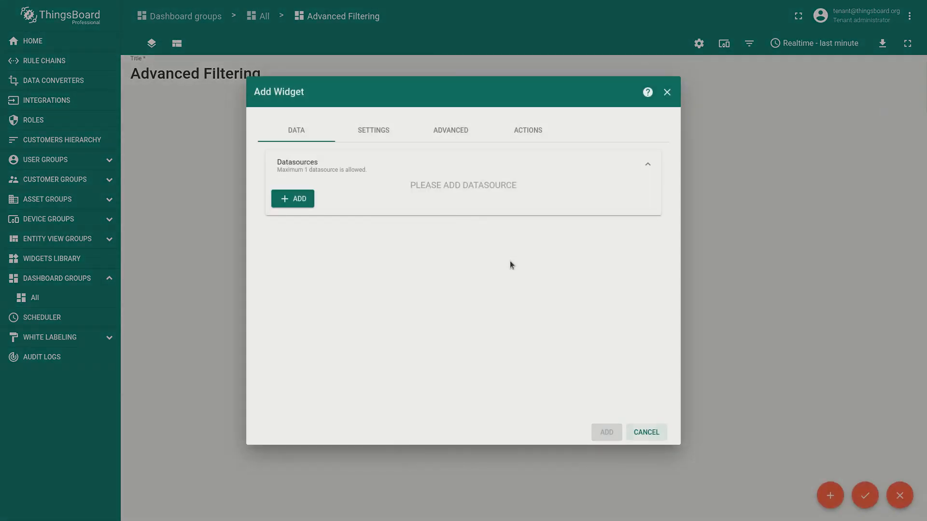
click(292, 198)
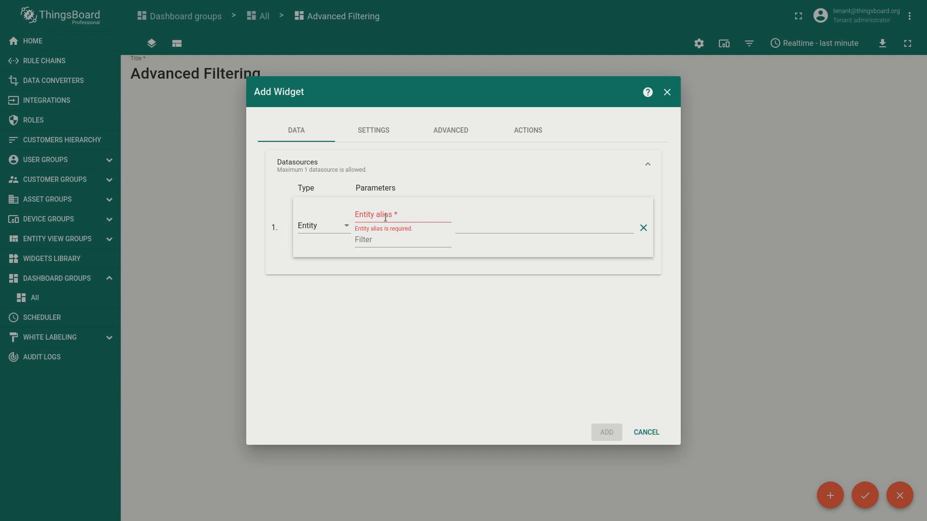
text(Device)
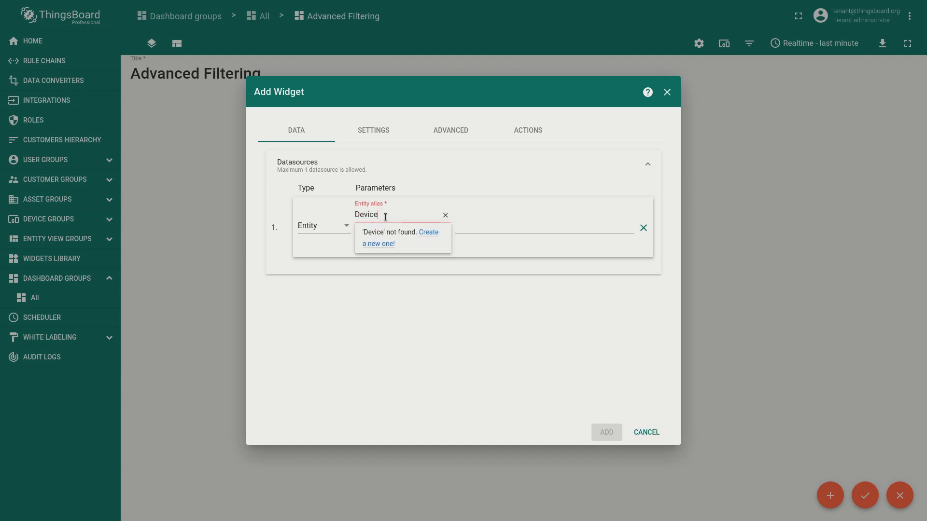
click(428, 232)
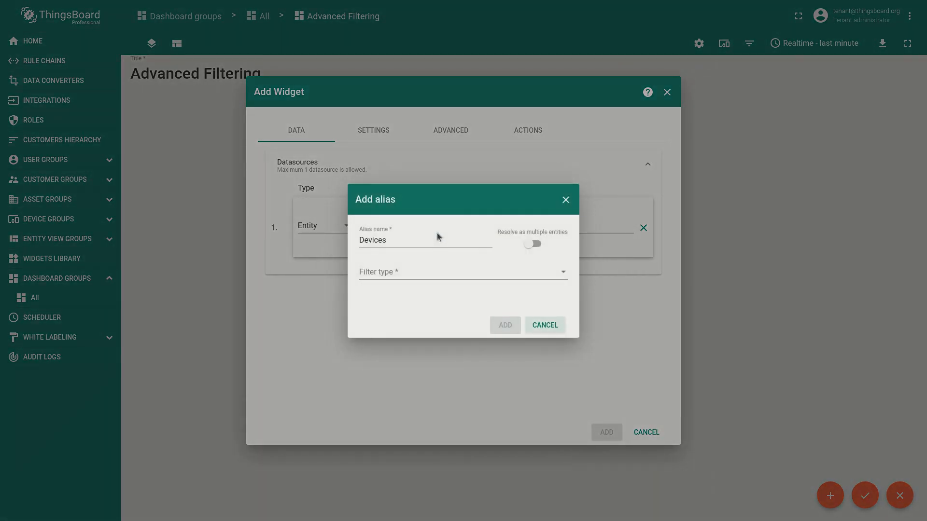
click(463, 271)
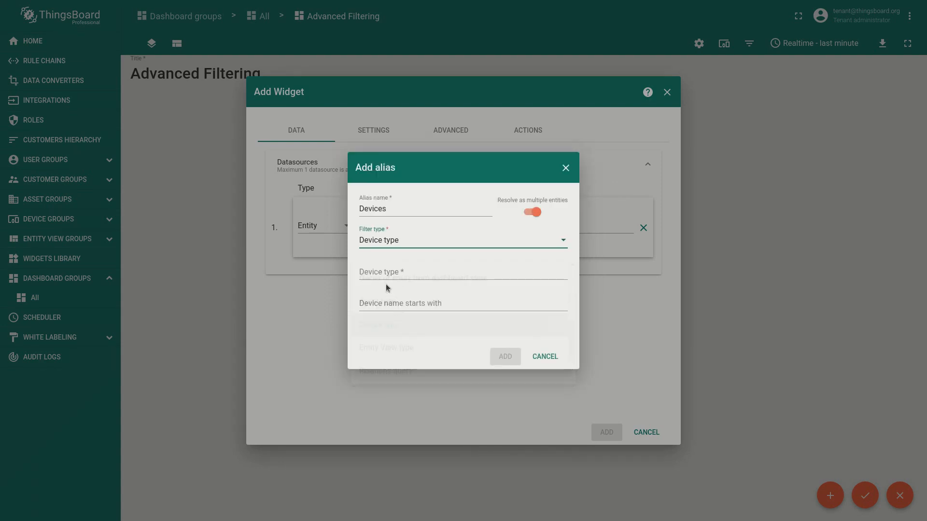
text(default)
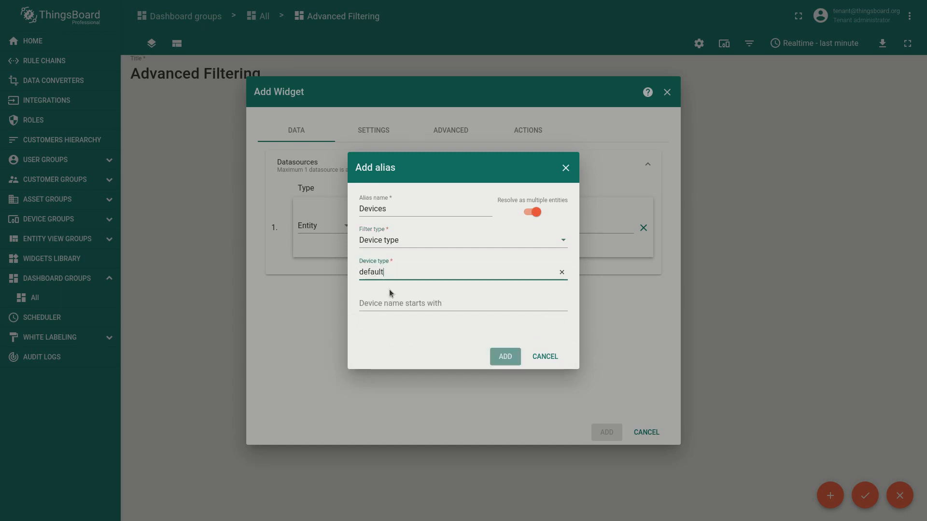
click(504, 356)
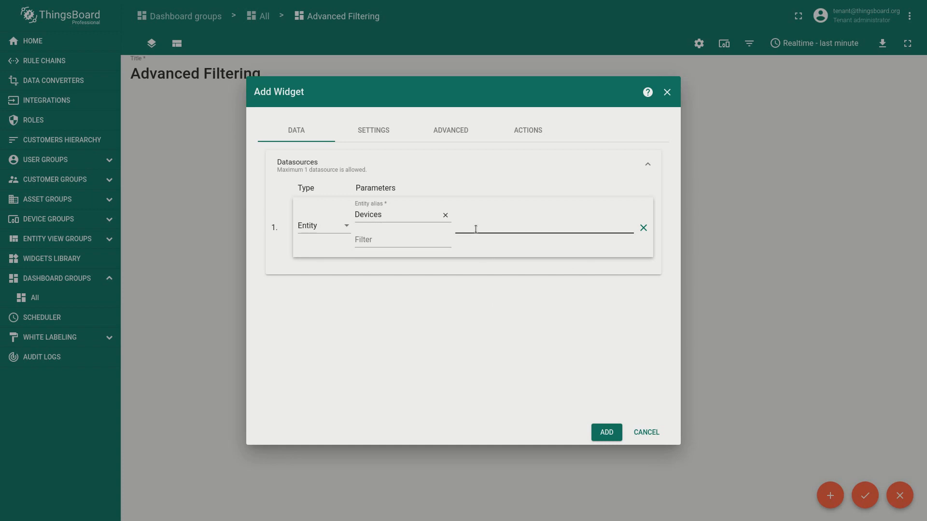
- Add the installDate key labelled InstallDate with a date post-processing function
click(544, 230)
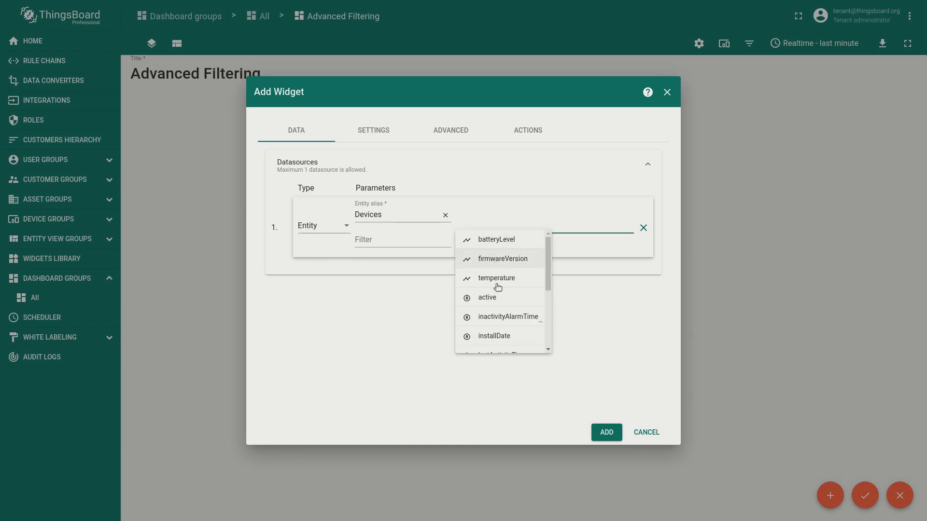
click(492, 336)
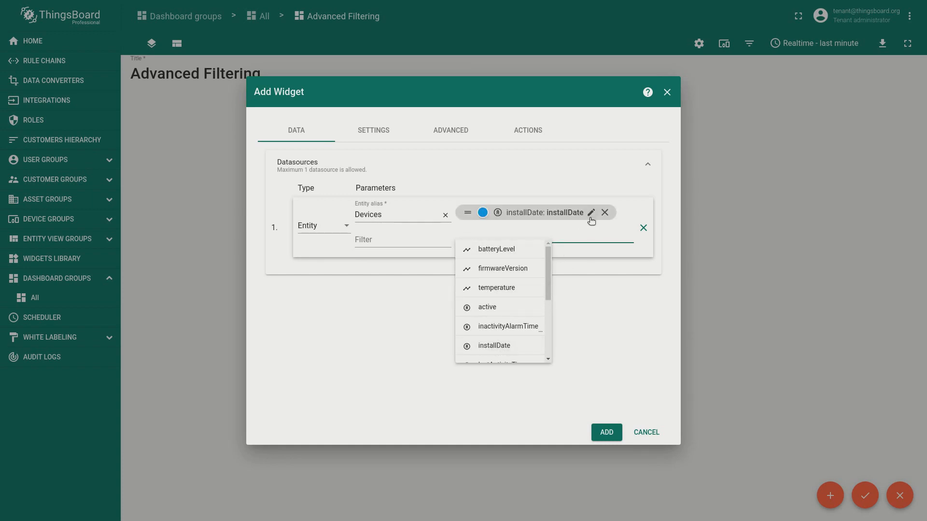
click(590, 213)
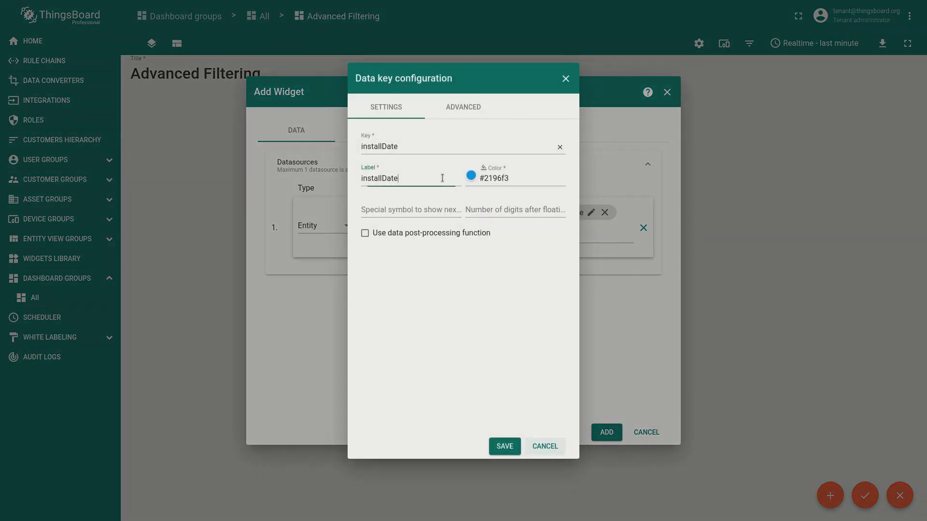
text(InstallDate)
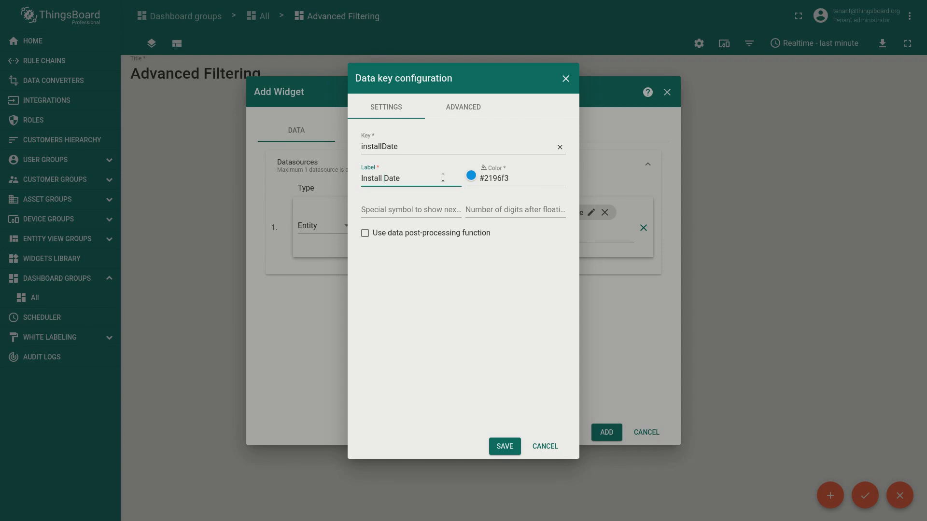
click(365, 232)
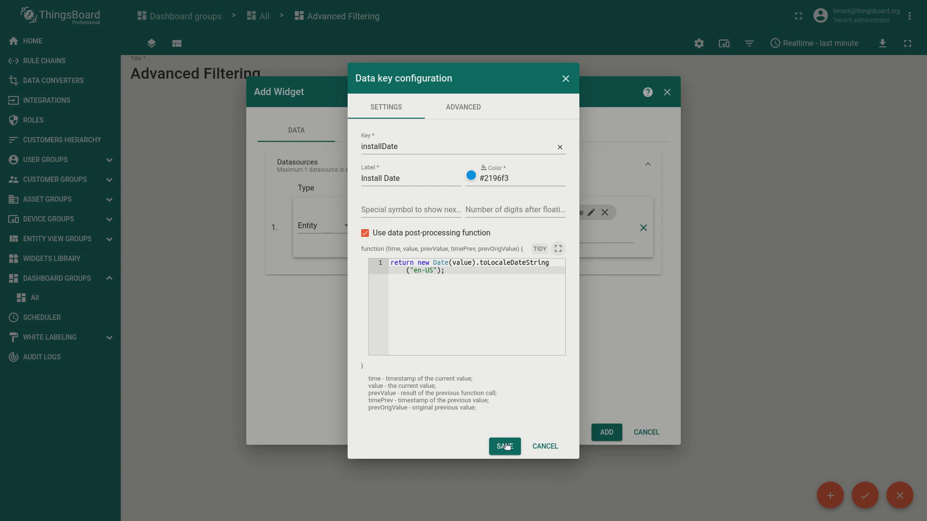
click(503, 445)
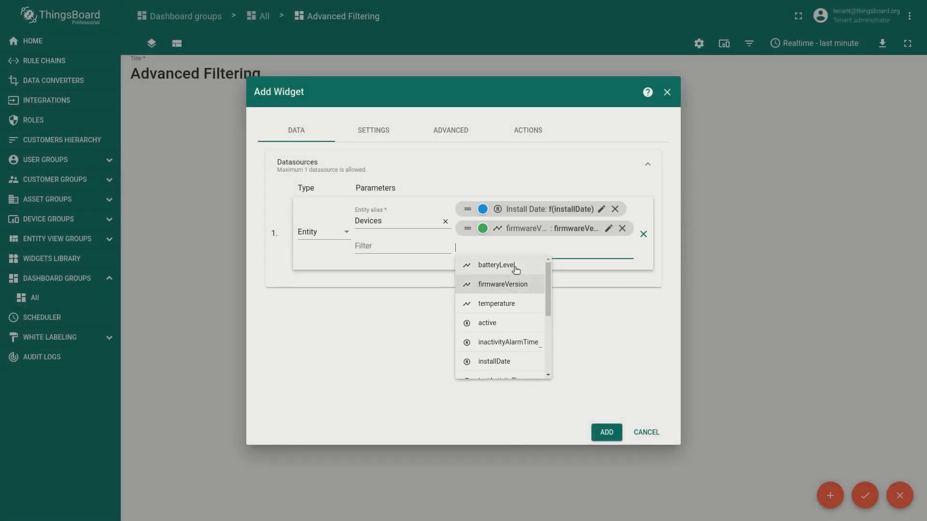
- Add temperature and label keys Firmware Version, Battery Level and Temperature
click(495, 265)
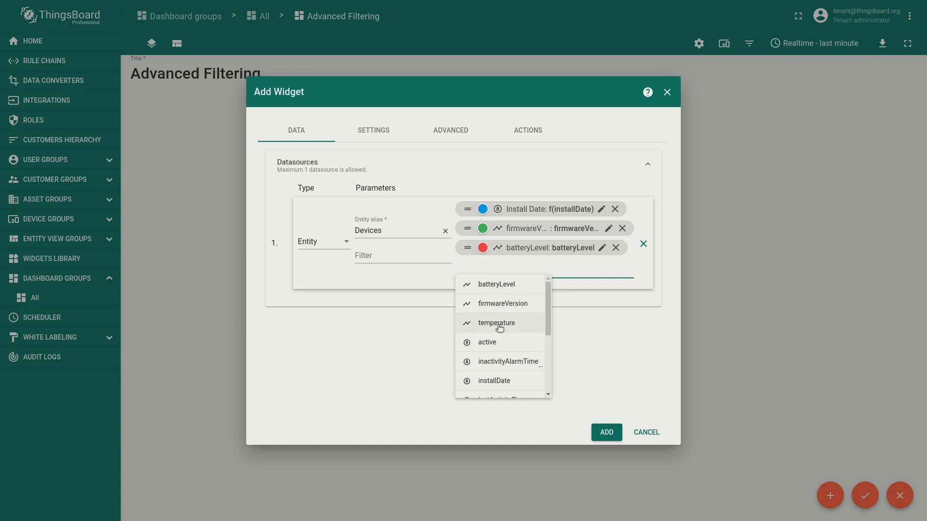
click(608, 229)
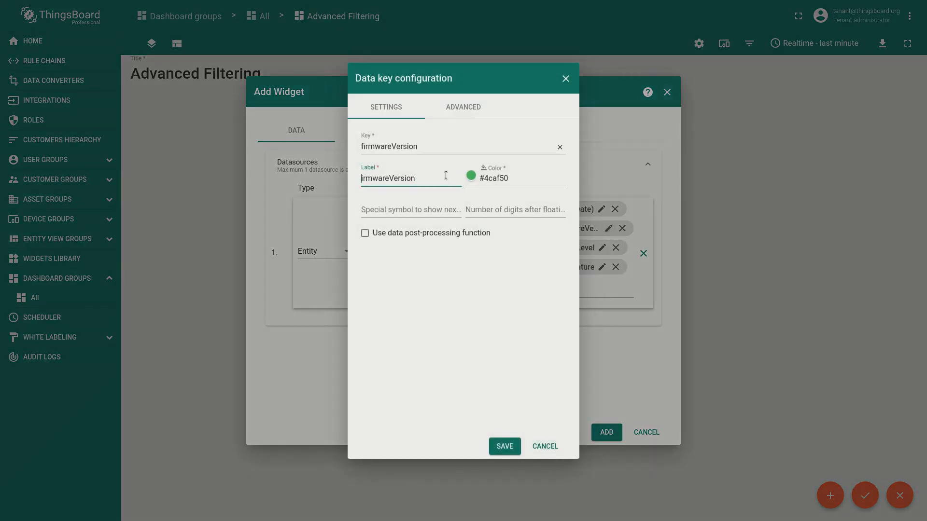
click(503, 446)
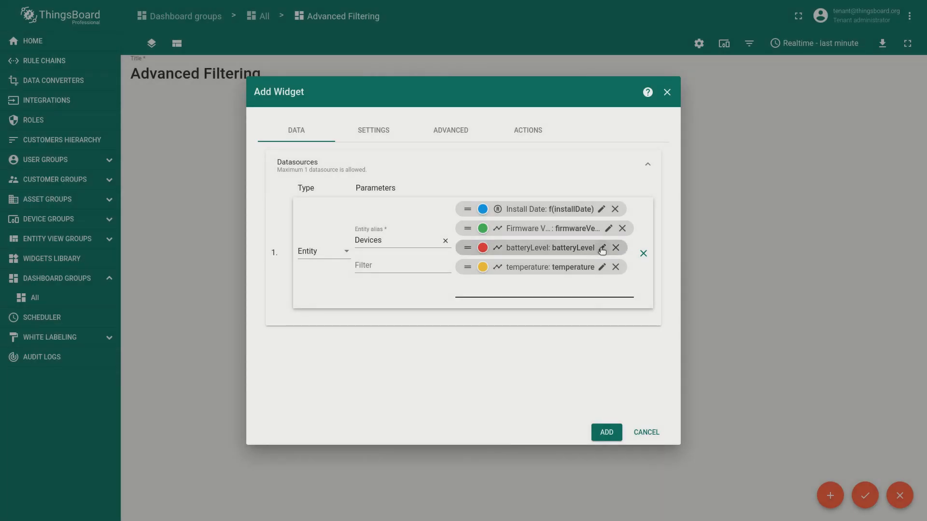
click(600, 247)
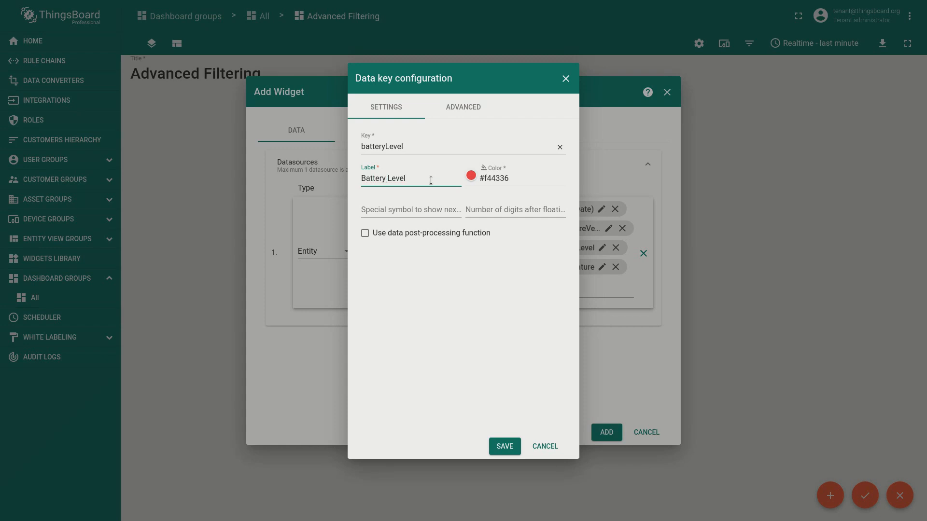
click(602, 267)
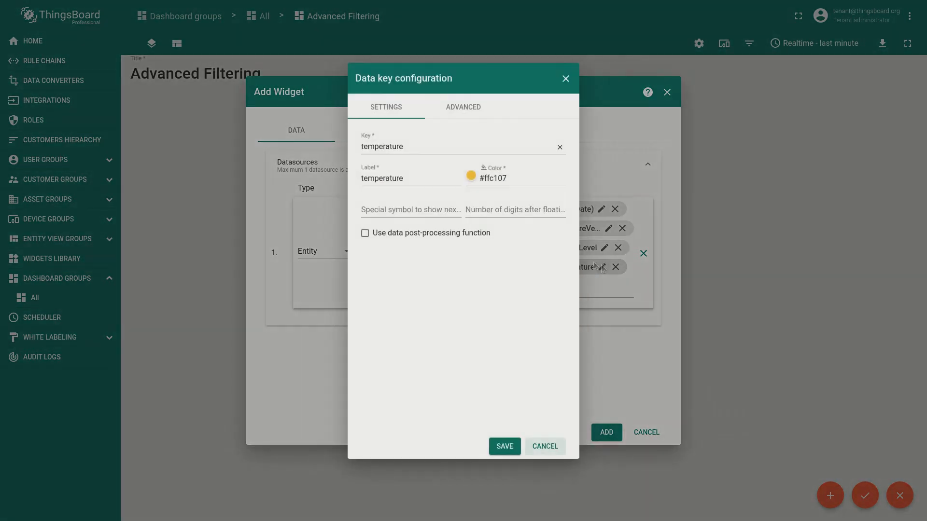
click(504, 446)
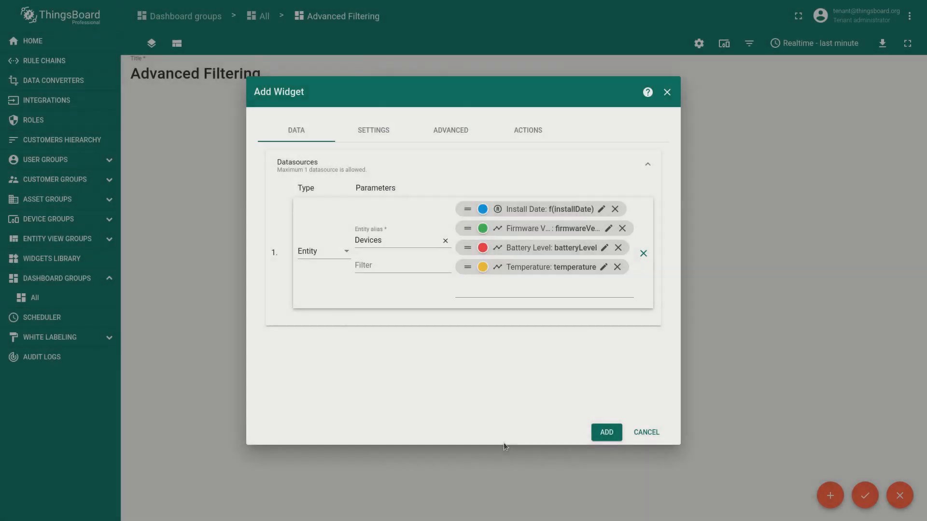
- Title the table Devices, name the entity column Name, hide entity type, and add it
click(450, 130)
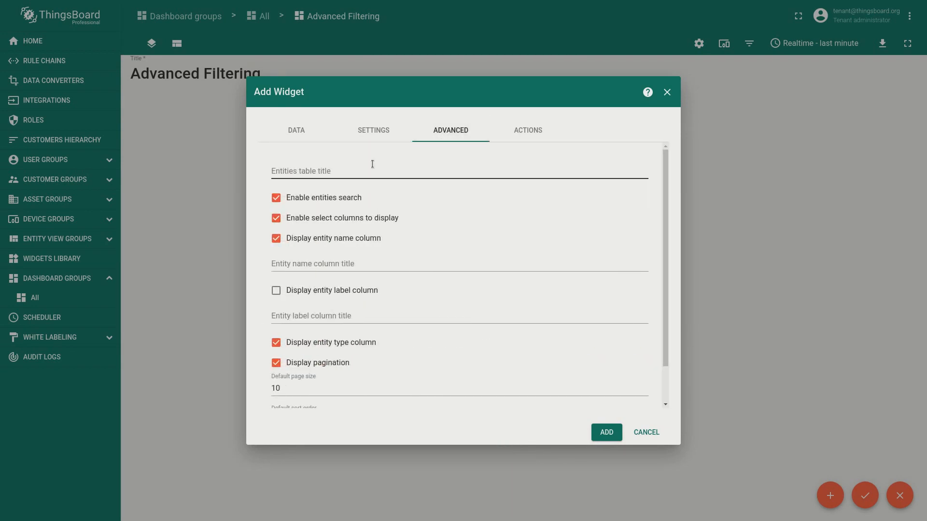
text(Devices)
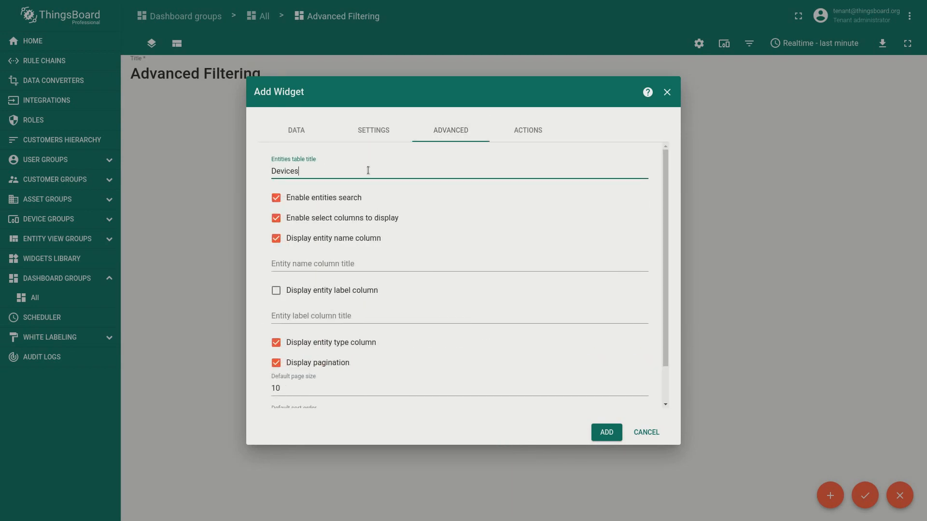
click(460, 263)
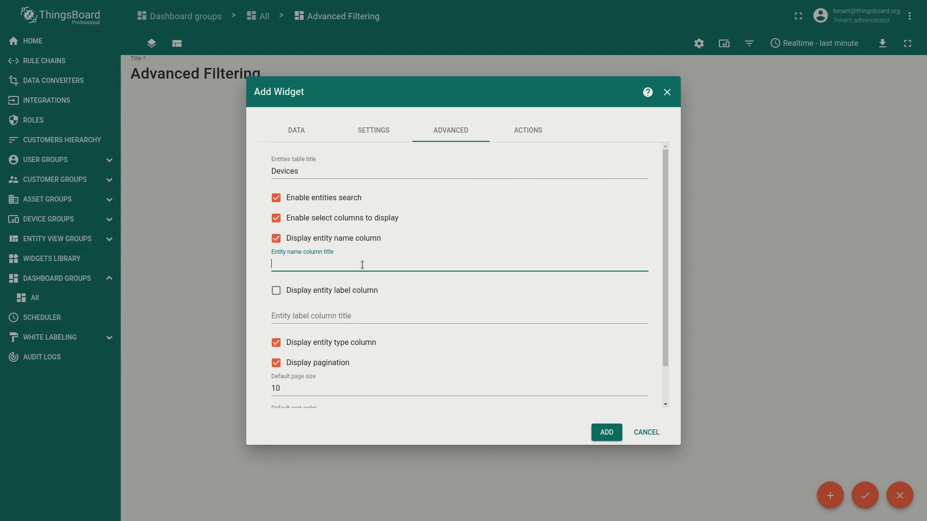
click(277, 342)
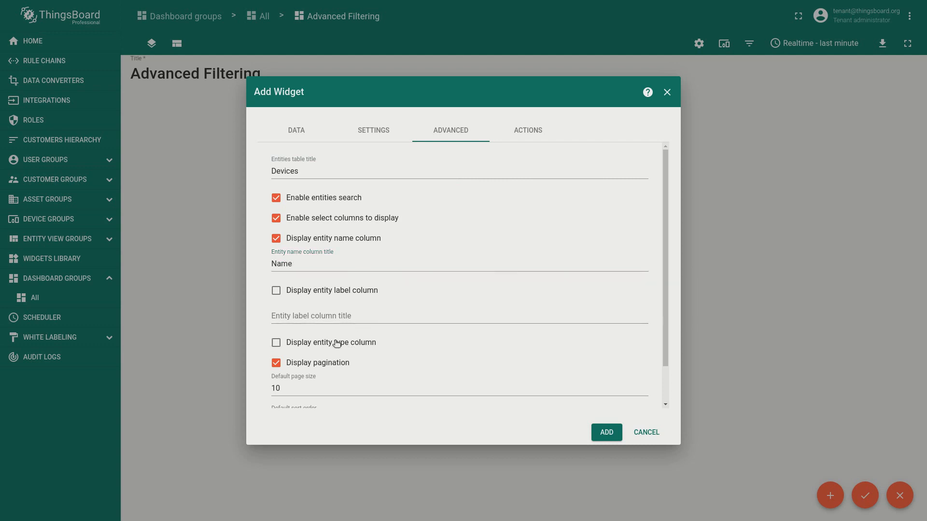
click(605, 431)
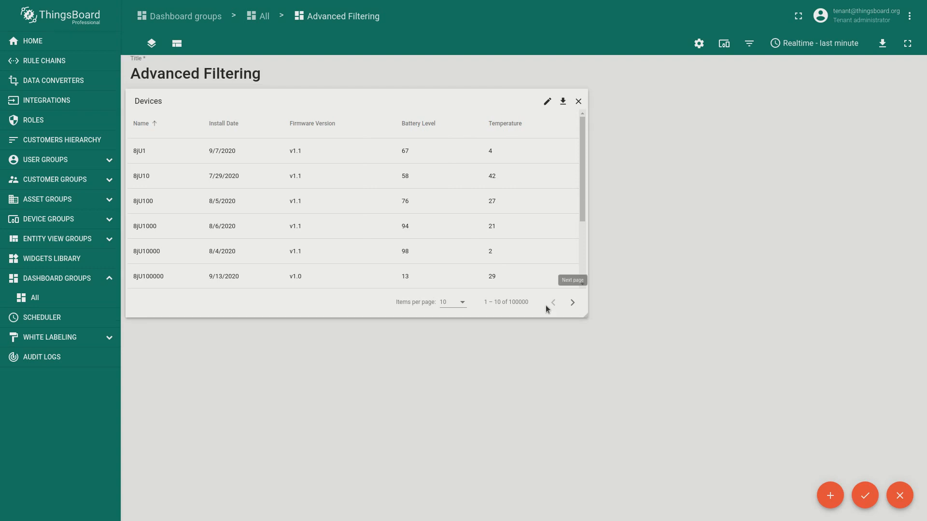
mouse_move(532, 305)
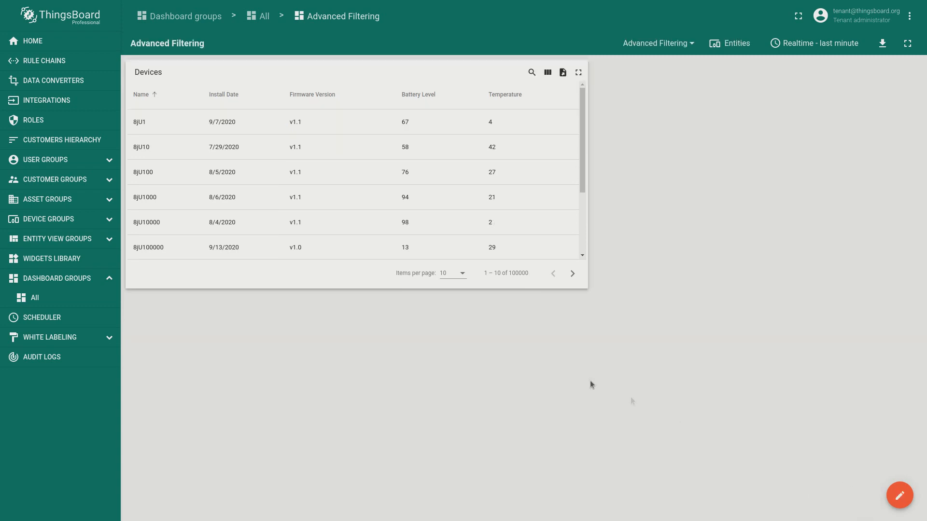
mouse_move(207, 96)
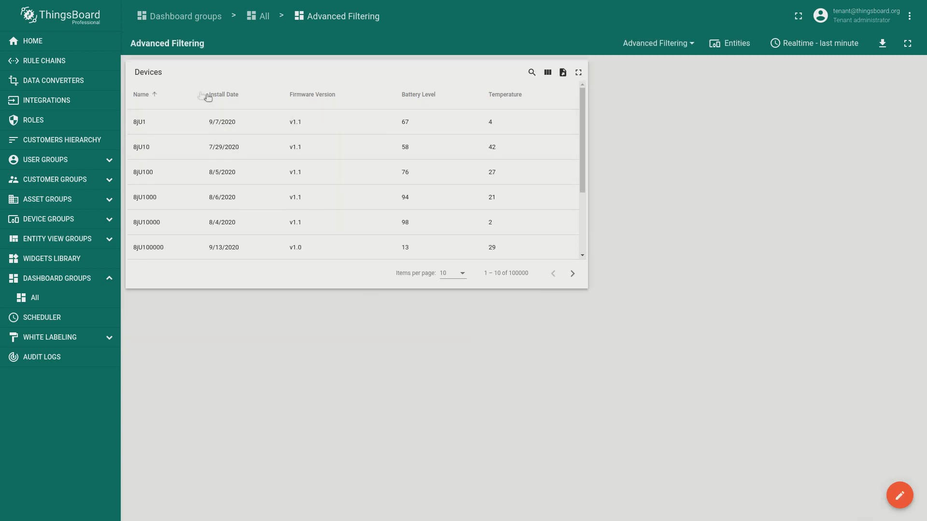
- Sort the Devices table by Firmware Version, then by Temperature highest first
click(305, 95)
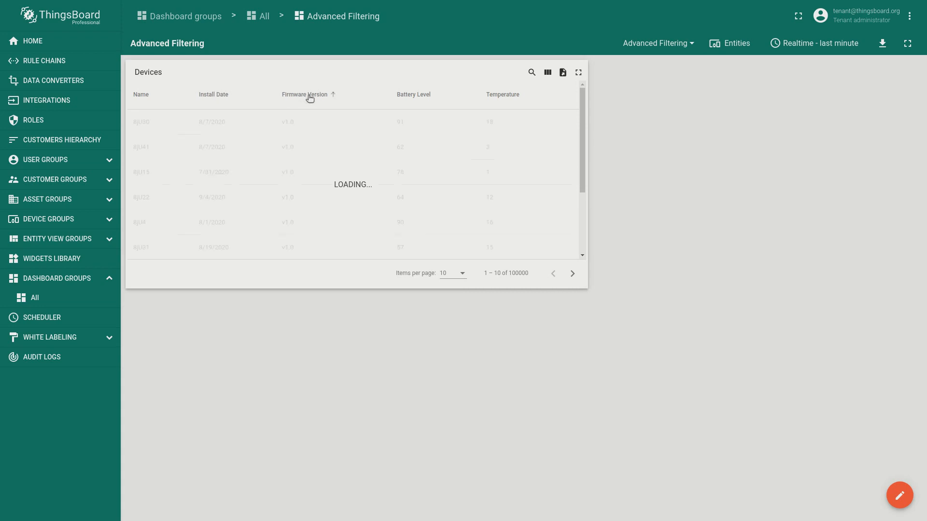
click(414, 95)
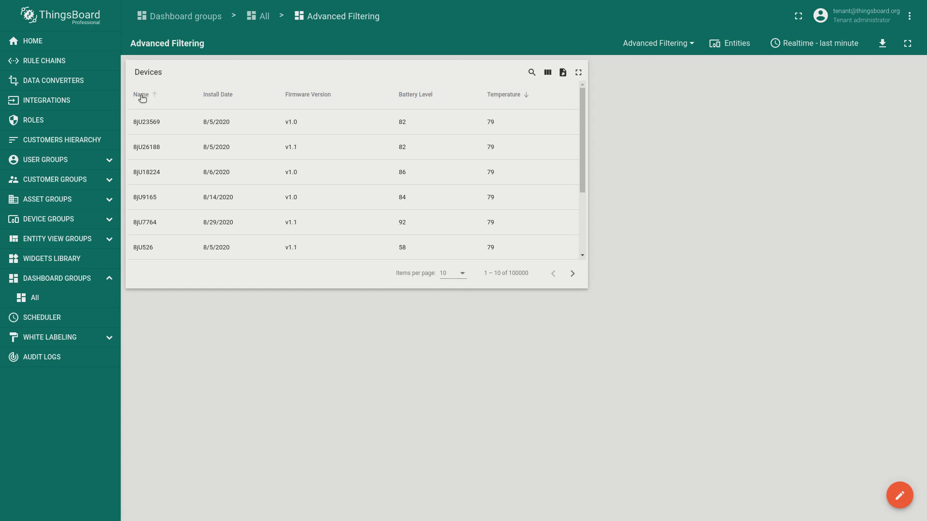
- Search the Devices table for '8jU99', then for 'v1.0', and close the search
click(531, 72)
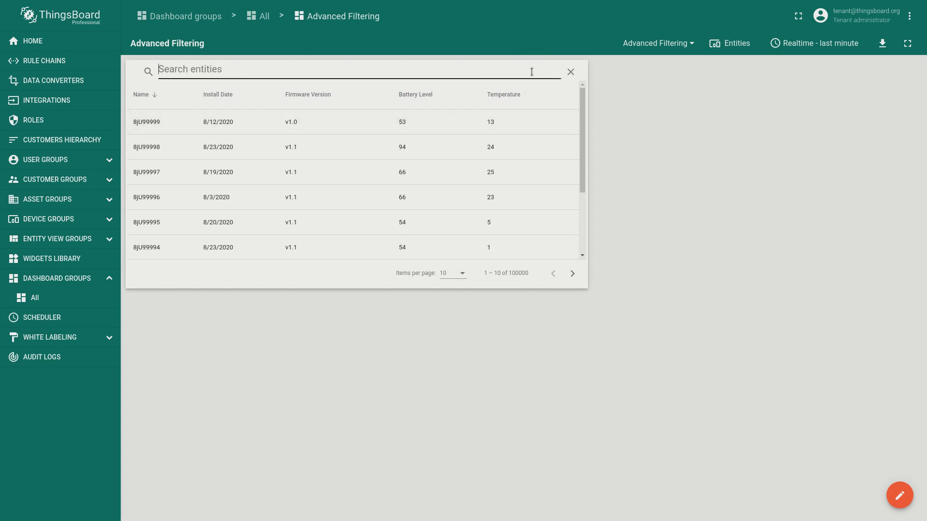
text(8jU99895)
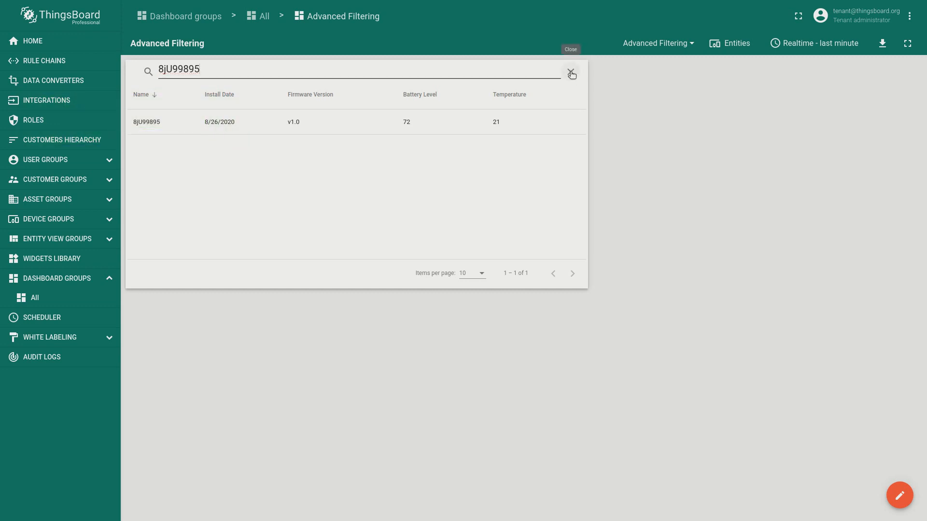
click(571, 71)
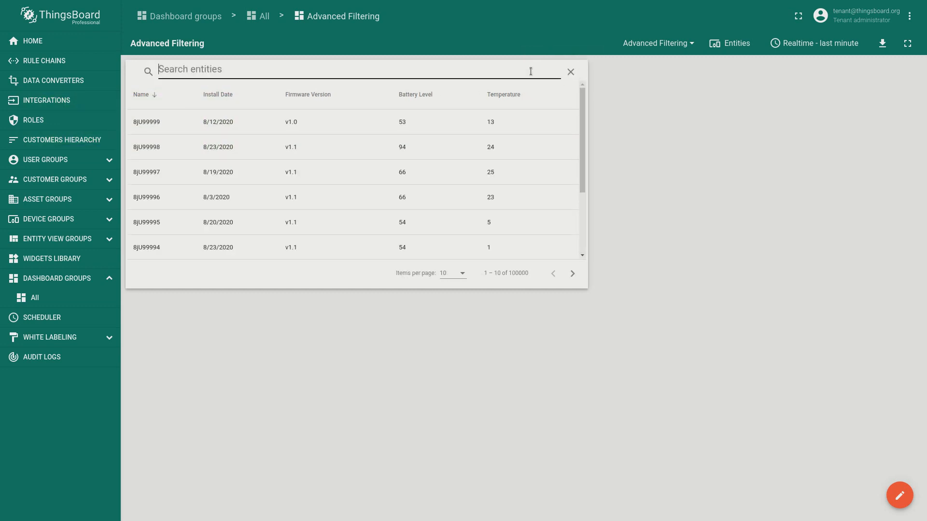
text(v1.0)
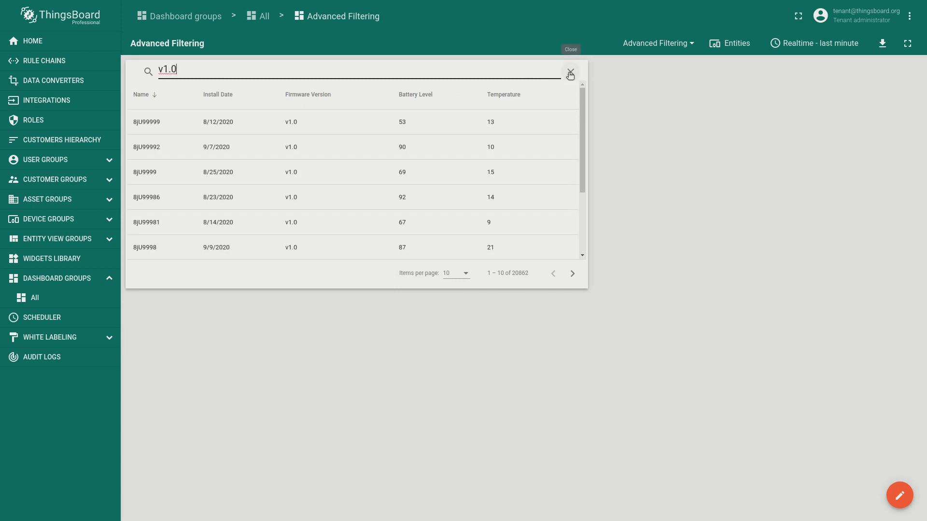
click(569, 72)
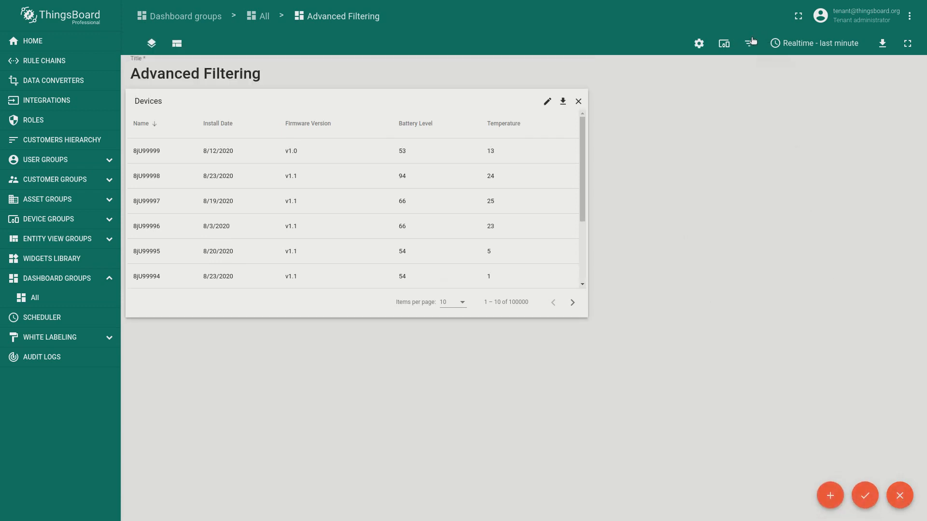
- Add a new filter named 'Dashboard Filter' and begin its first key filter
click(749, 43)
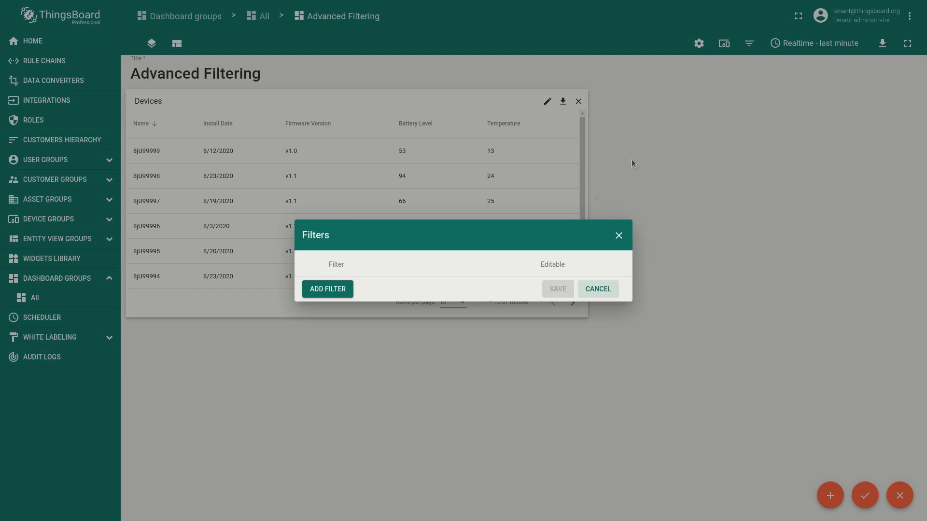
click(327, 289)
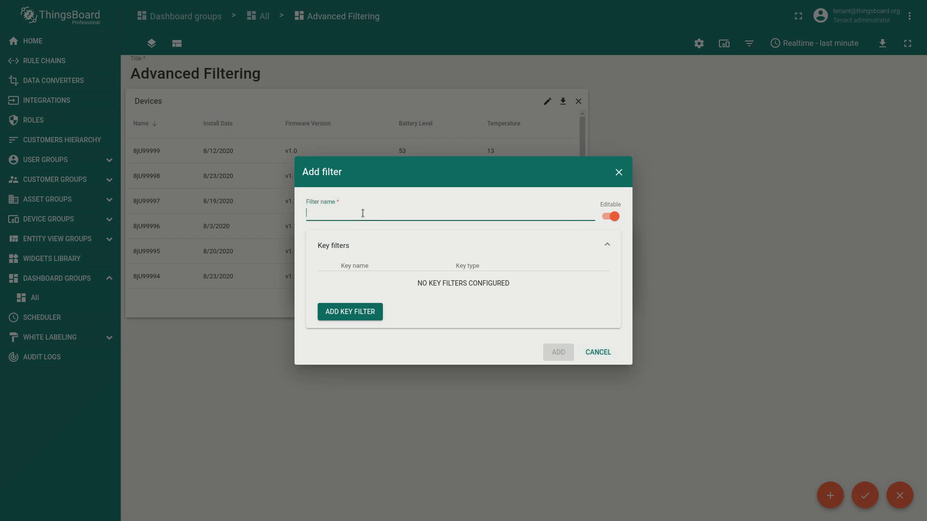
text(Dashboard Filt)
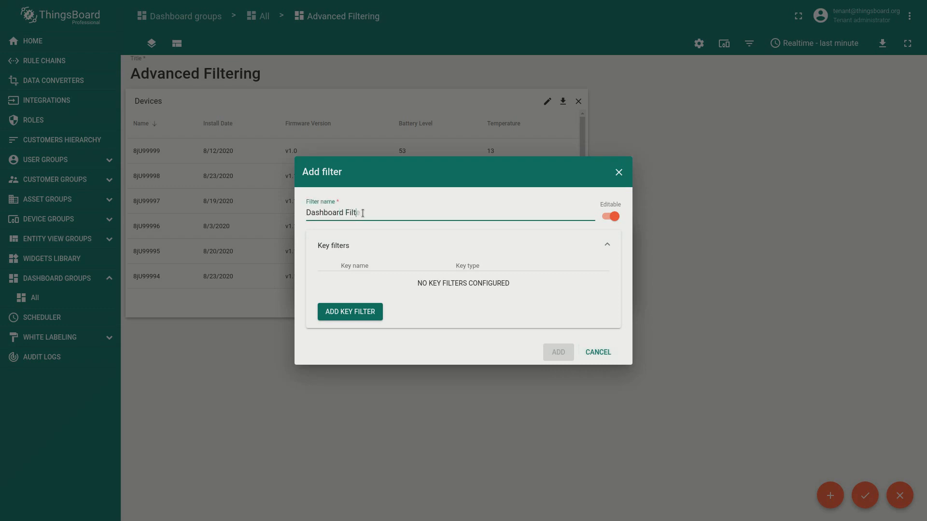
text(er)
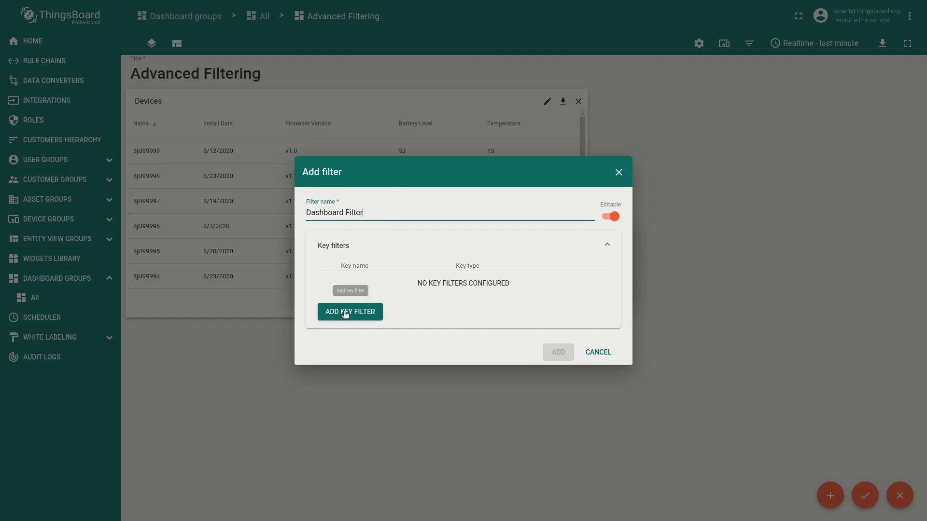
click(349, 311)
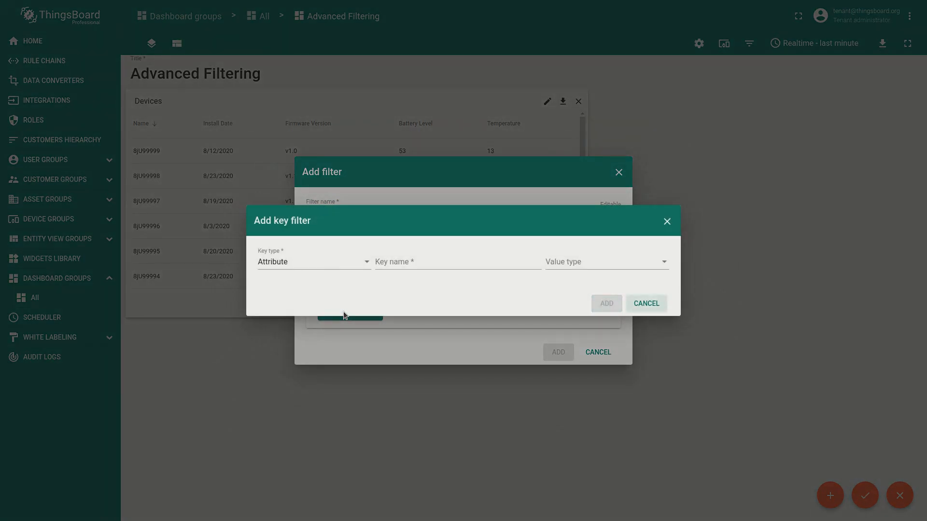
- Set the key filter to timeseries key batteryLevel with a numeric value type
click(312, 261)
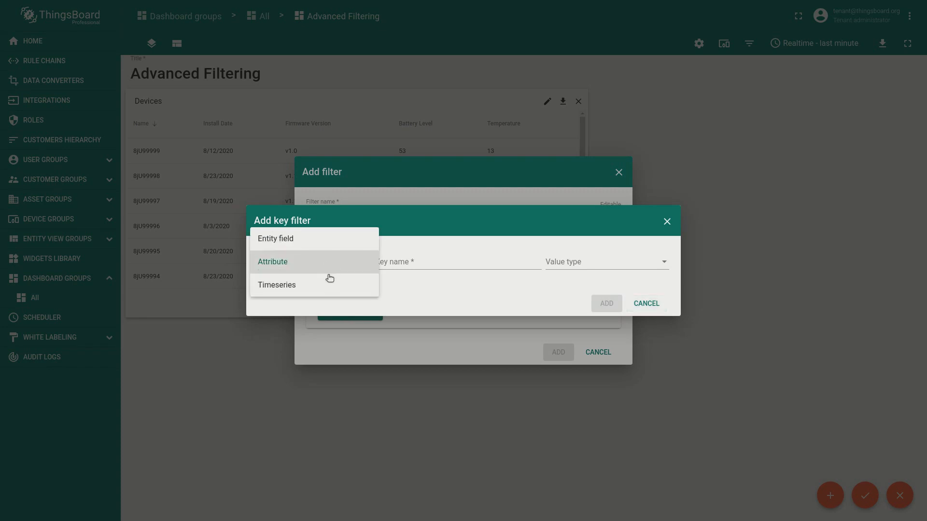
click(276, 284)
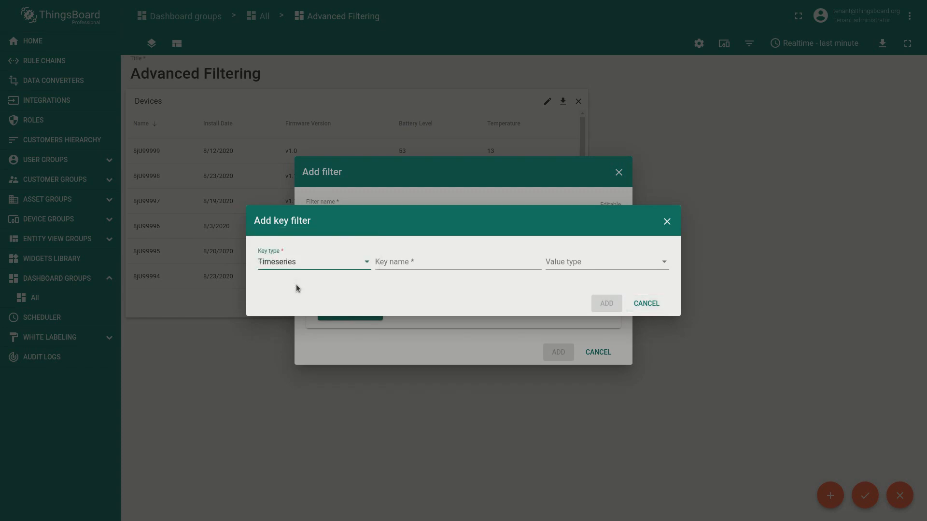
click(456, 261)
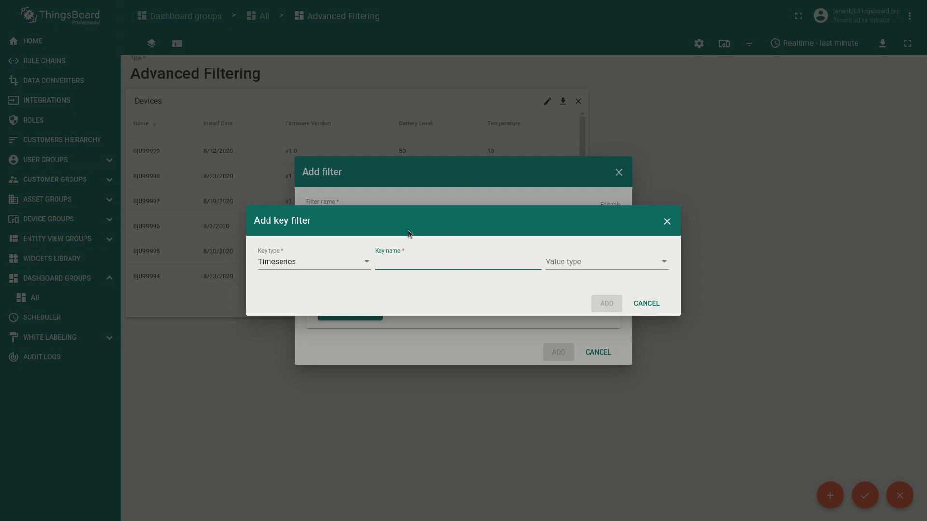
text(batte)
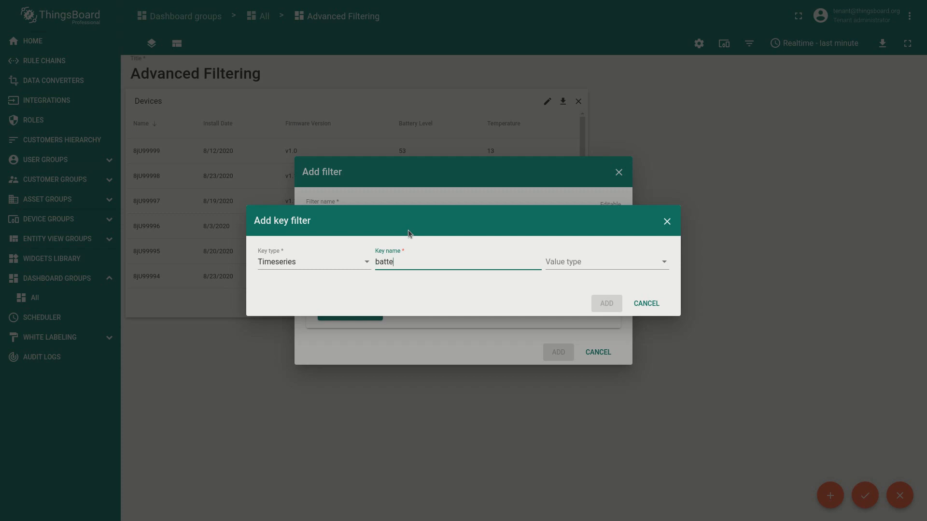
text(ryLevel)
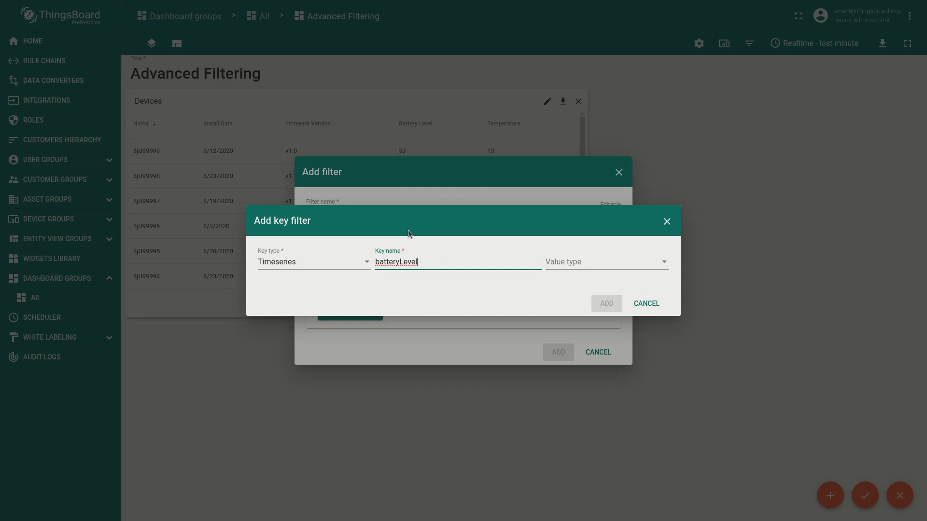
click(603, 261)
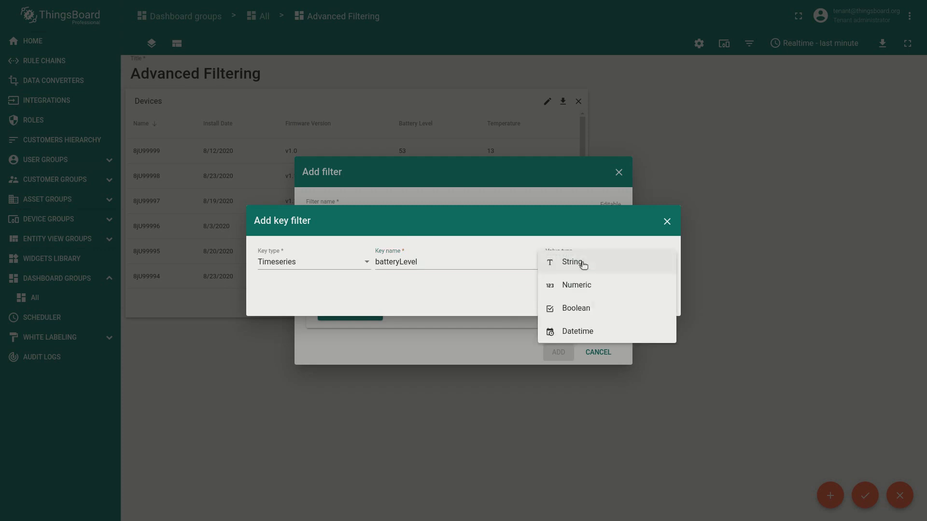
mouse_move(607, 289)
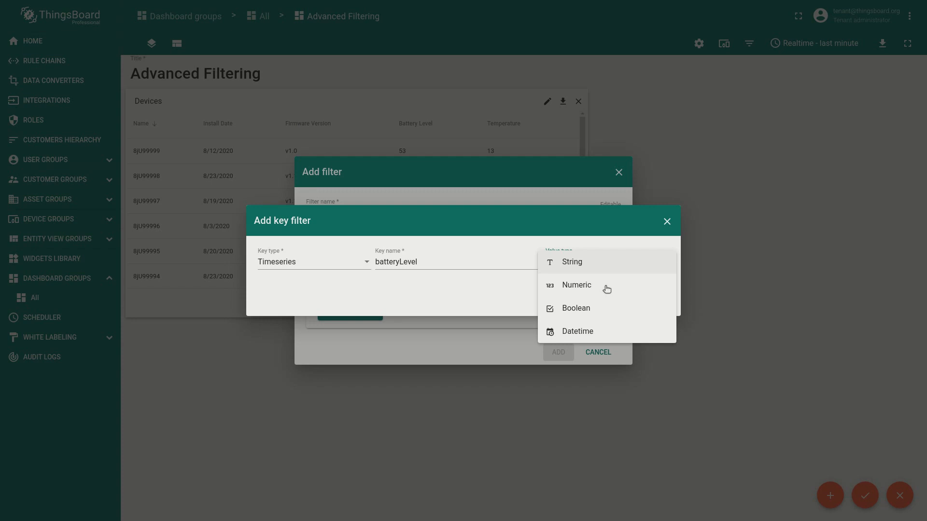
click(576, 285)
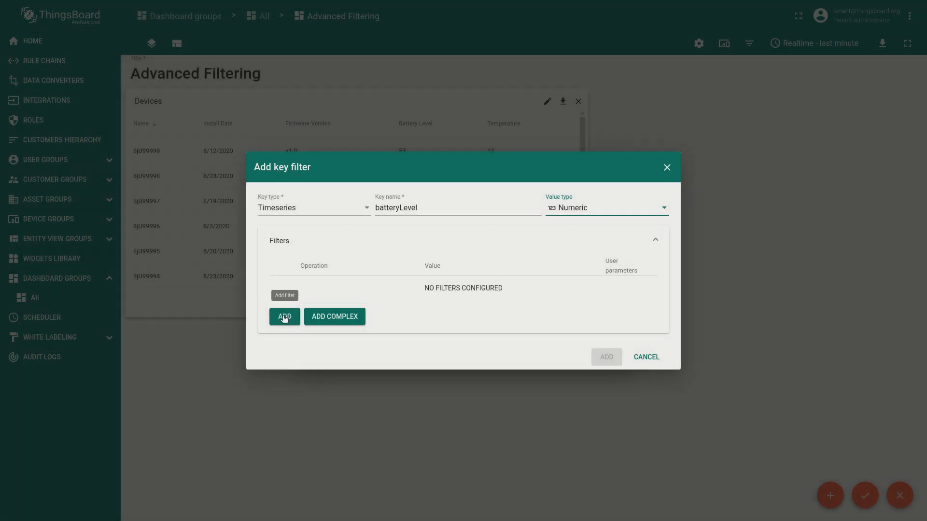
- Add a 'less than 20' condition, confirm the filter and save the filters list
click(285, 316)
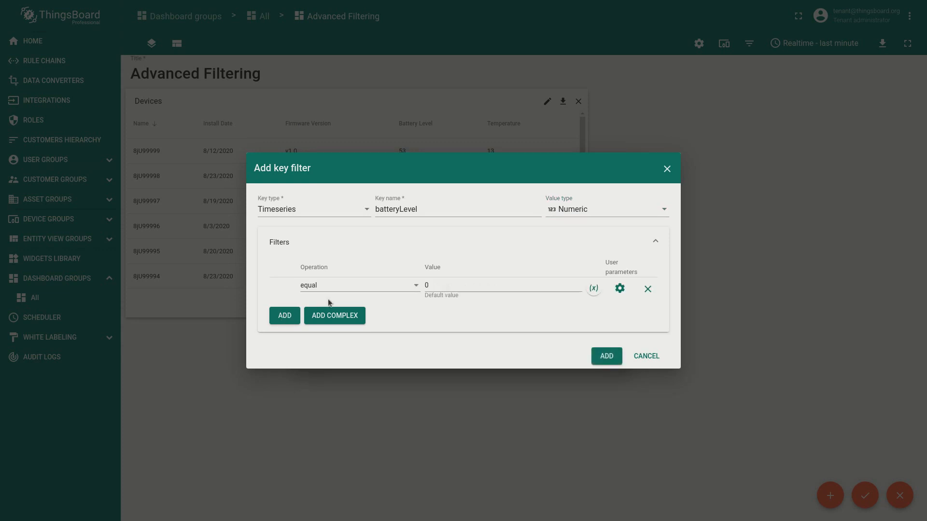
click(358, 284)
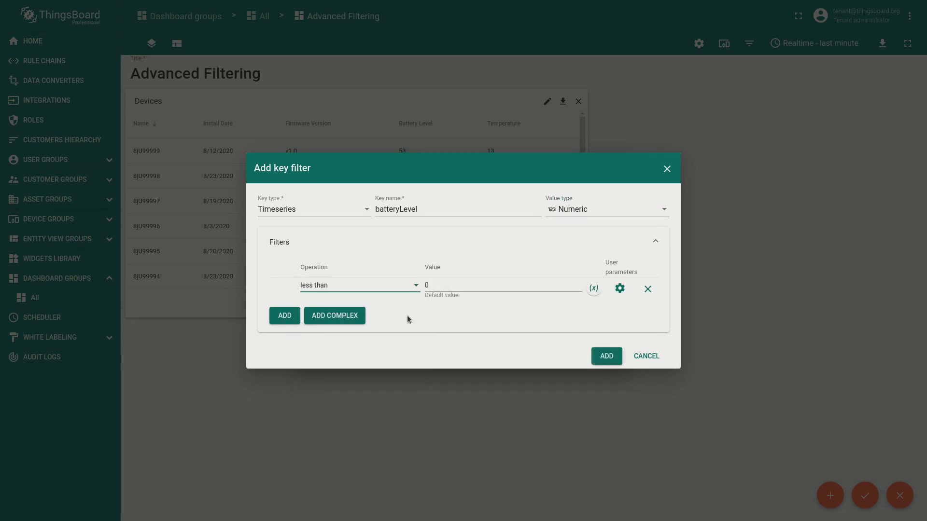
text(20)
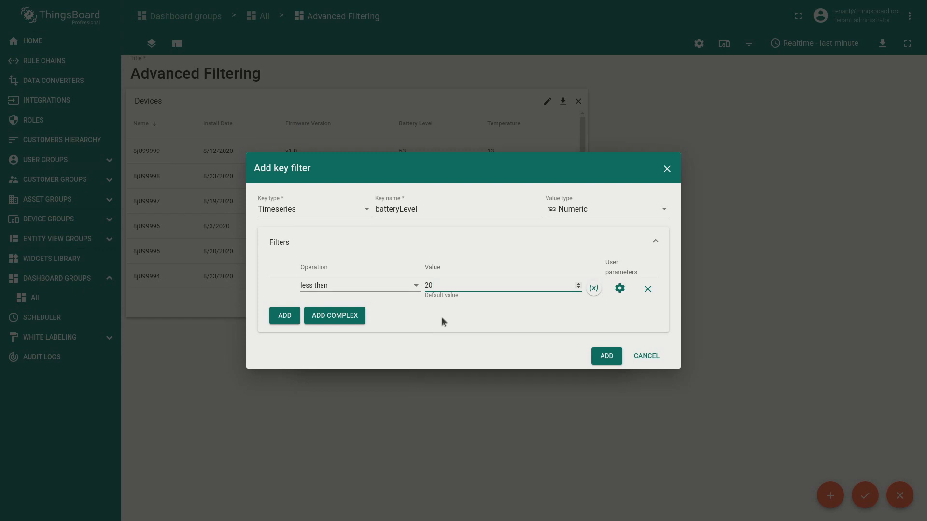
click(605, 355)
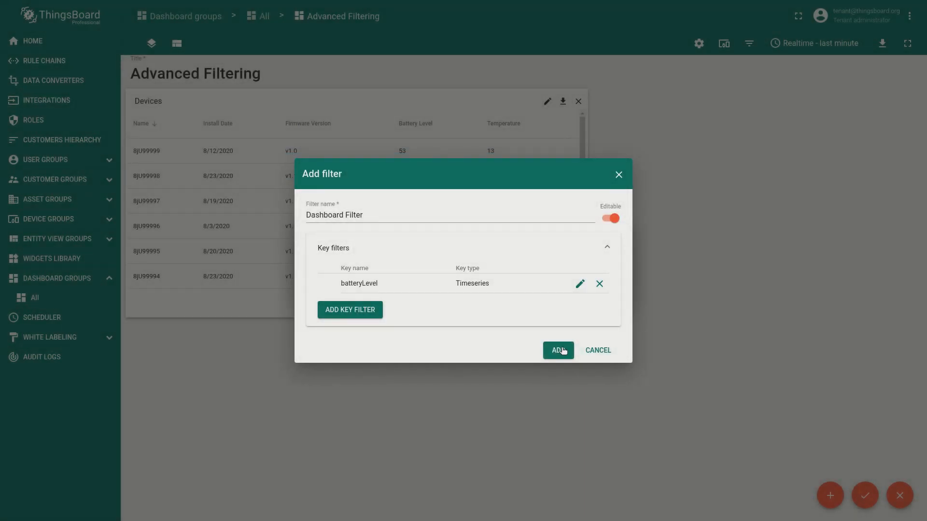
click(557, 350)
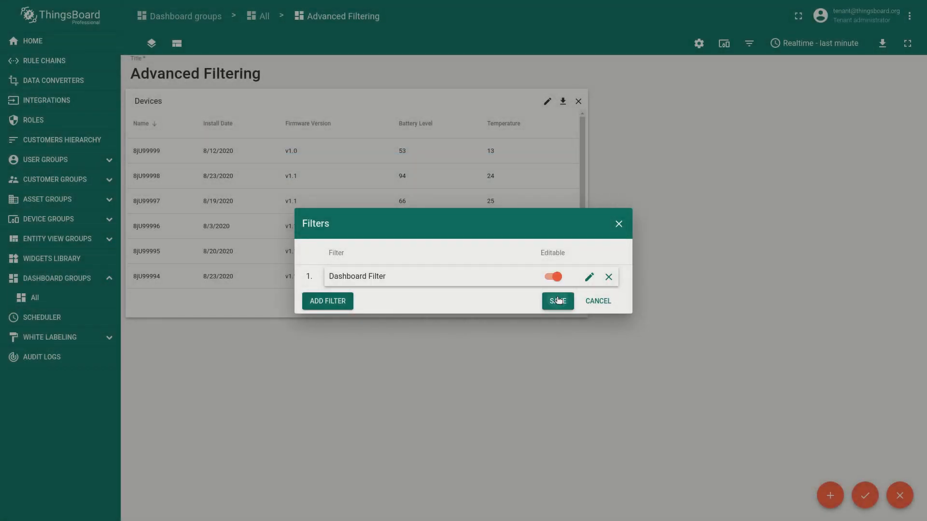
click(556, 301)
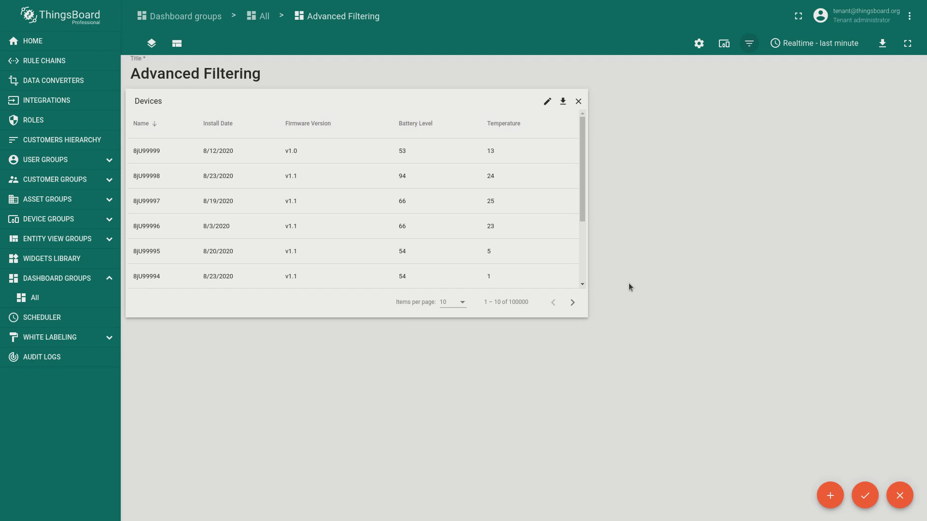
- Set the Devices table's datasource filter to Dashboard Filter and save the dashboard
click(546, 101)
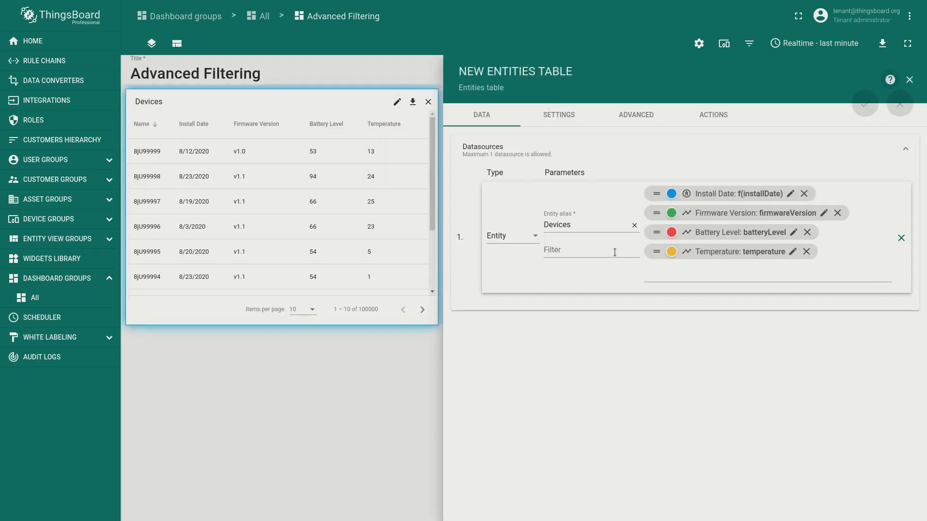
click(590, 249)
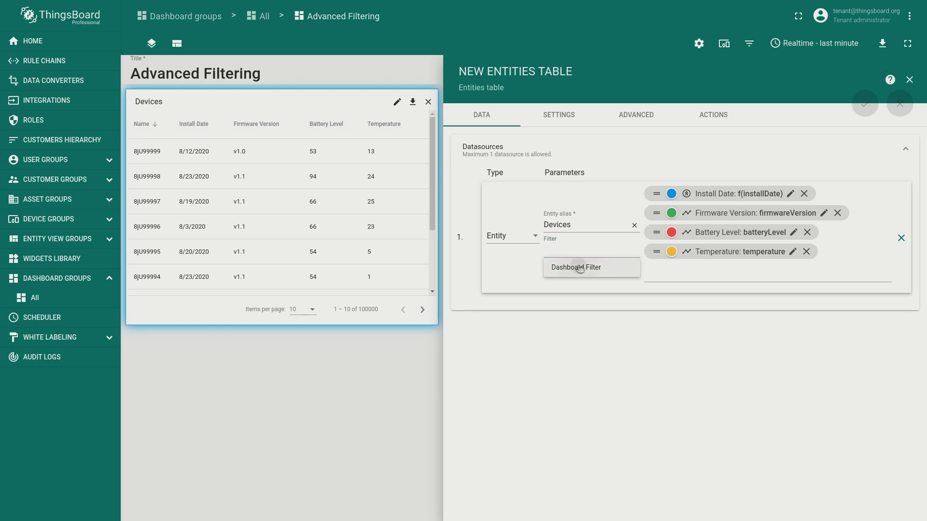
click(579, 267)
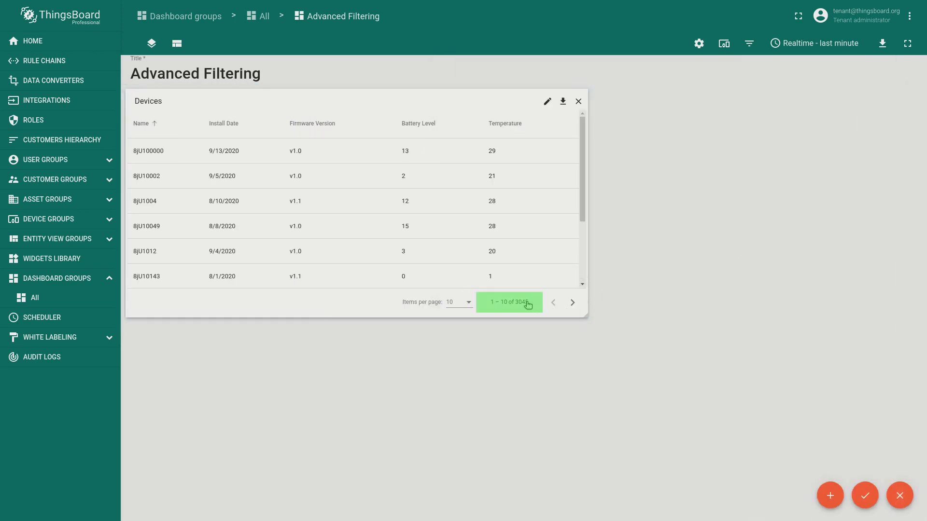
click(863, 496)
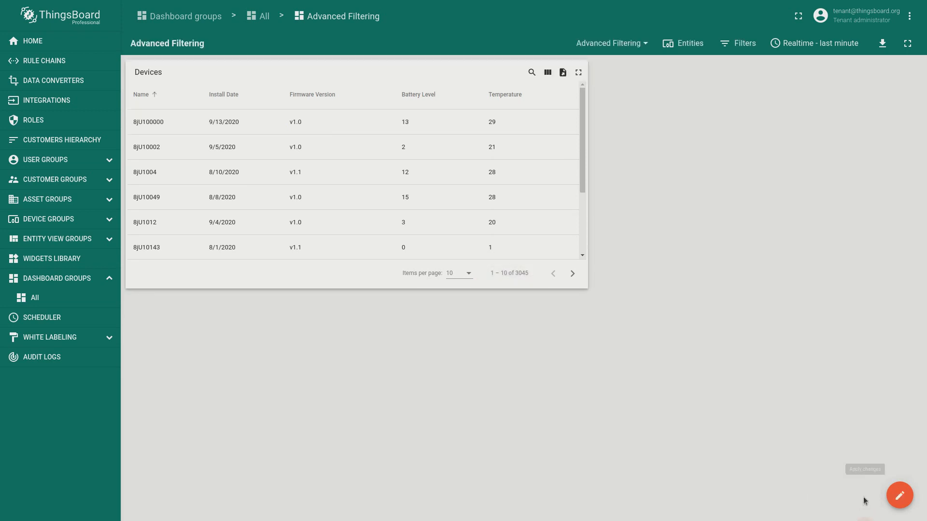
mouse_move(784, 13)
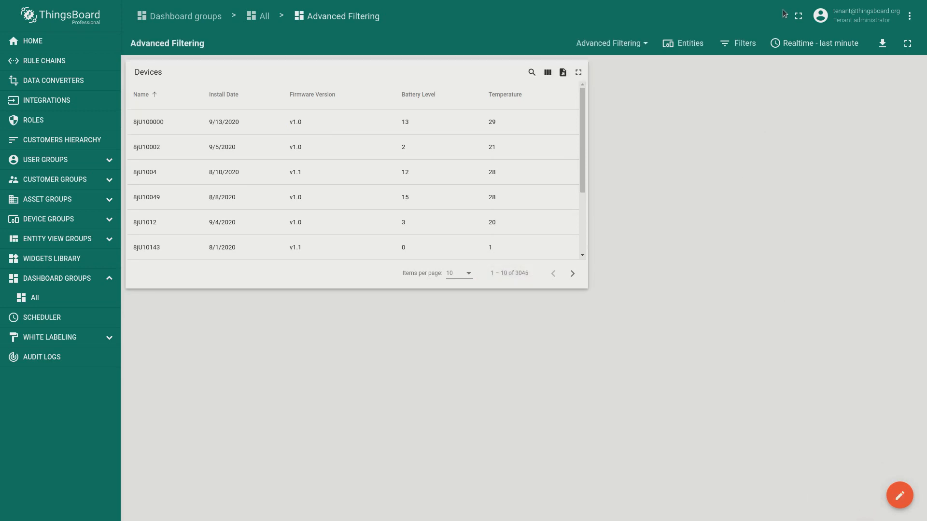
- Raise the Dashboard Filter battery threshold (typing 6), apply it, then re-enter edit mode
click(737, 42)
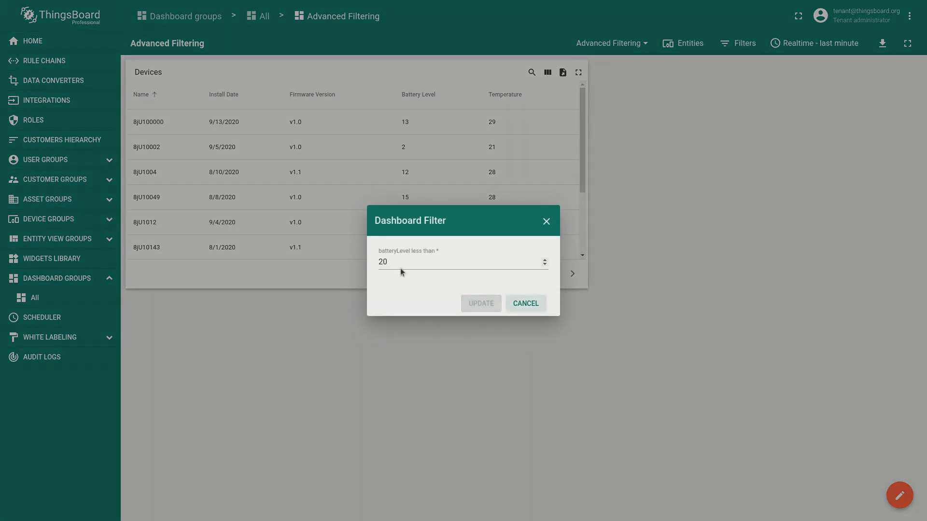
text(6)
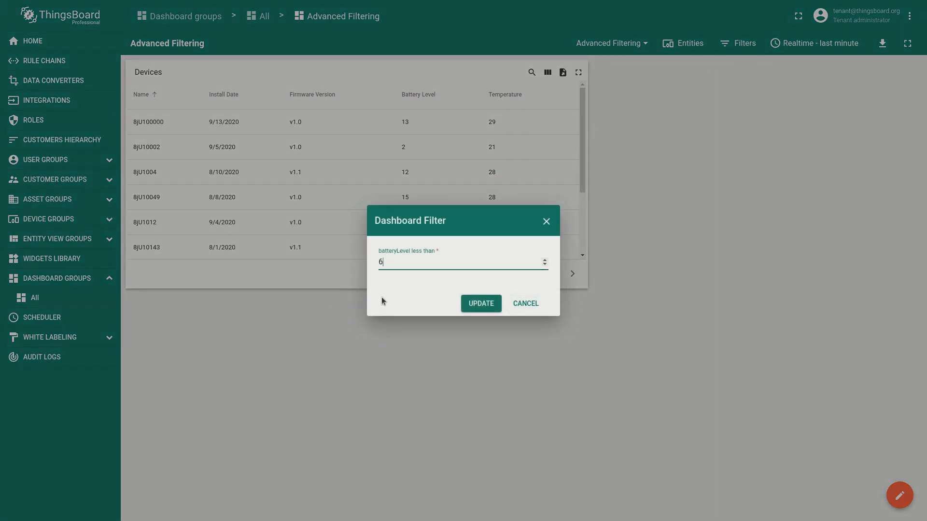
click(481, 303)
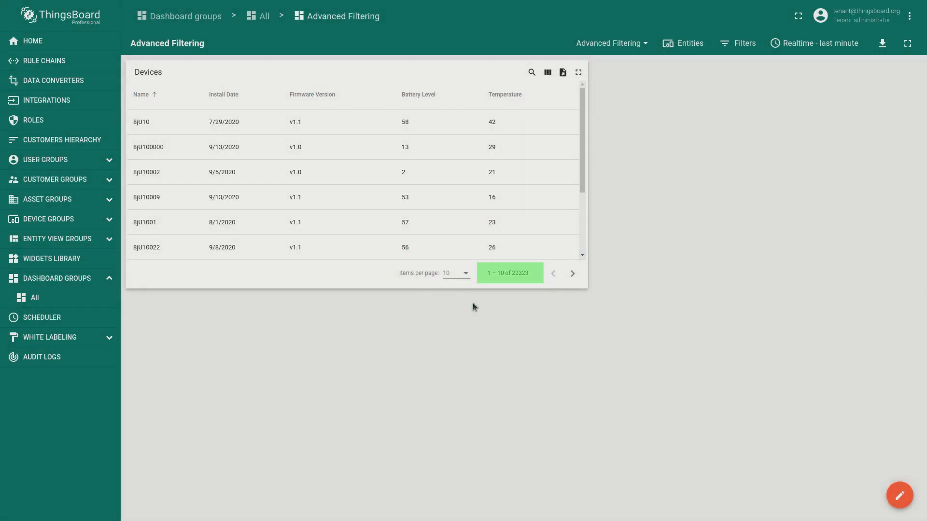
click(738, 43)
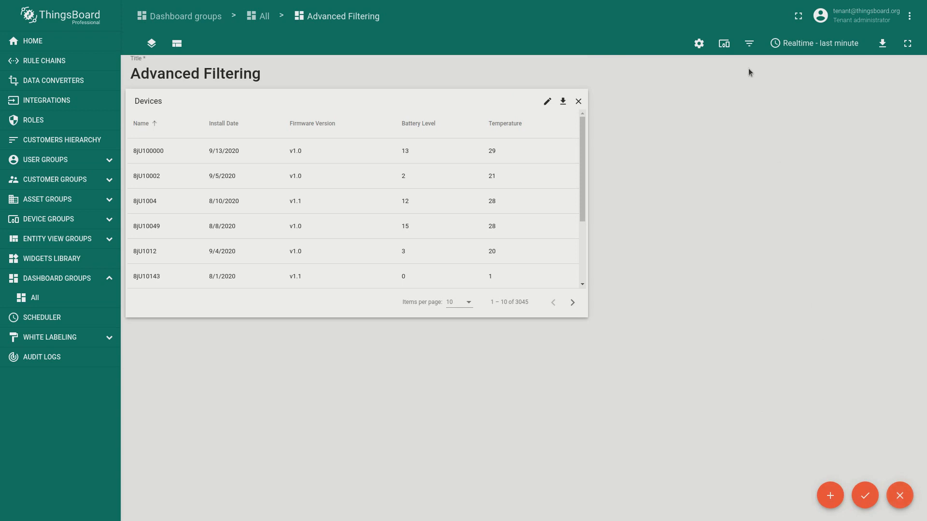
- Switch off Editable for Dashboard Filter in the Filters dialog
click(748, 42)
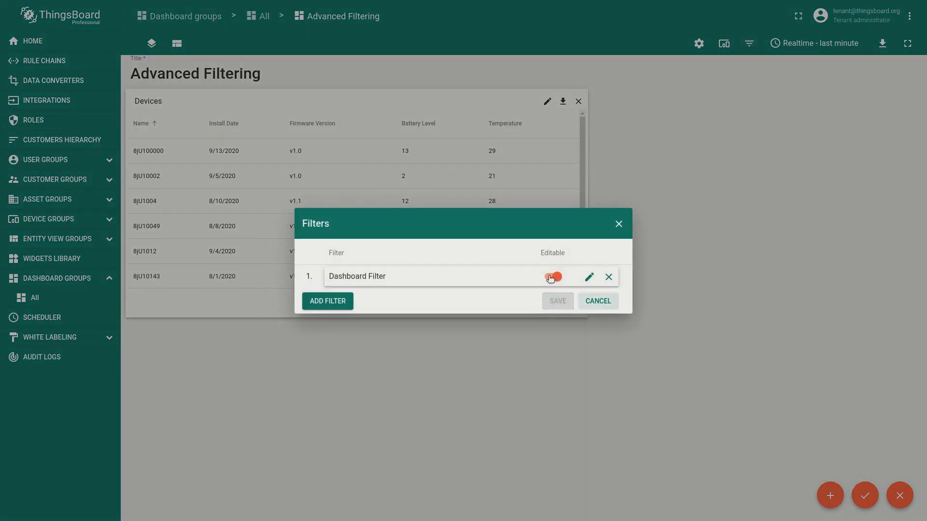
click(597, 300)
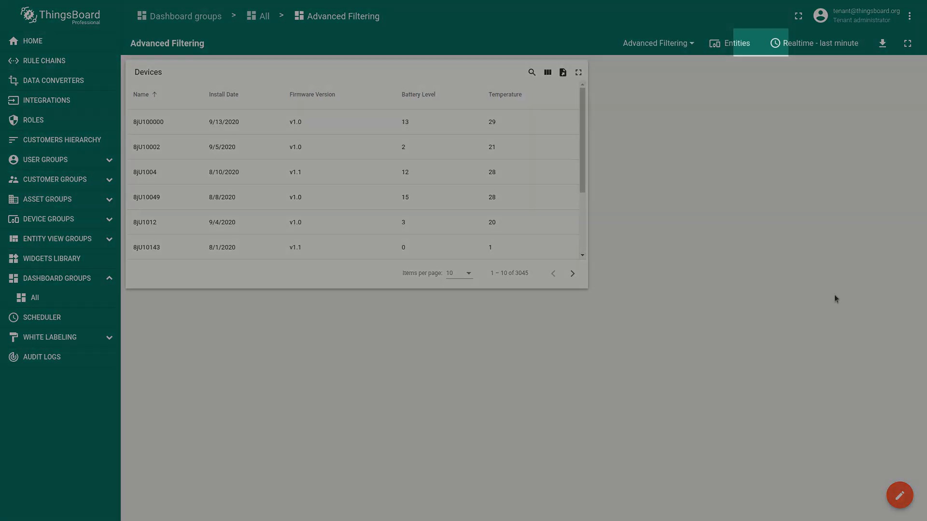
mouse_move(768, 72)
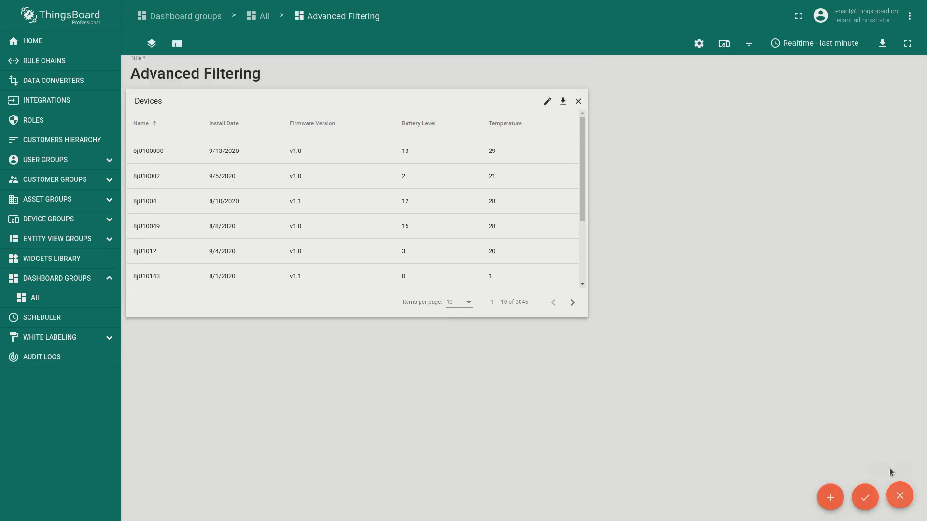
- Add a second 'greater than' condition to Dashboard Filter's batteryLevel key filter and save
click(748, 43)
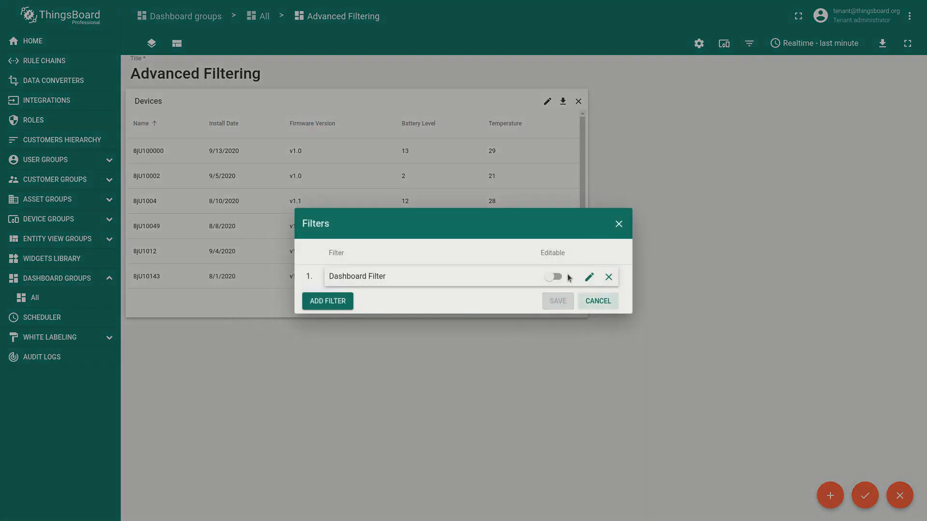
click(588, 277)
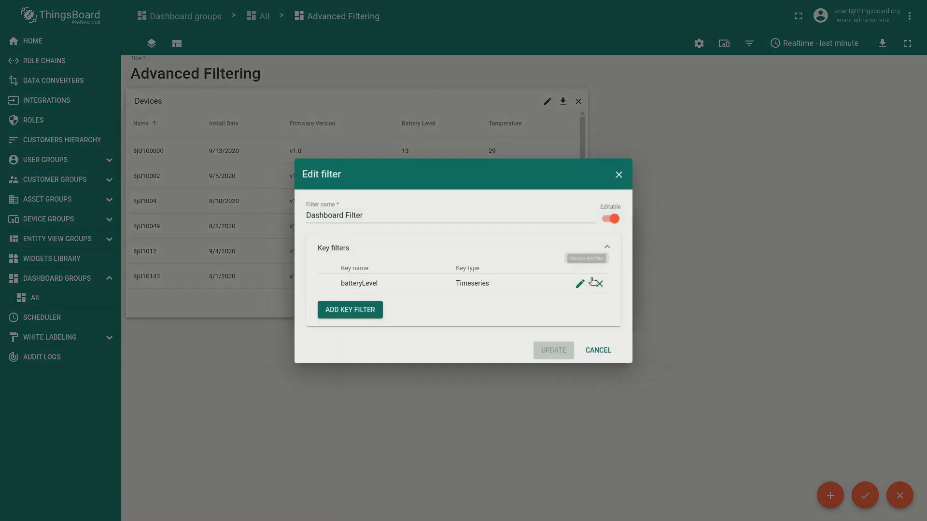
click(579, 283)
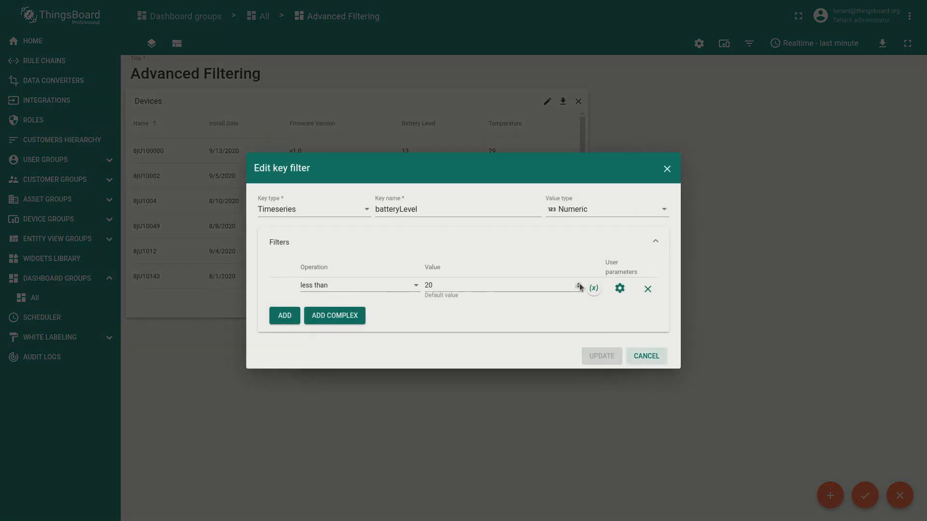
click(284, 316)
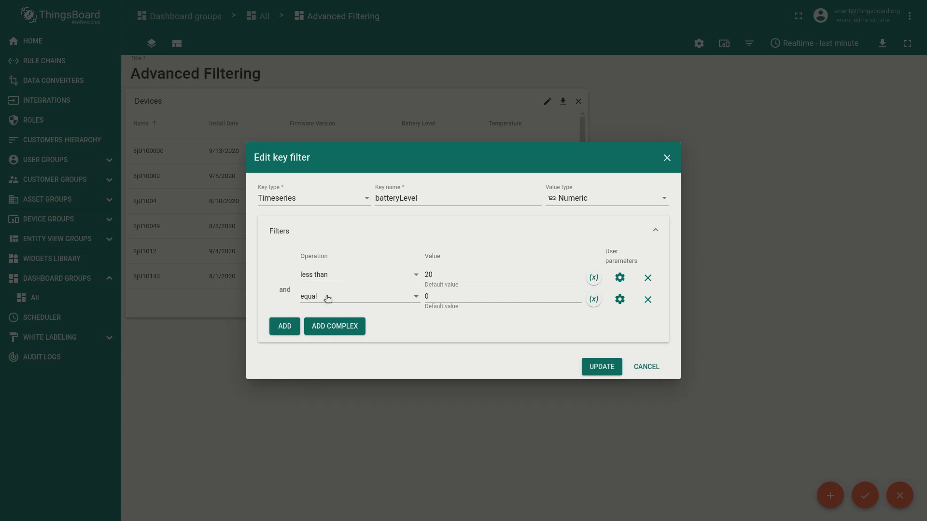
click(359, 296)
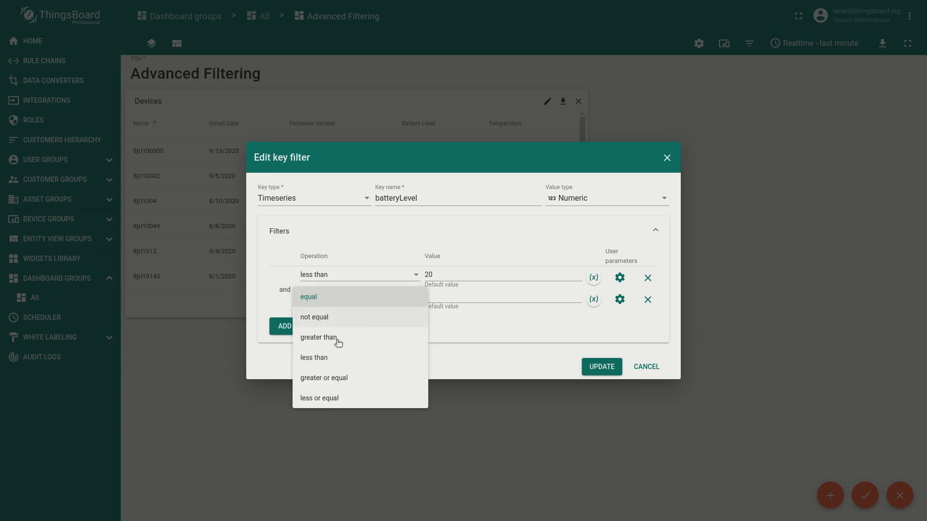
click(318, 338)
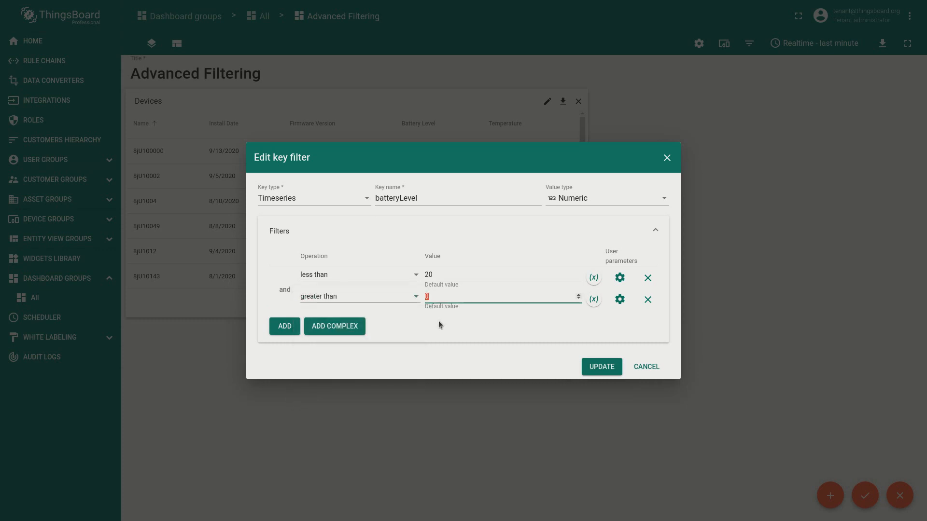
click(600, 366)
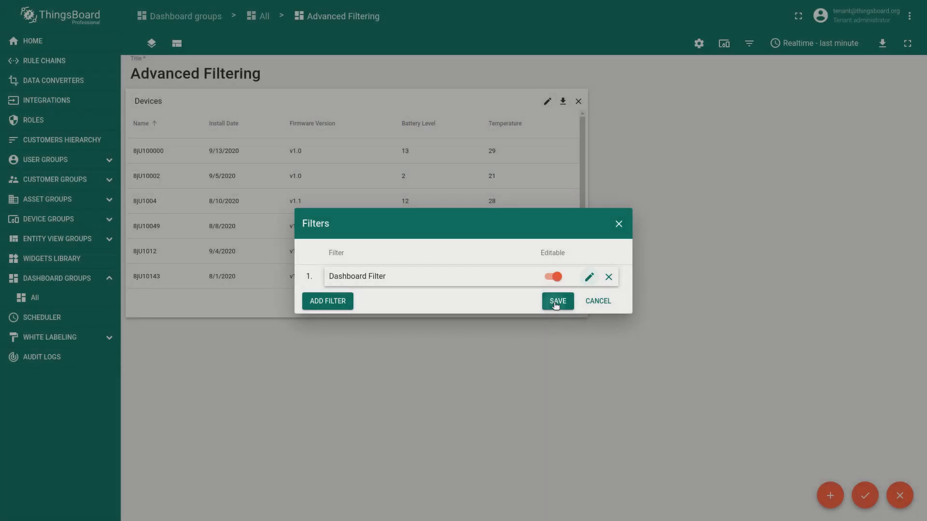
click(556, 301)
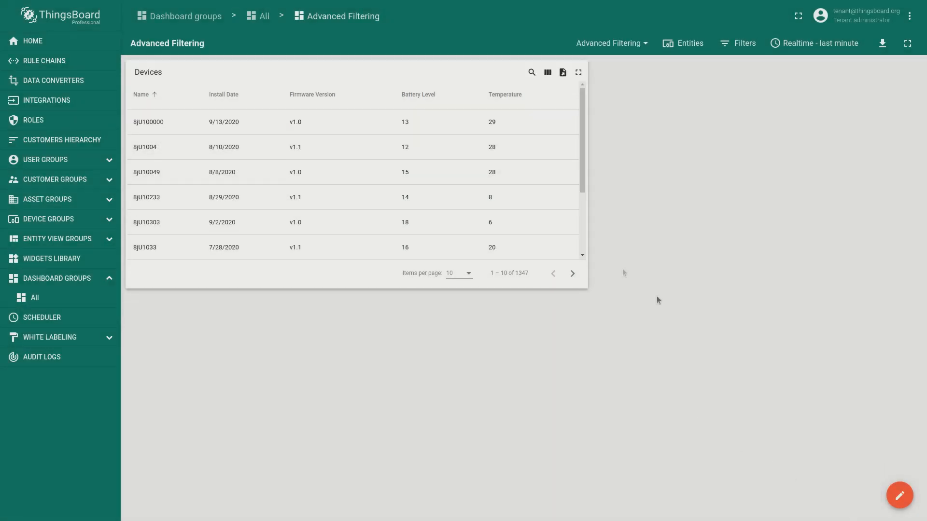
- Sort devices by battery level, then reopen Dashboard Filter's batteryLevel key filter in edit mode
click(414, 95)
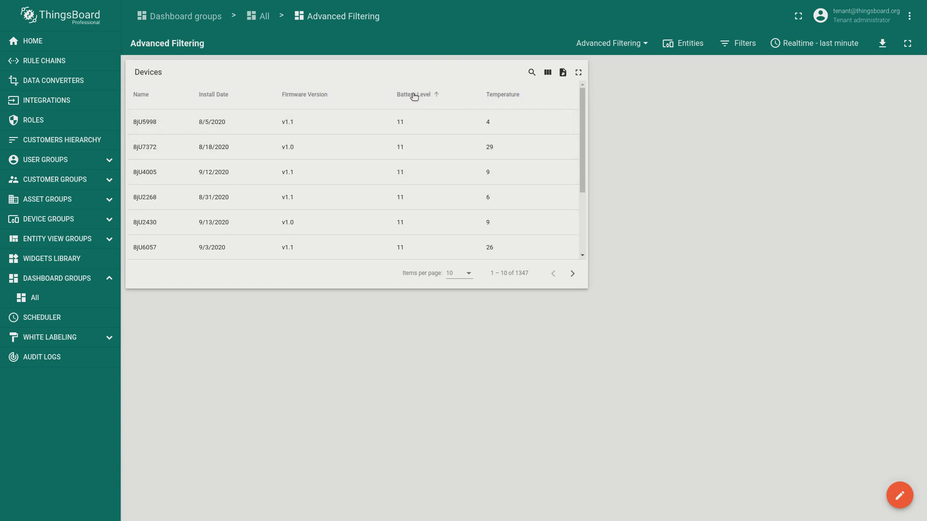
click(414, 95)
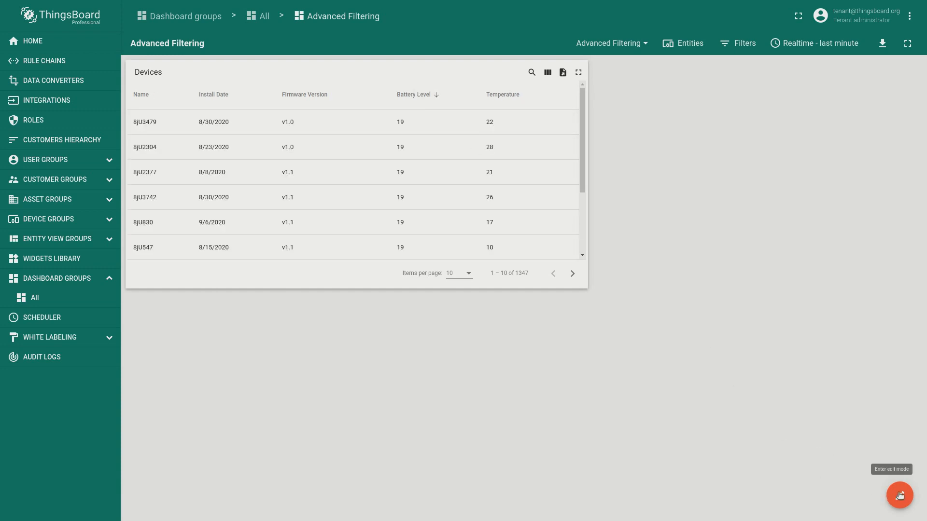
click(899, 495)
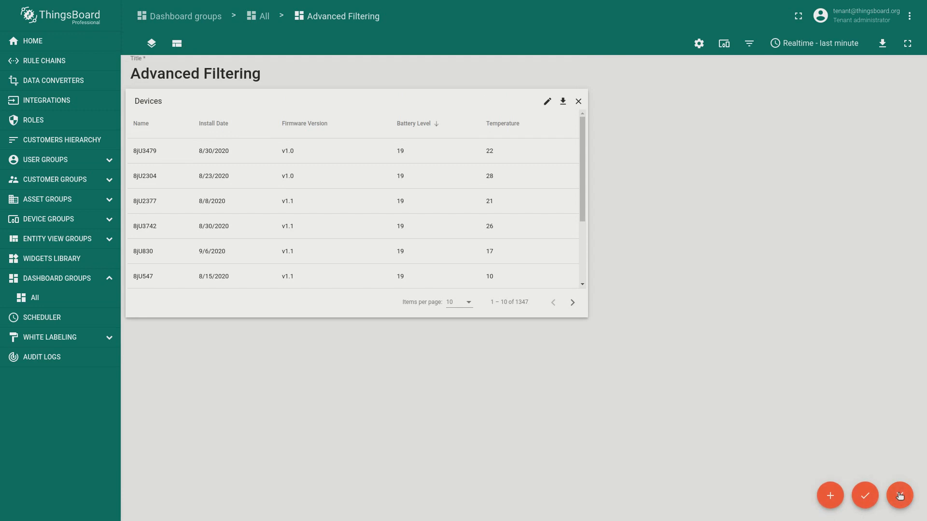
click(748, 43)
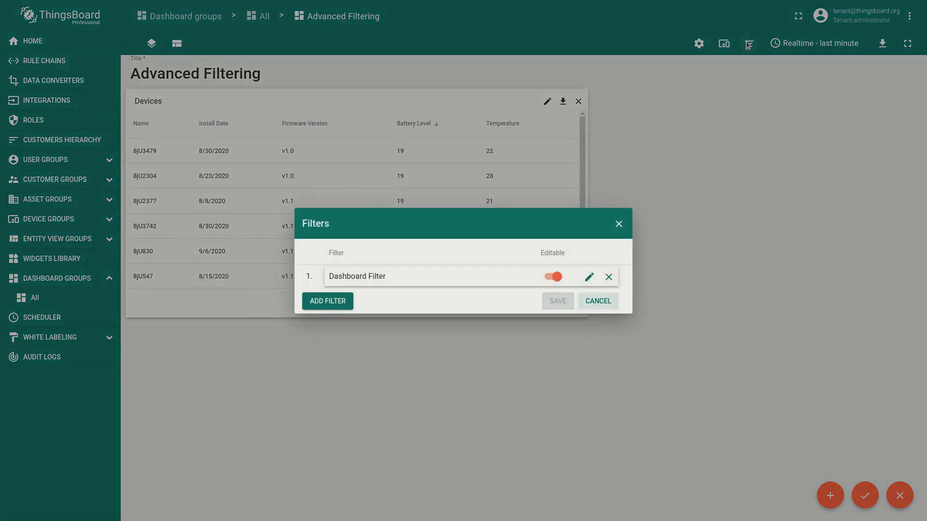
mouse_move(588, 277)
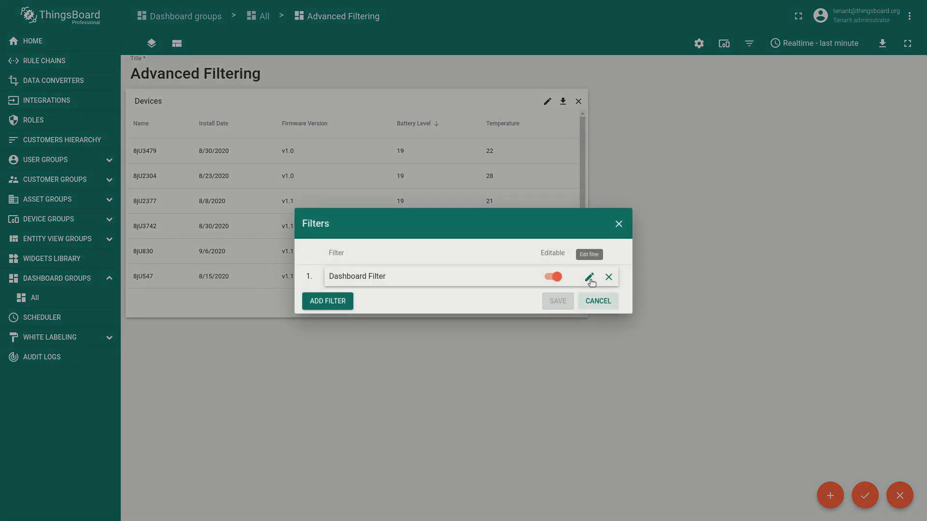
click(587, 278)
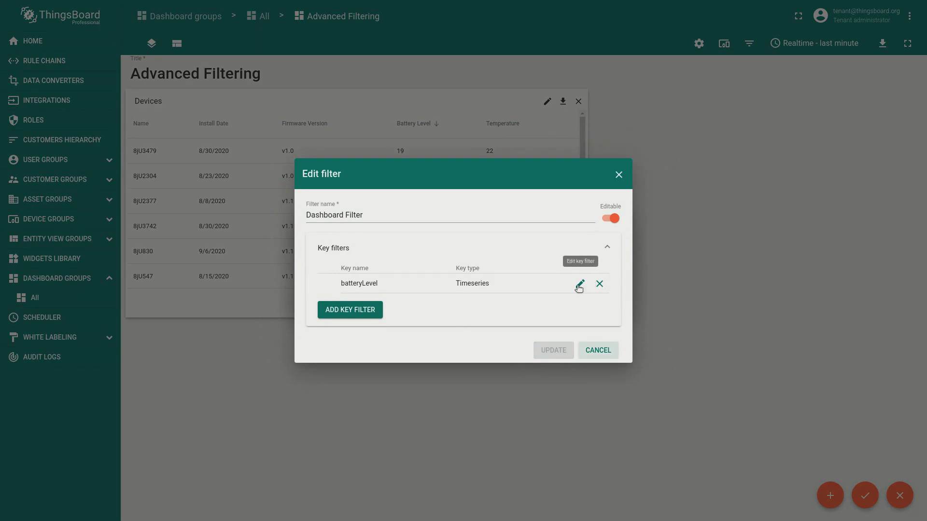
click(579, 285)
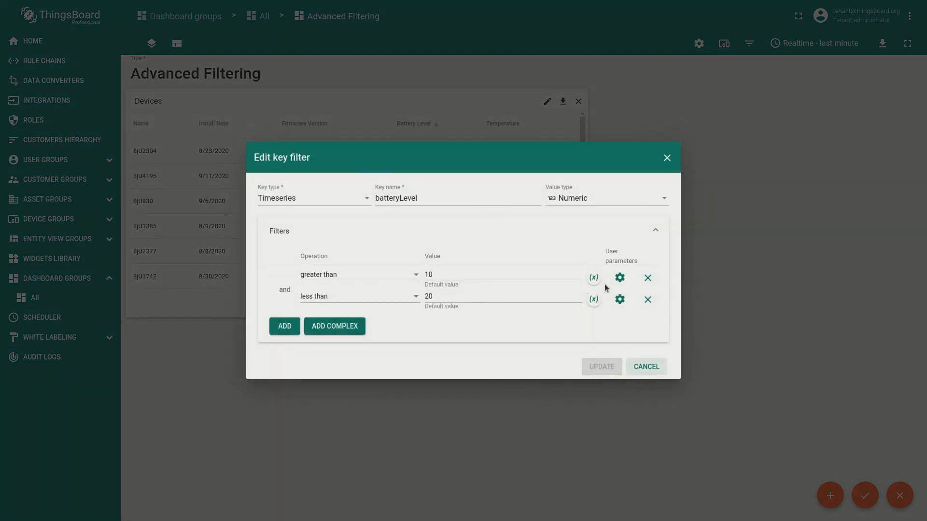
mouse_move(619, 278)
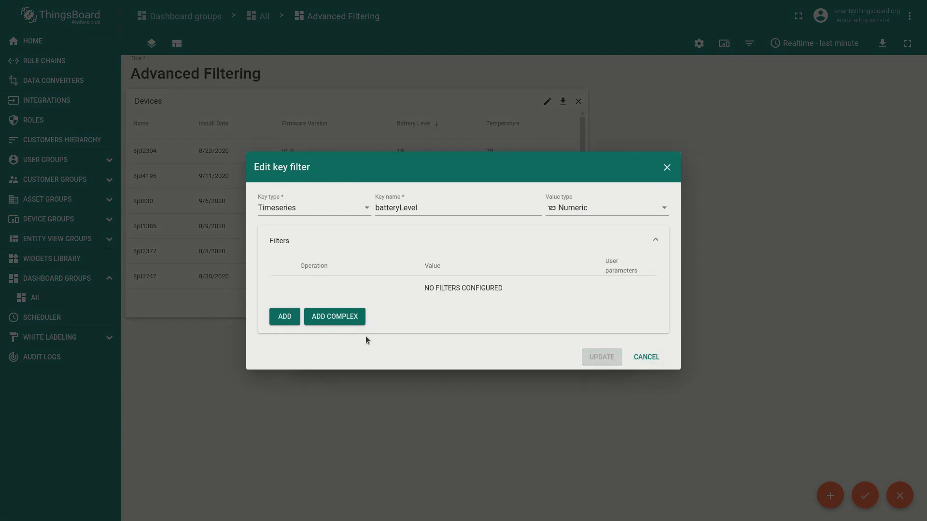
- Build an OR complex batteryLevel condition: less than 10 or greater than 95
click(334, 316)
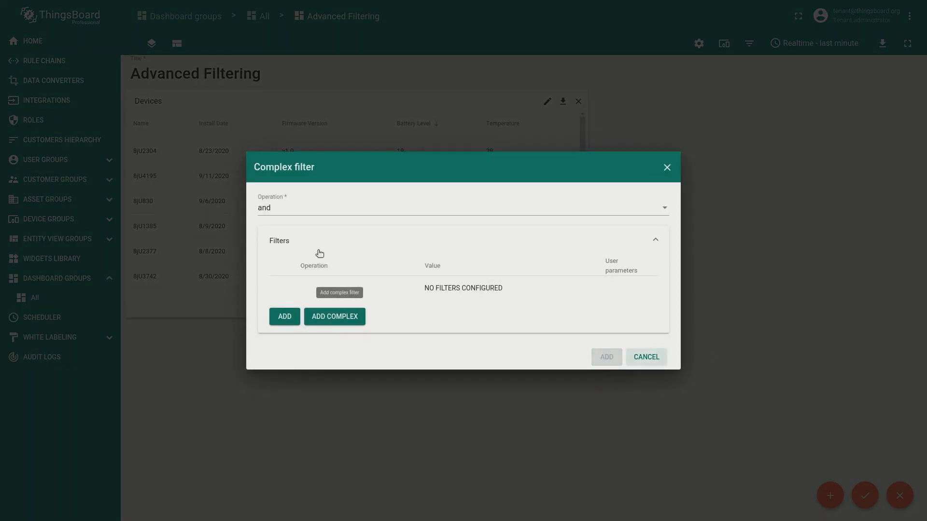
click(461, 207)
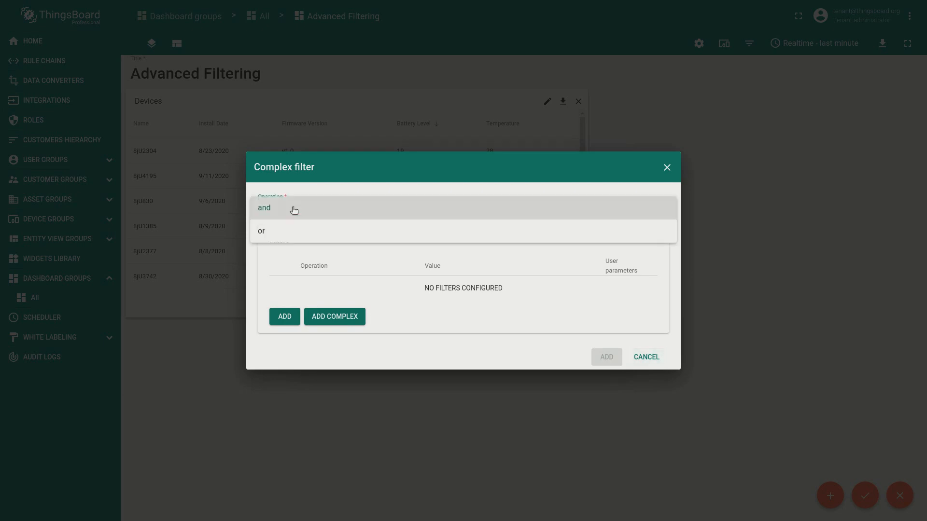
mouse_move(294, 232)
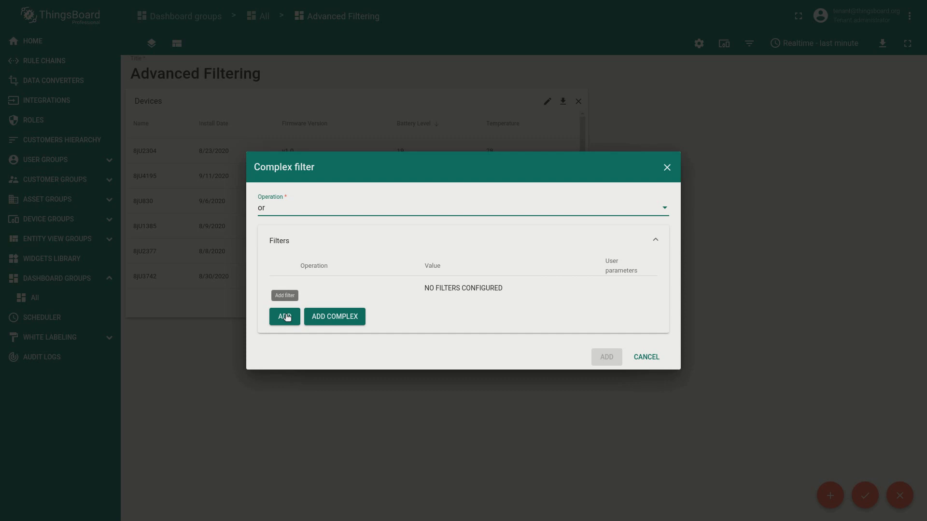
click(284, 316)
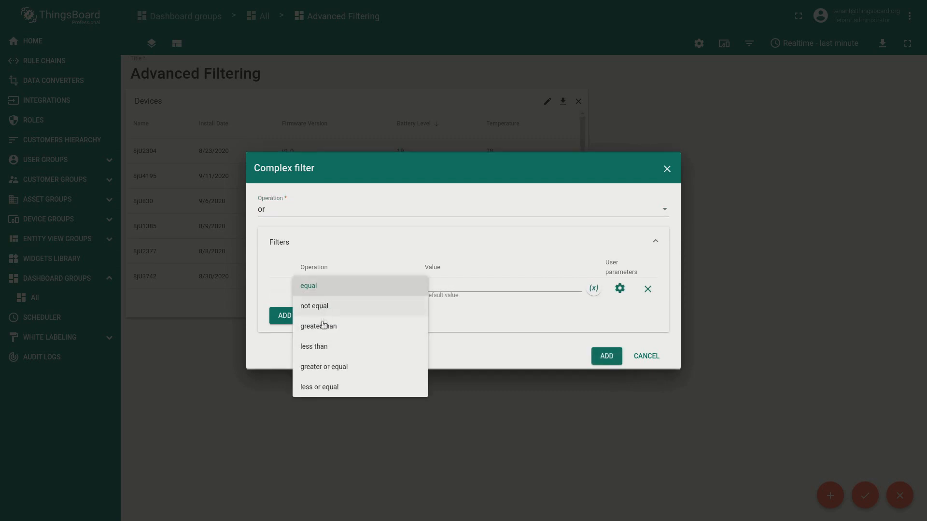
click(313, 347)
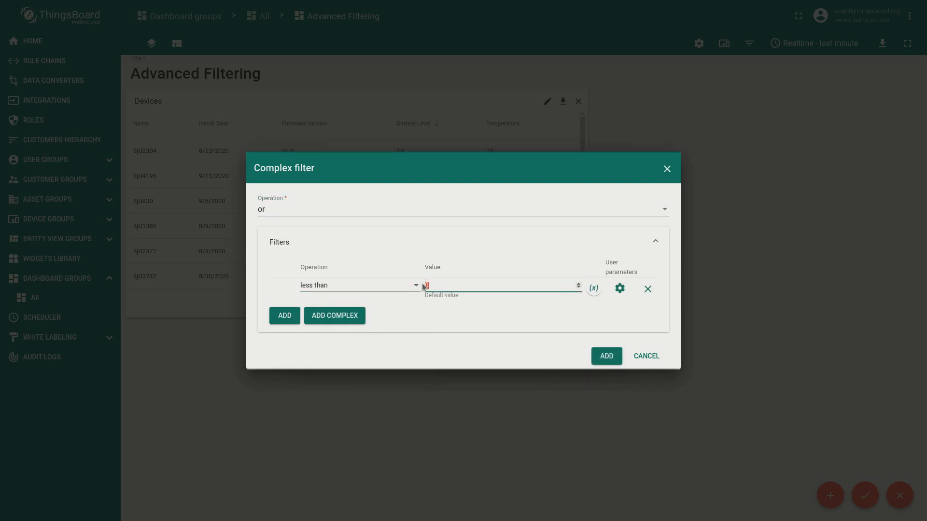
click(284, 315)
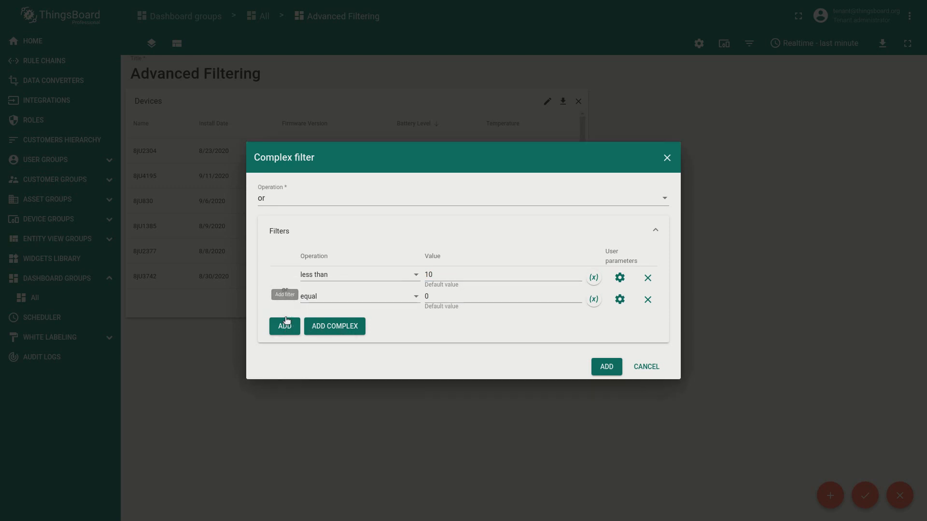
click(357, 296)
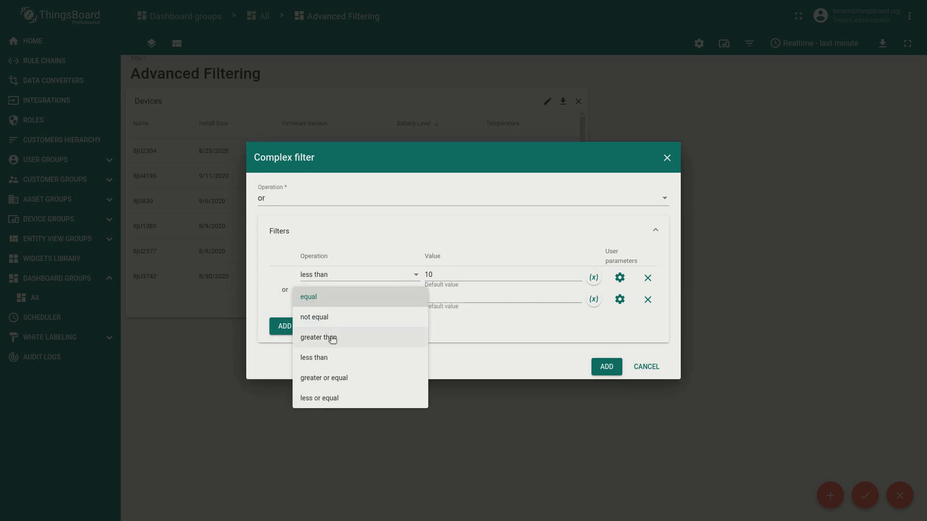
click(318, 337)
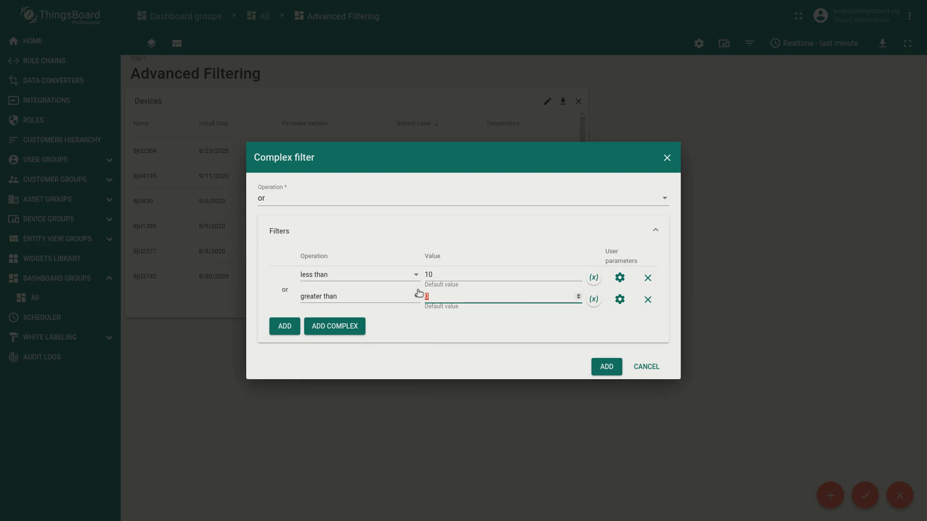
text(95)
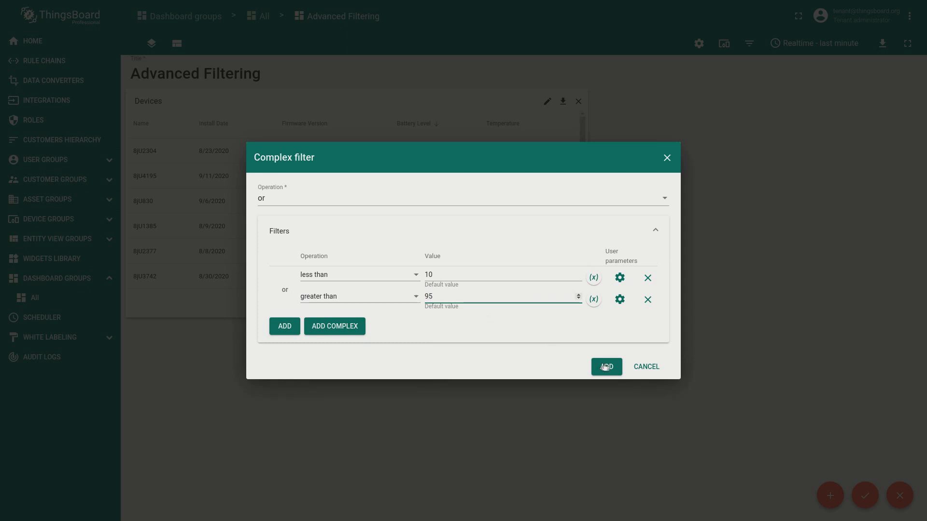
click(606, 366)
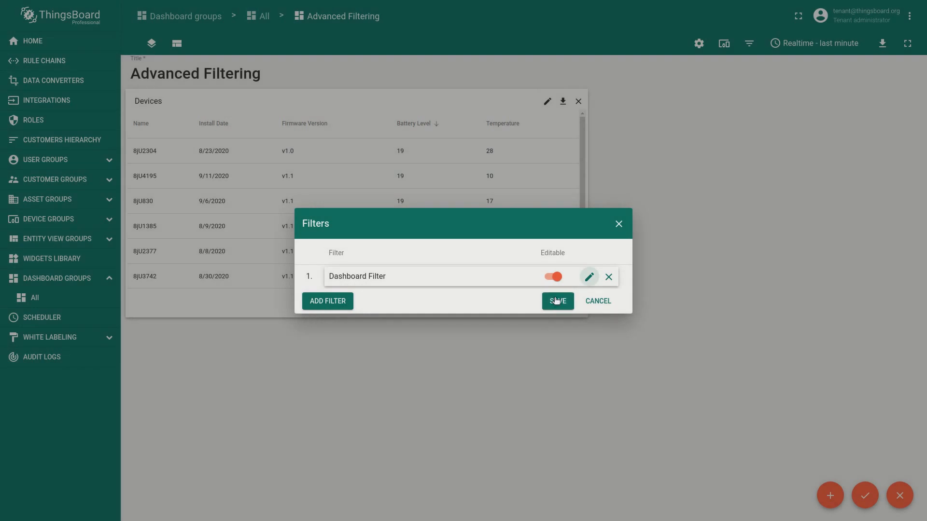
- Save the OR filter, leave edit mode, and sort the 9225 devices by battery level
click(556, 300)
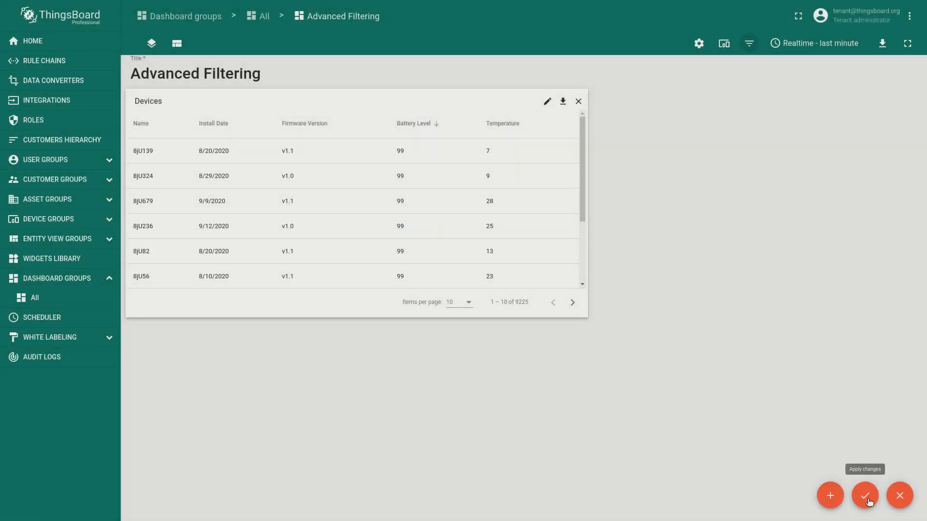
click(864, 495)
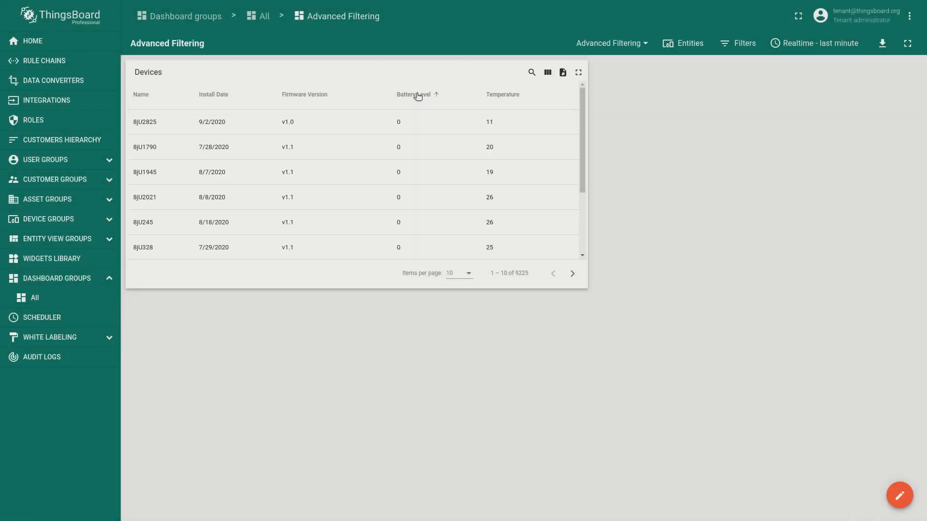
click(413, 94)
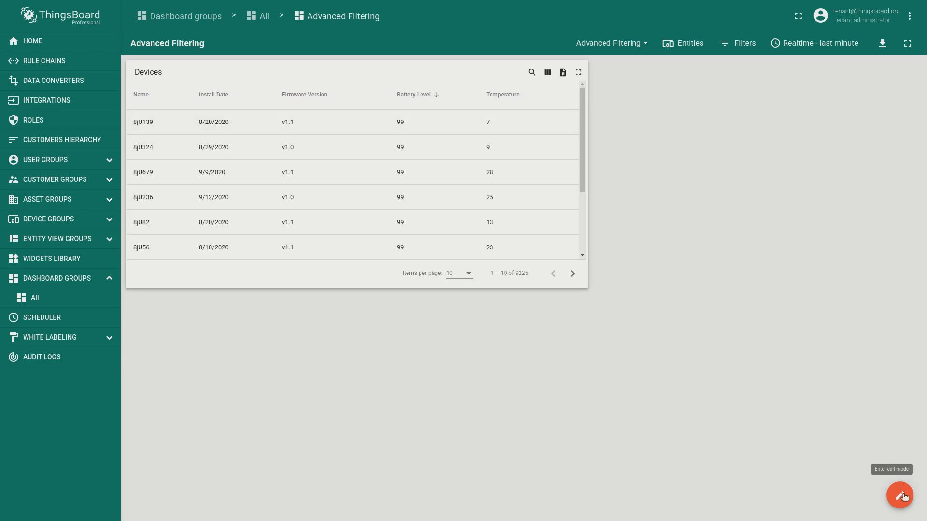
- Reopen Dashboard Filter's batteryLevel key filter in edit mode and remove the previous condition
click(898, 495)
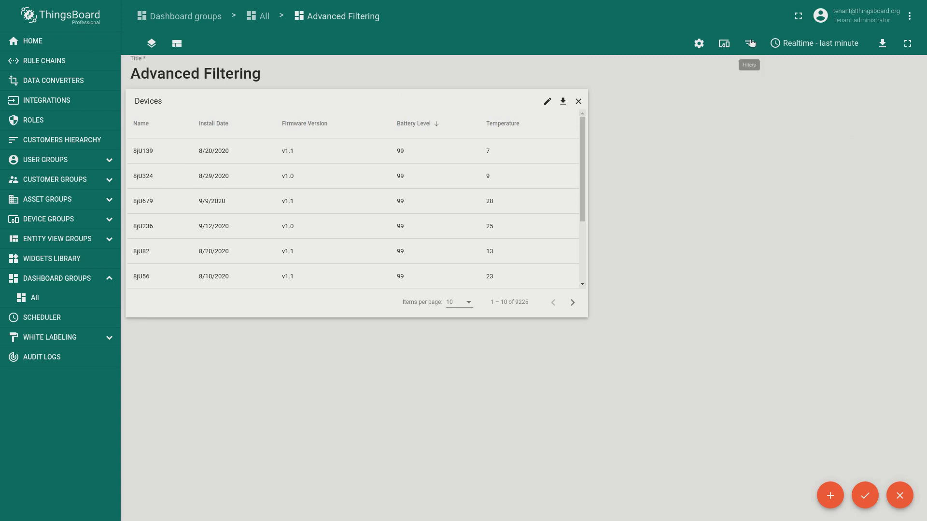
click(750, 43)
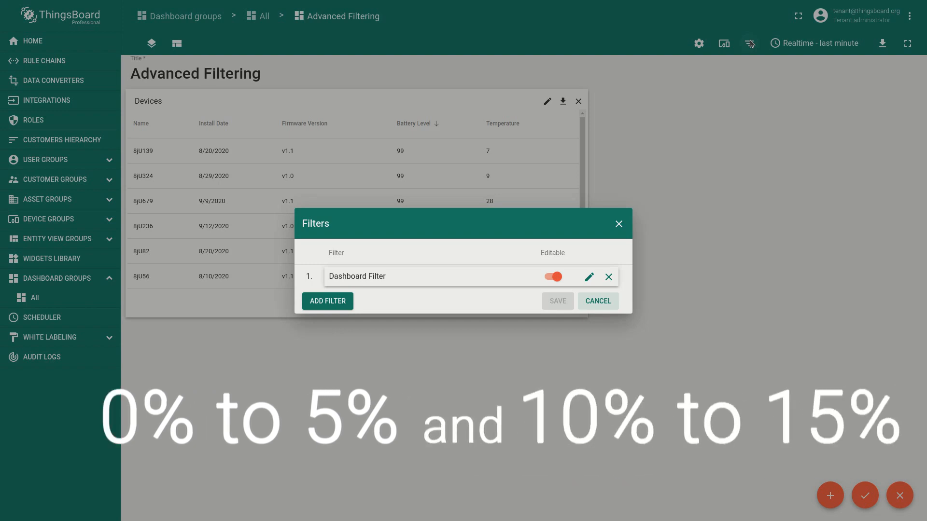
mouse_move(589, 277)
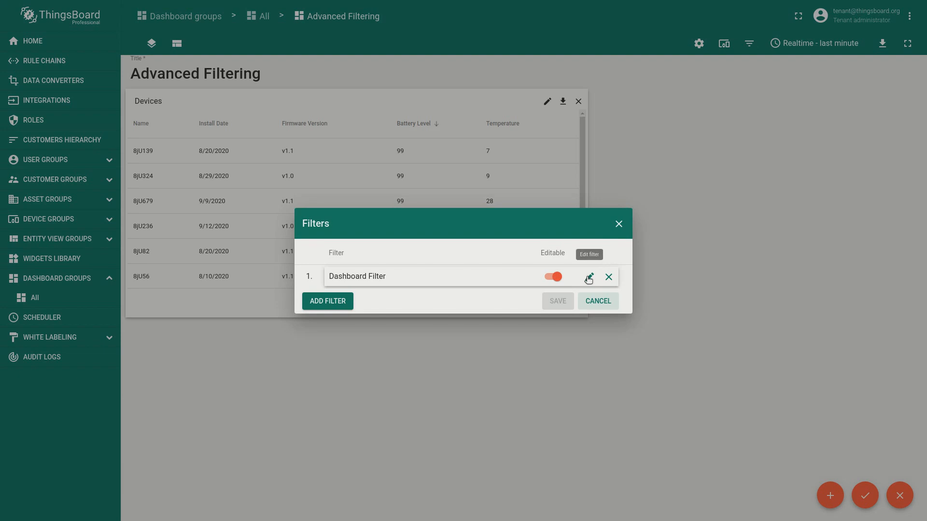
click(588, 276)
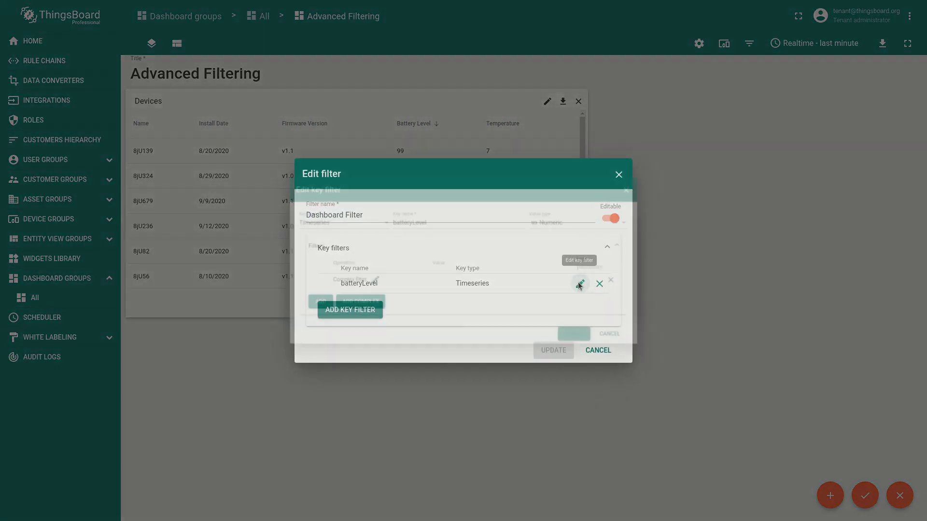
click(580, 284)
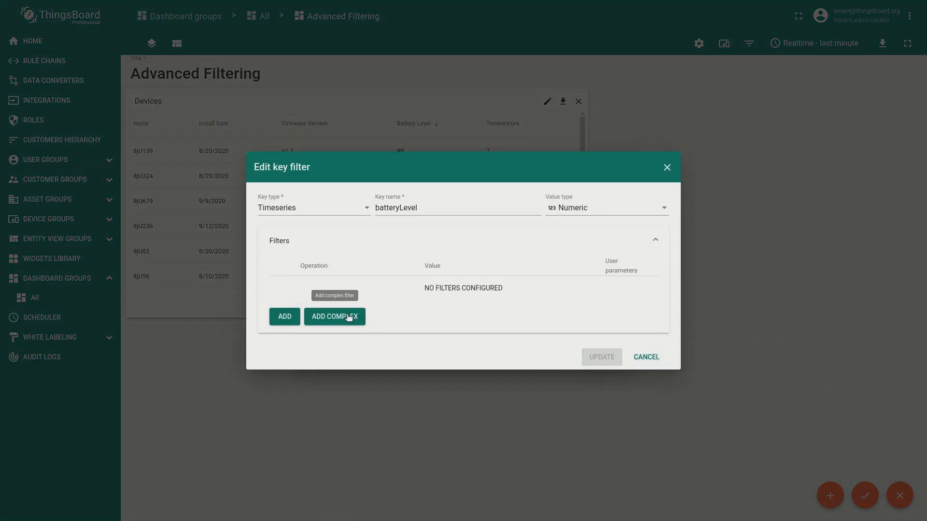
- Build an AND complex group: batteryLevel greater than 10 and less than 15
click(334, 316)
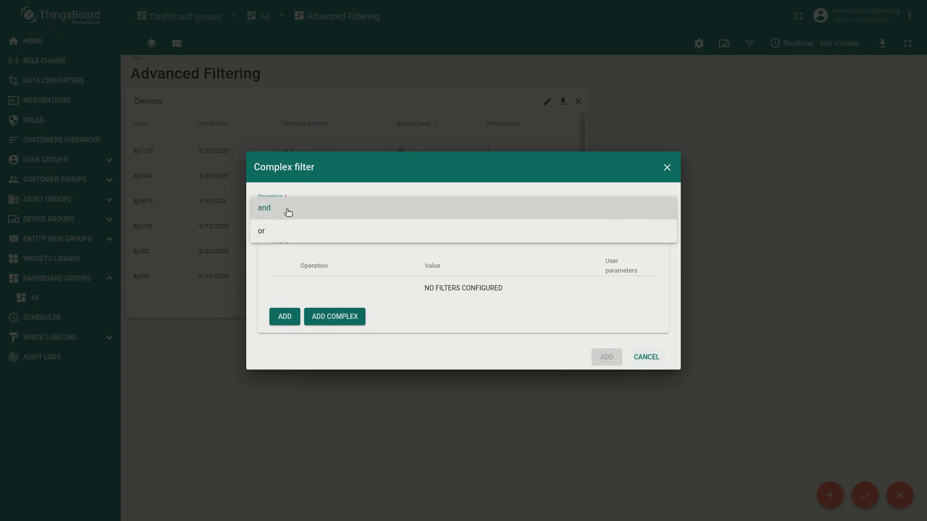
click(263, 208)
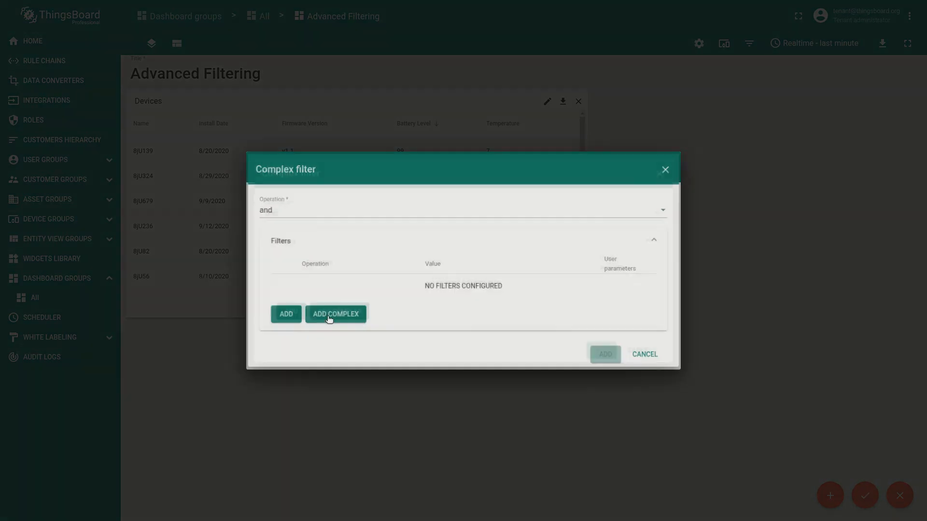
click(286, 314)
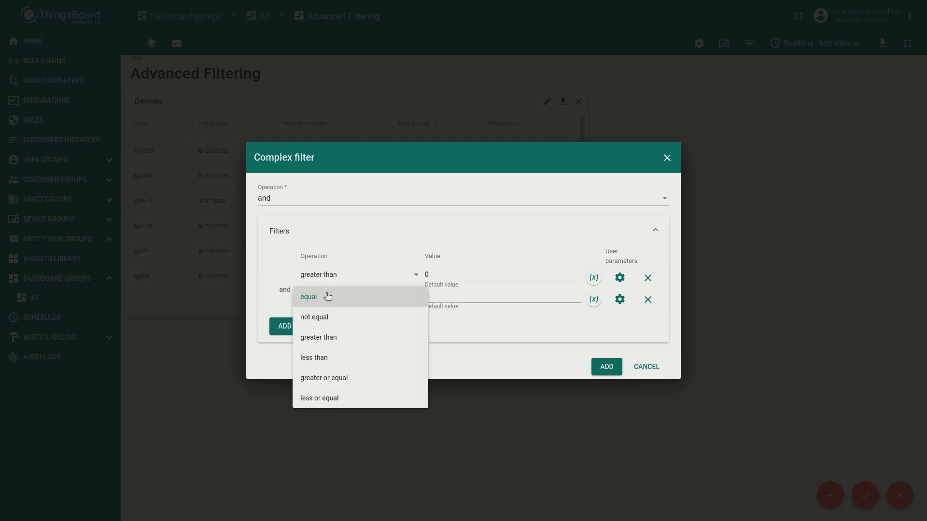
click(313, 357)
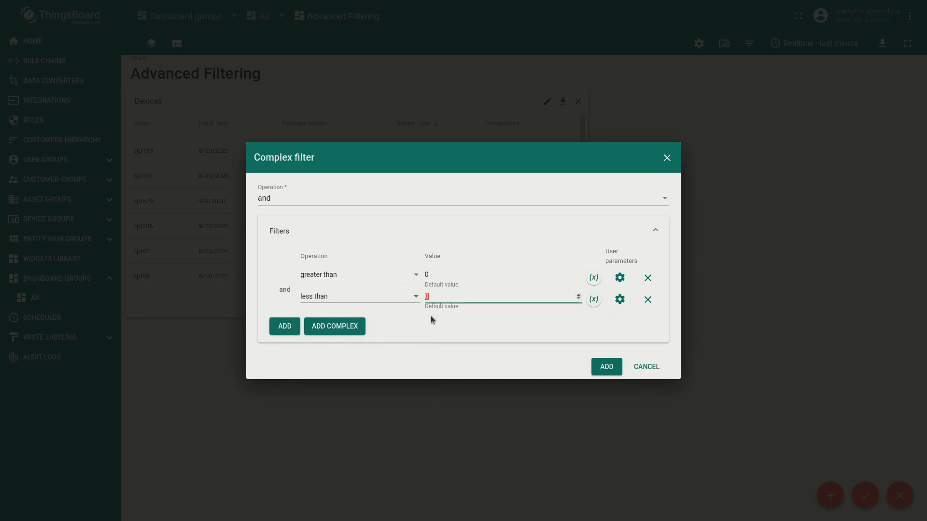
click(334, 326)
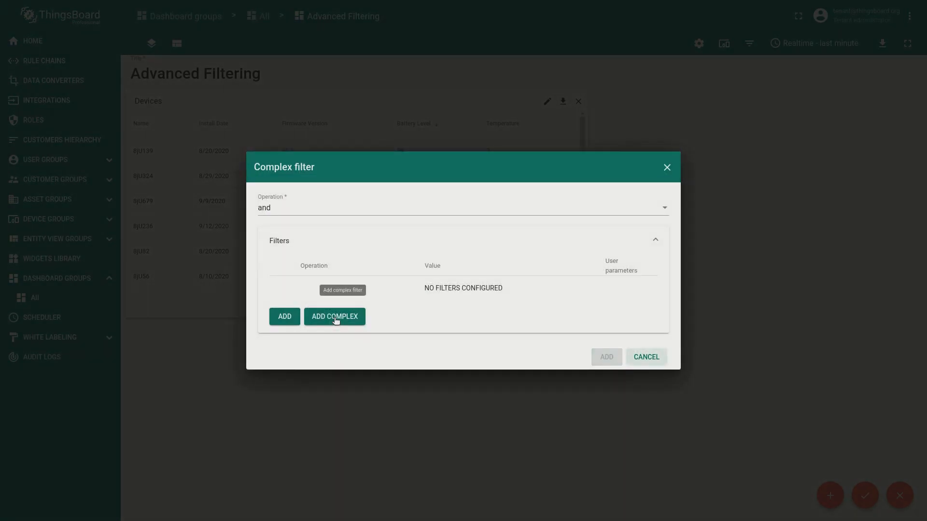
click(284, 316)
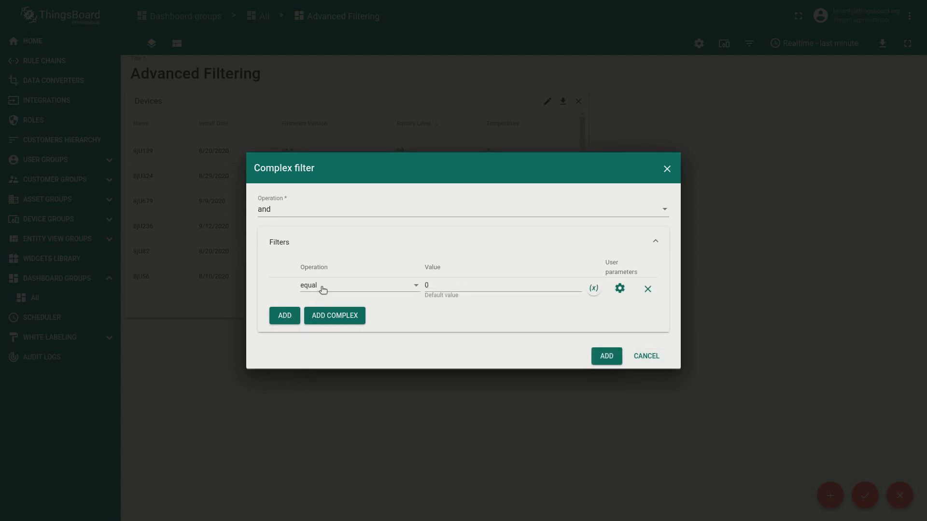
click(358, 285)
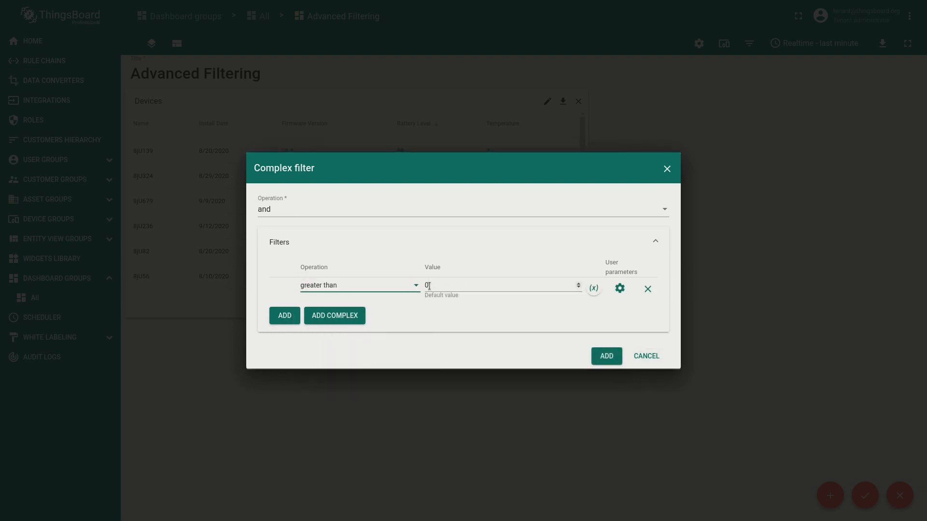
text(10)
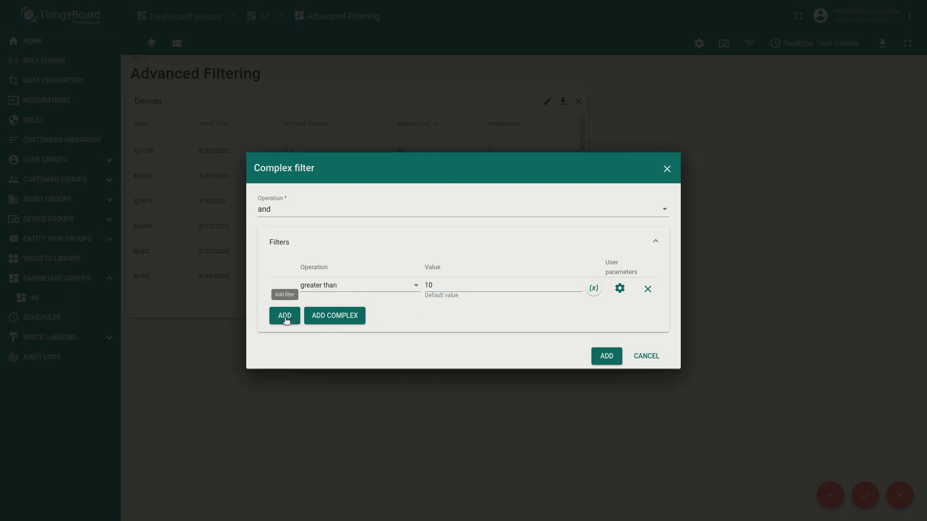
click(284, 315)
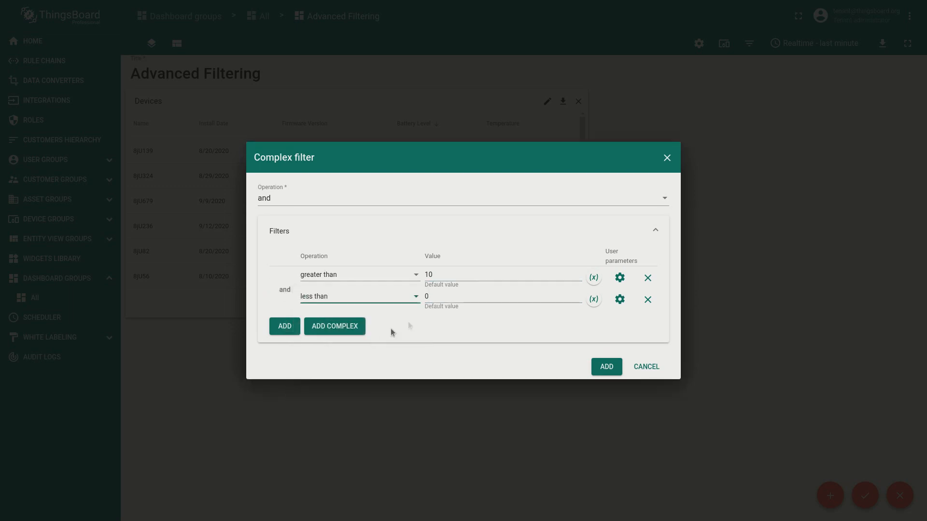
text(15)
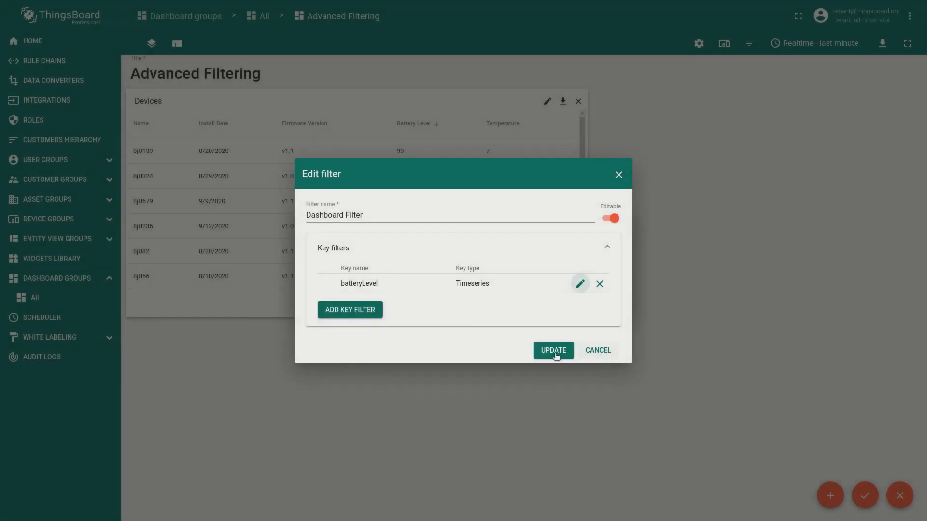
- Apply the filter, page through the 1213 devices, and sort by battery level ascending
click(553, 350)
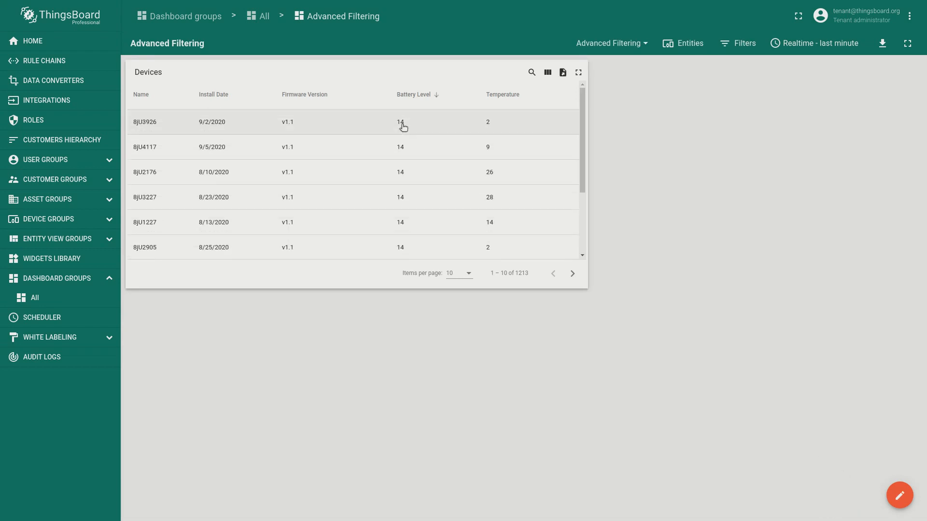
click(571, 273)
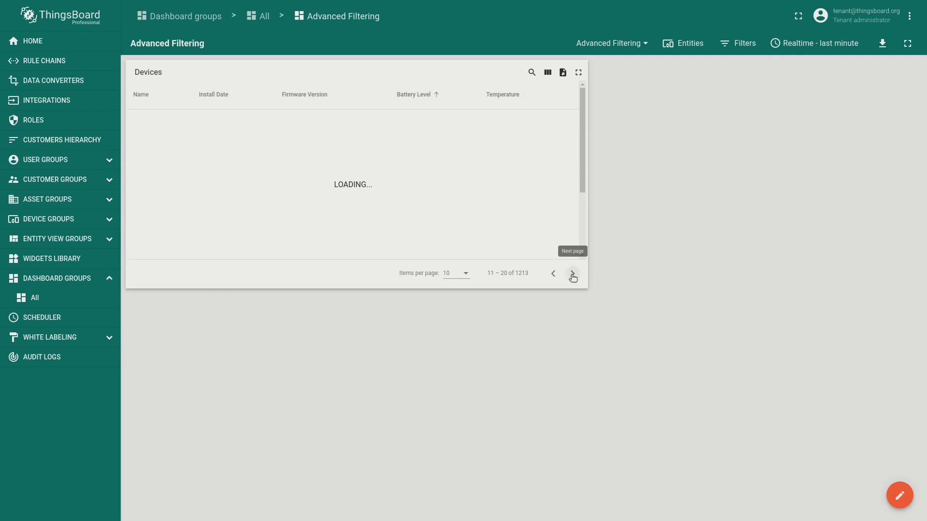
click(572, 273)
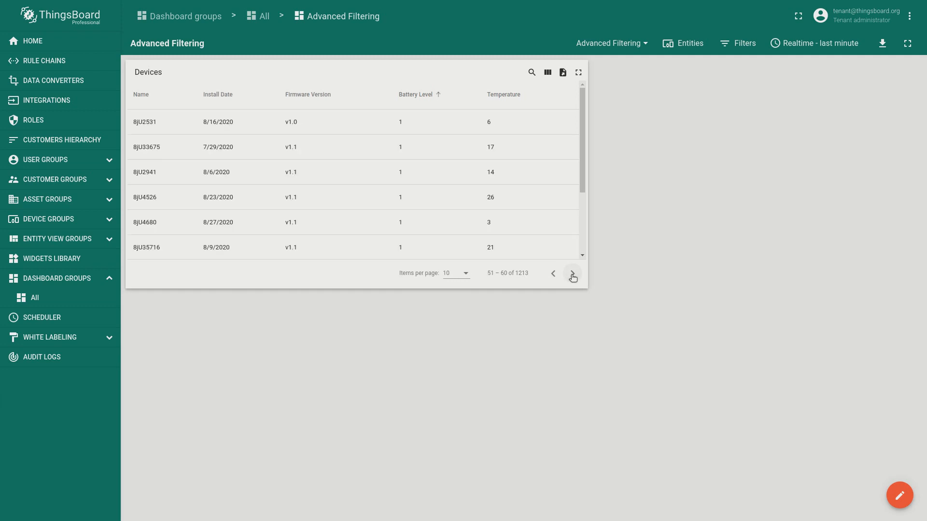
click(571, 274)
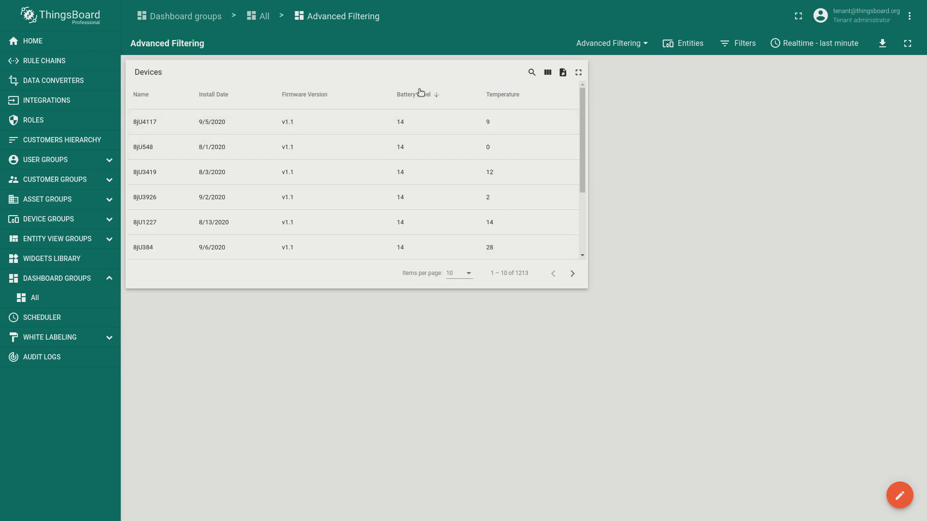
click(413, 94)
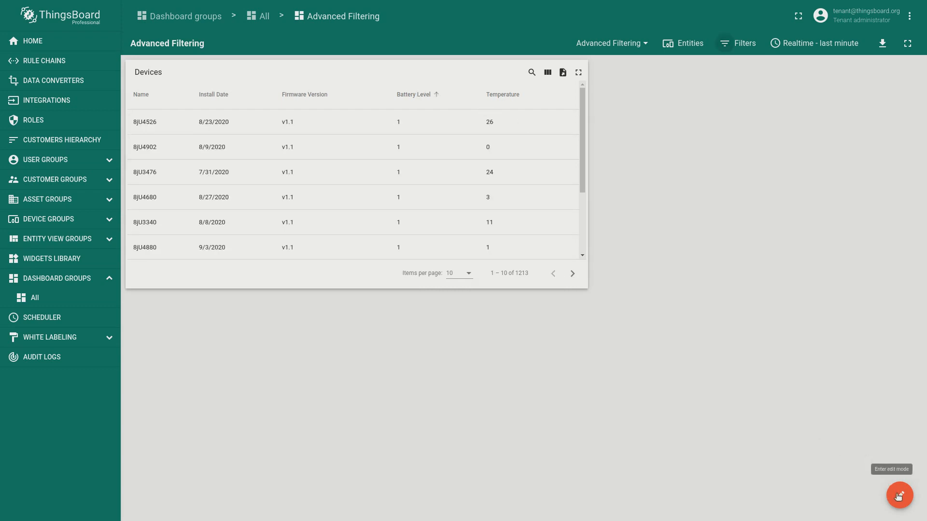
- Add an installDate key filter of type Datetime with a comparison condition to Dashboard Filter
click(897, 495)
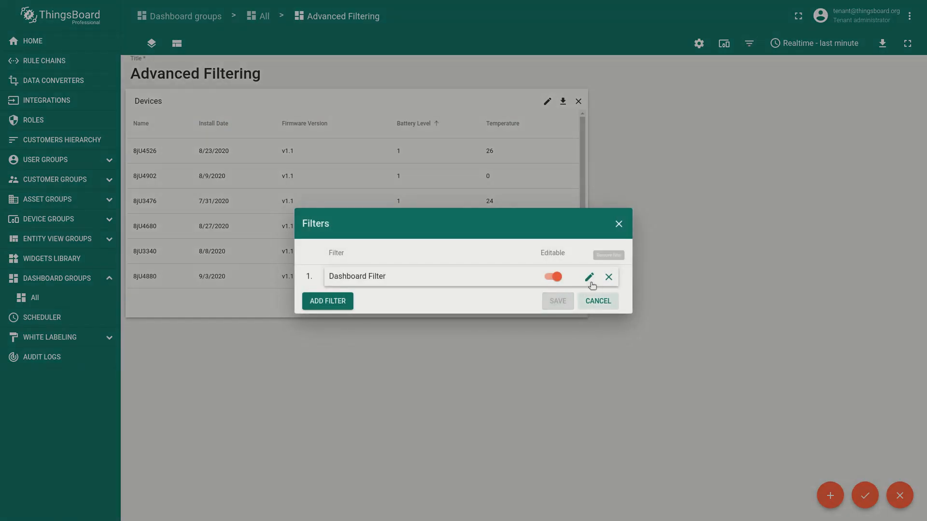
click(588, 277)
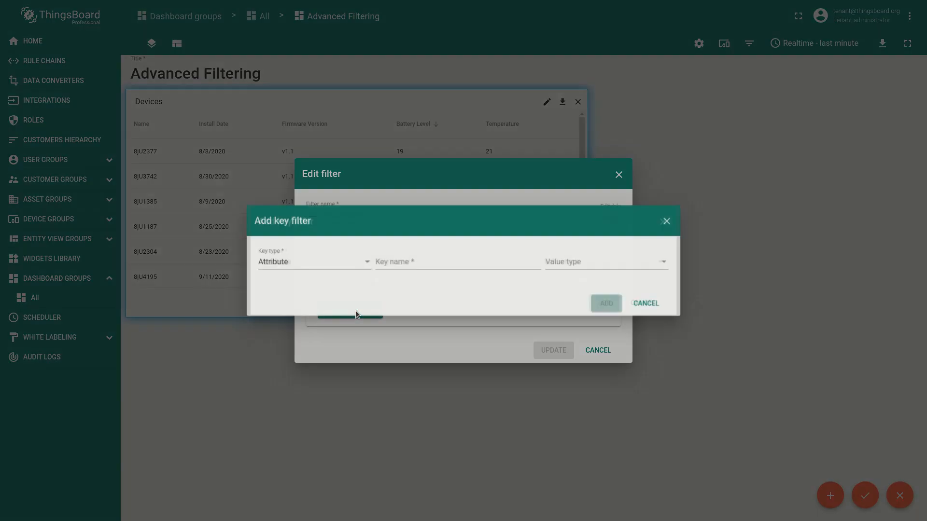
click(313, 261)
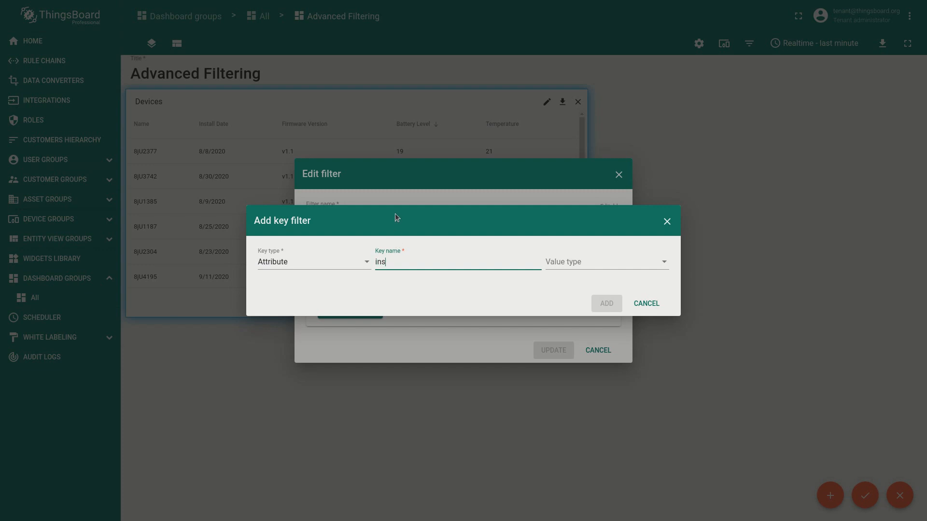
text(installDate)
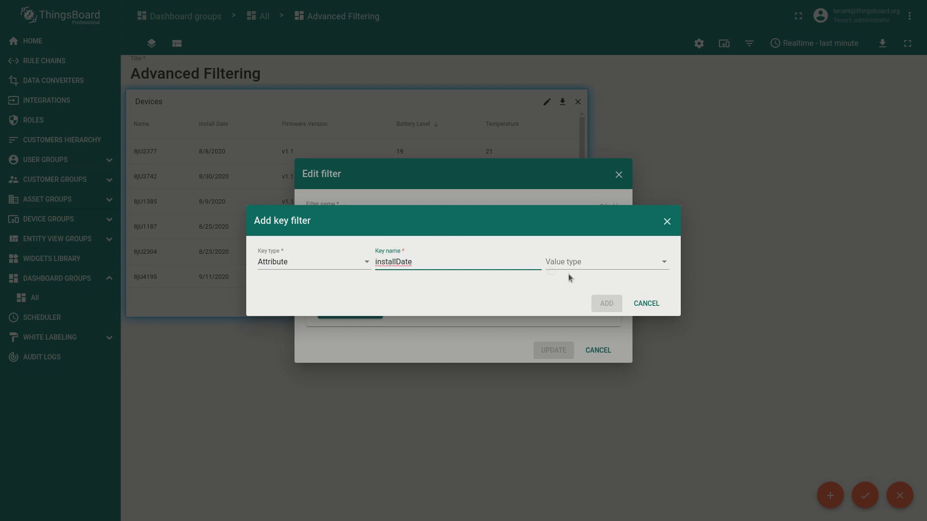
click(603, 262)
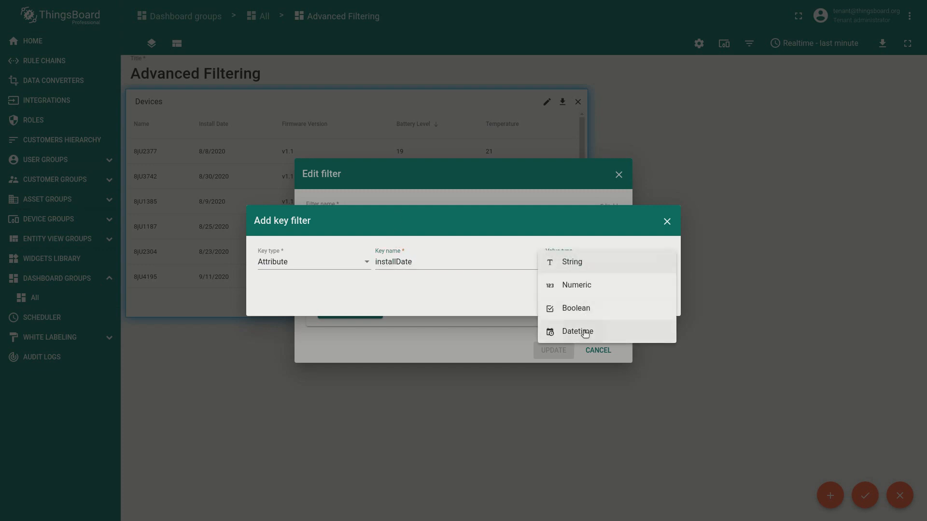
click(576, 331)
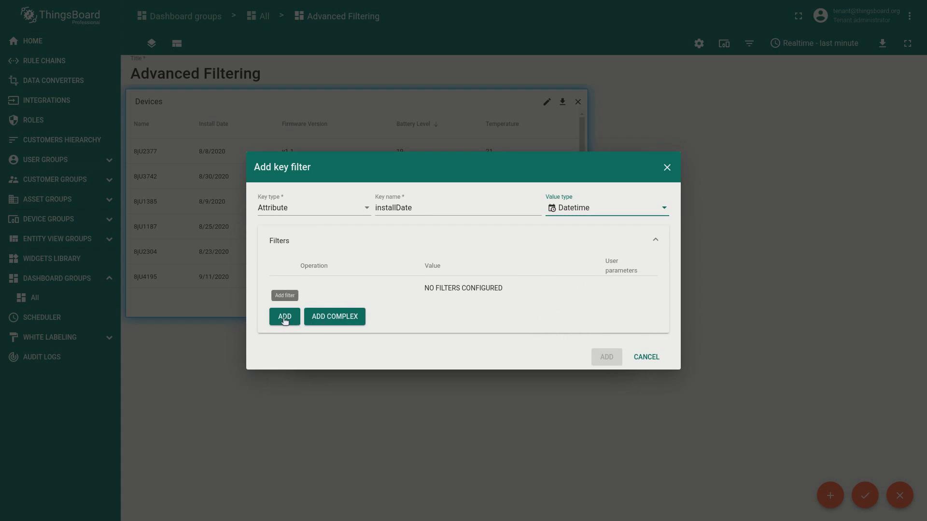
click(284, 316)
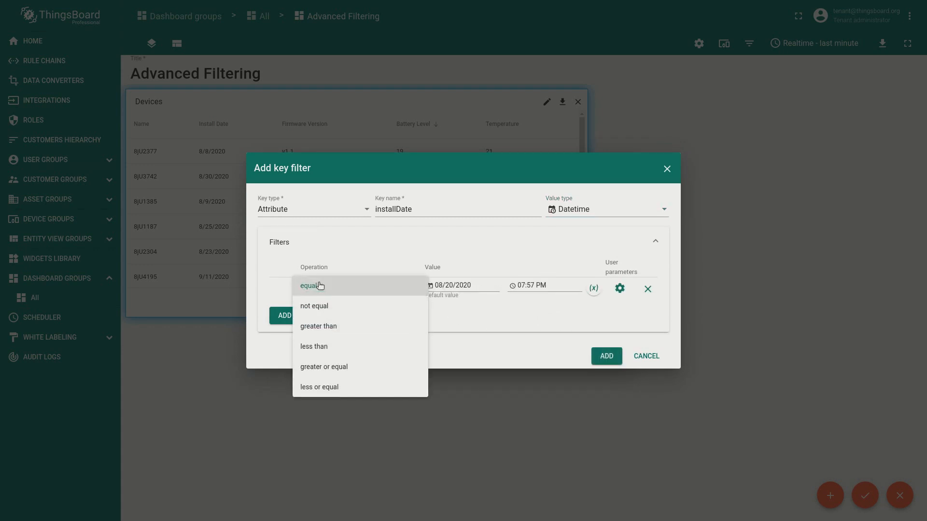
click(318, 326)
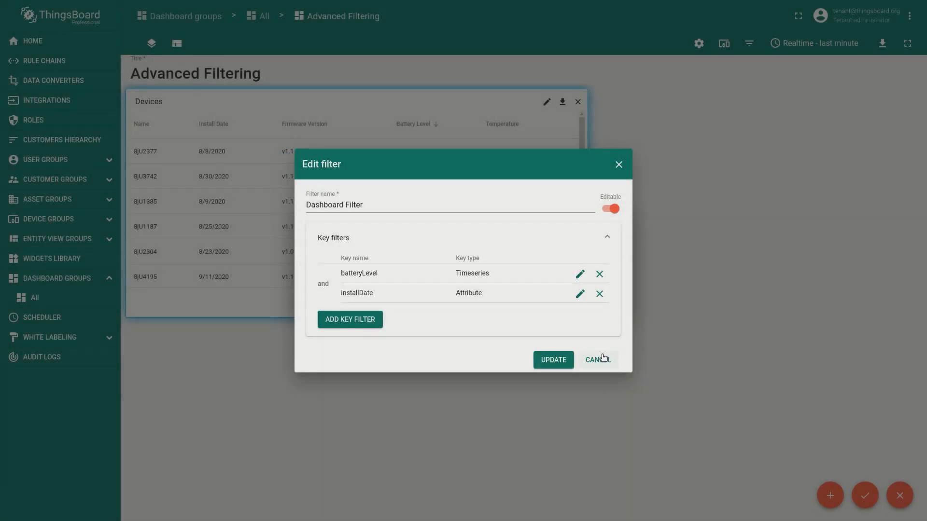
- Add a firmwareVersion time-series key filter with String value type and a starts-with comparison
click(349, 319)
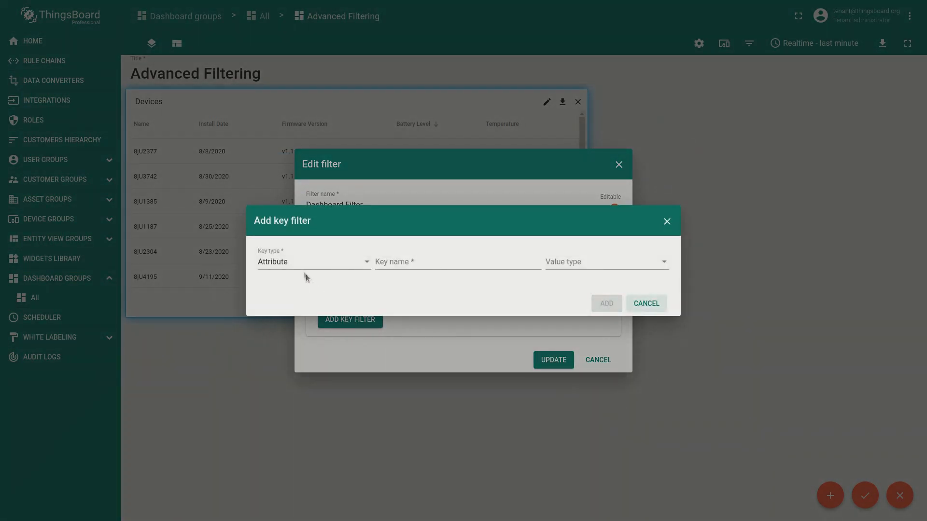
click(313, 262)
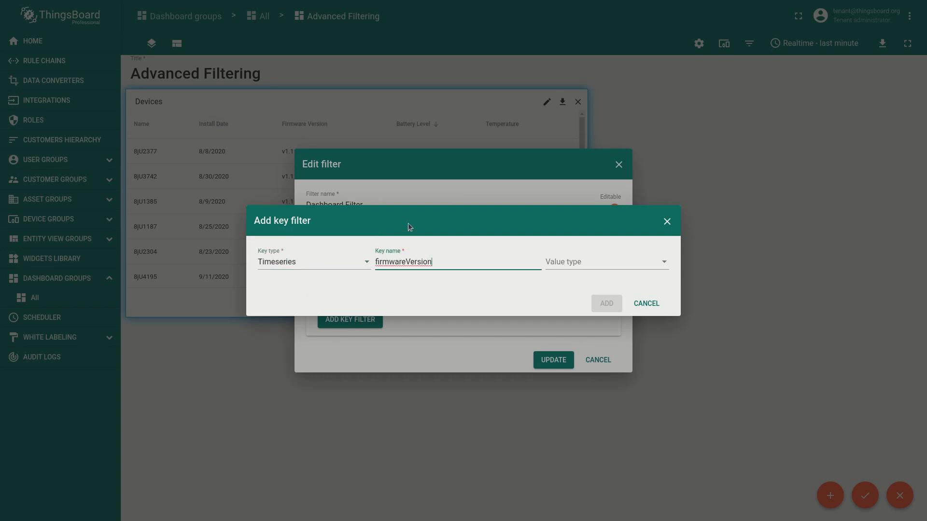
click(603, 261)
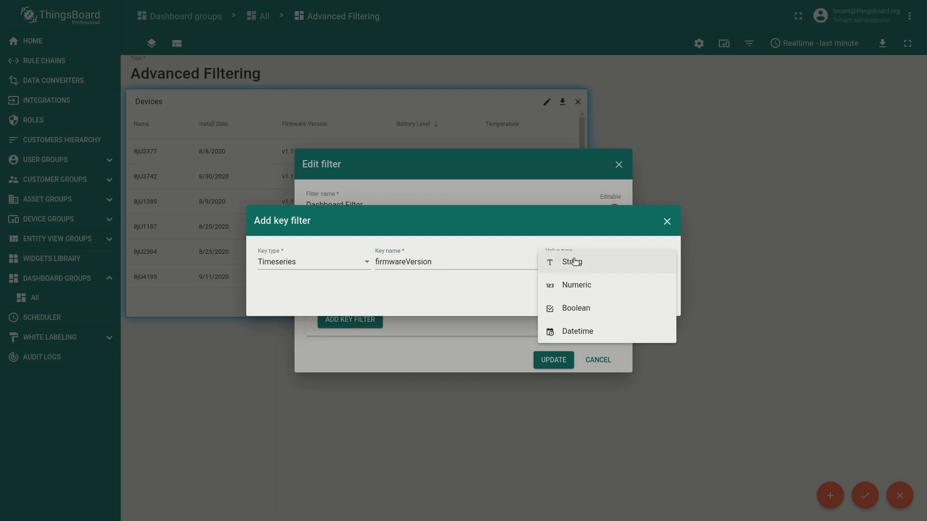
click(571, 262)
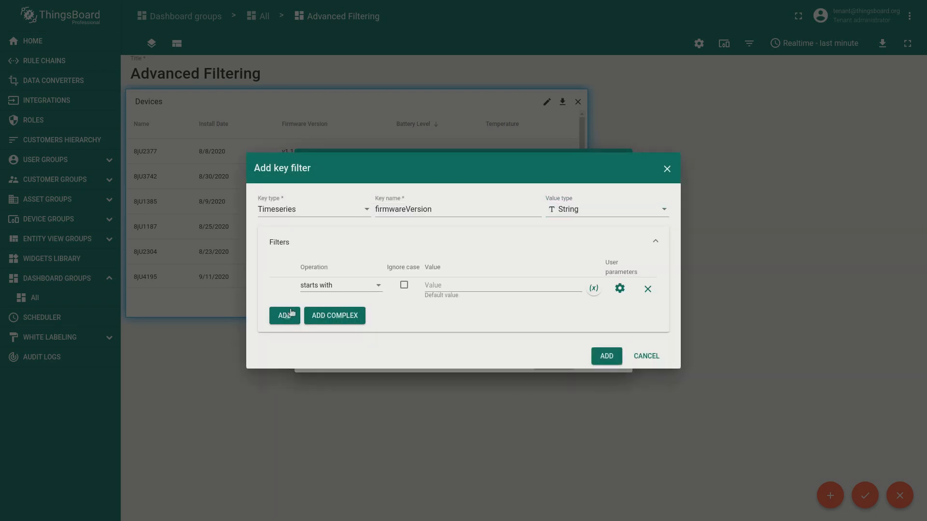
click(339, 285)
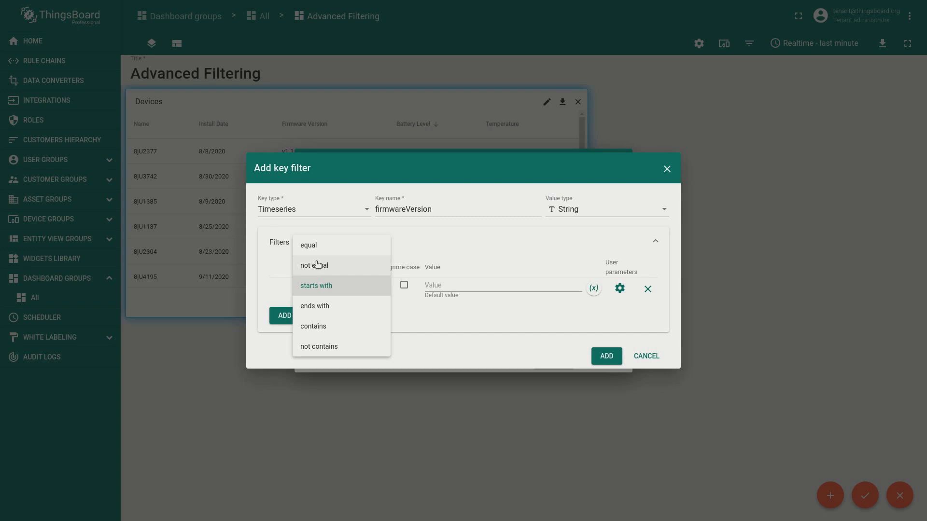
click(314, 265)
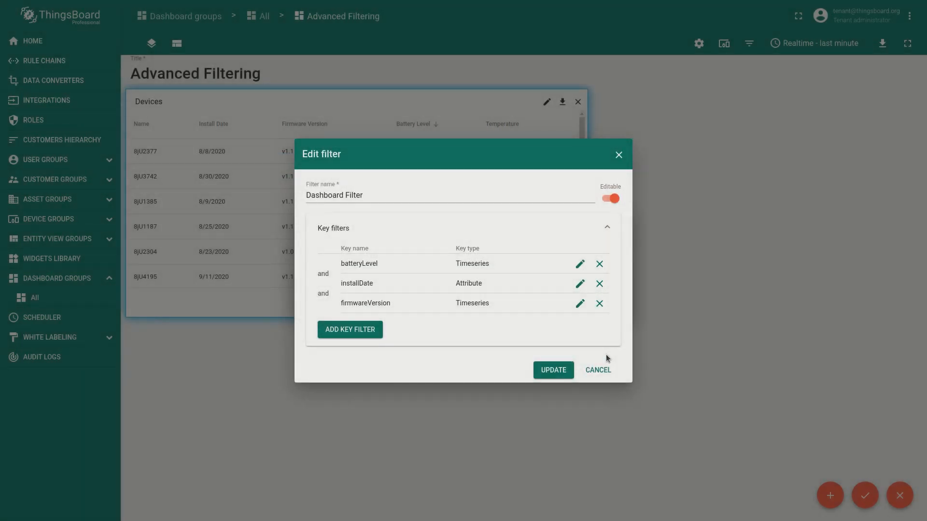
- Add a temperature key filter 'greater or equal 0' and update the Dashboard Filter
click(350, 329)
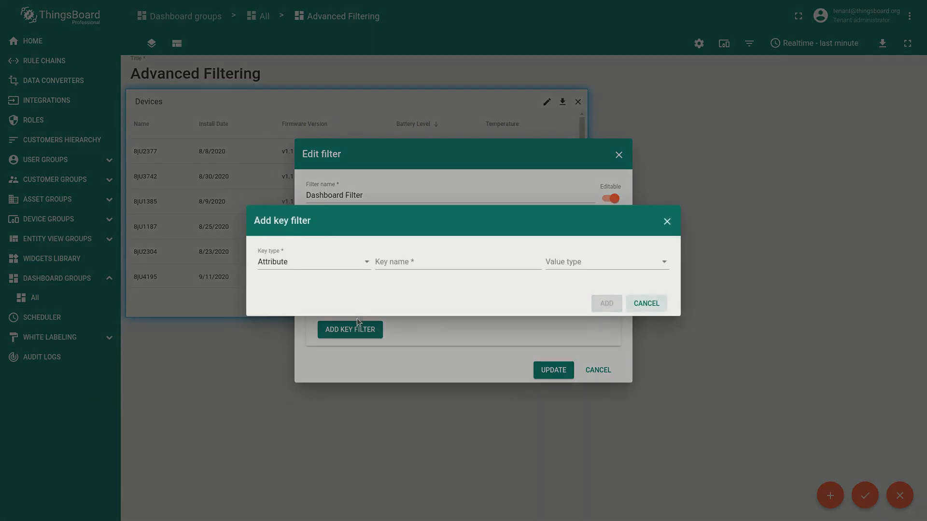
click(312, 262)
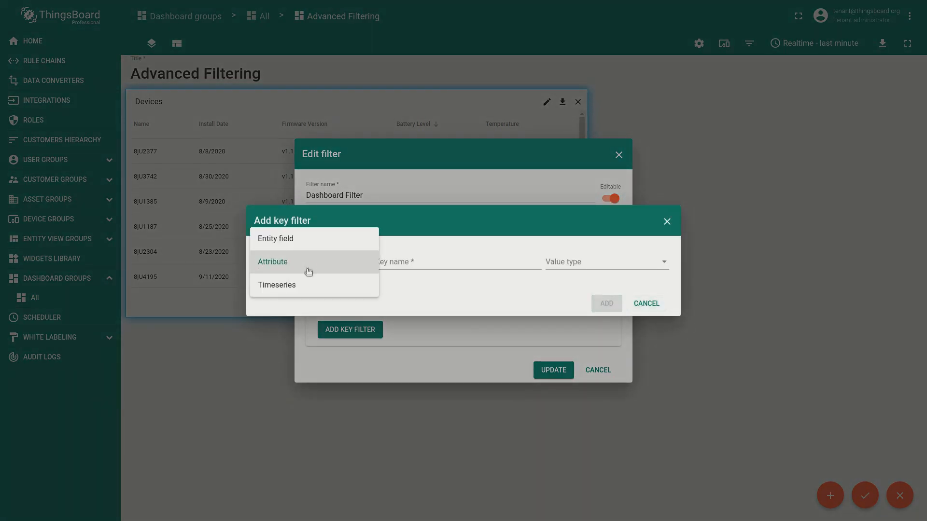
text(temperature)
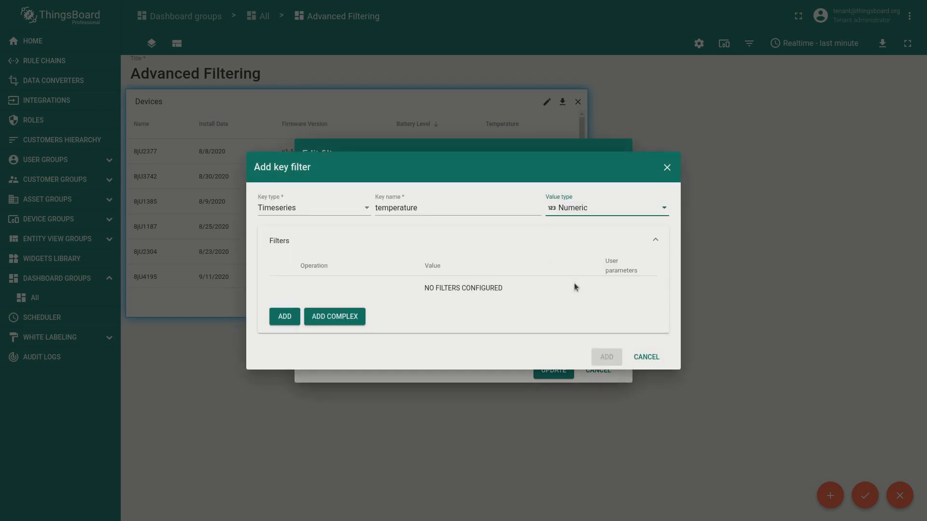
click(284, 316)
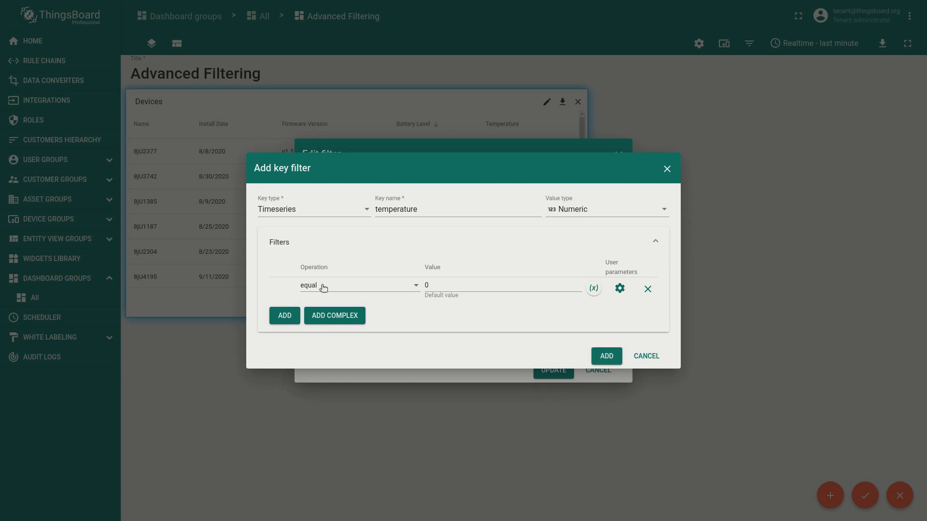
click(359, 285)
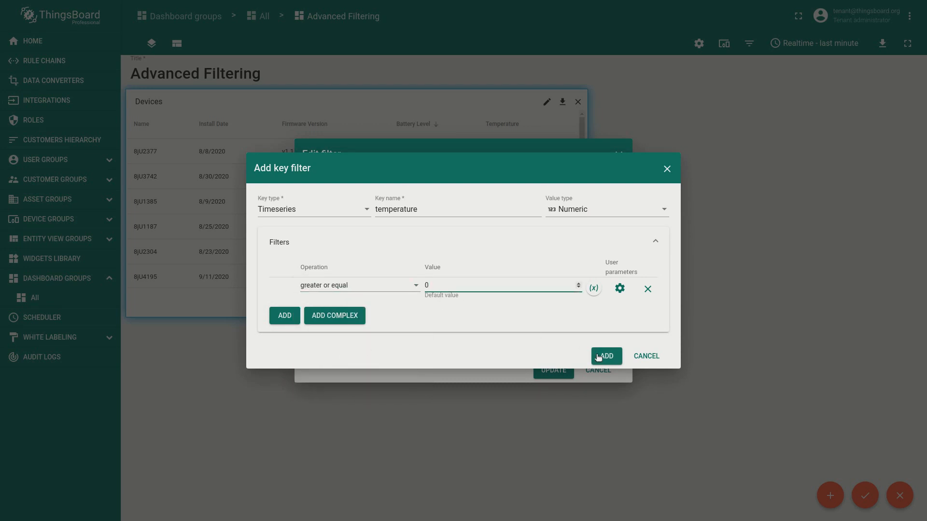
click(605, 355)
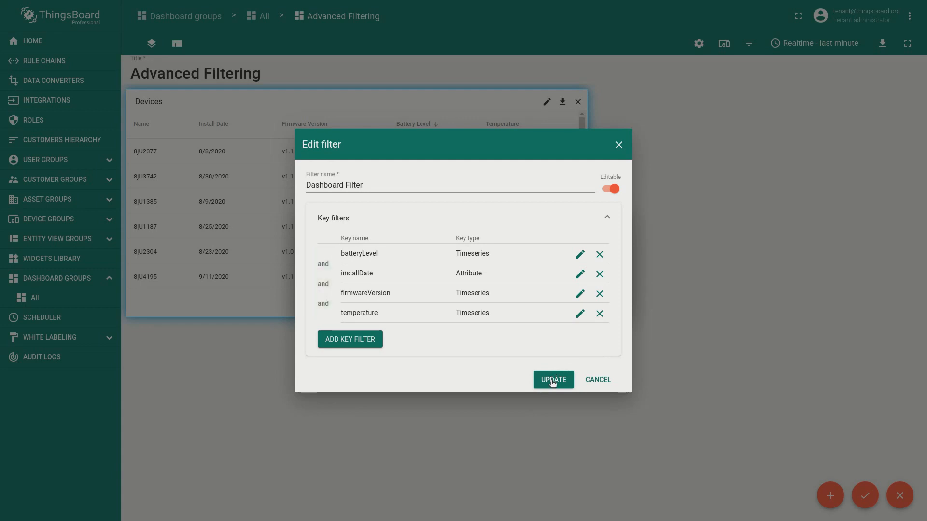
click(552, 379)
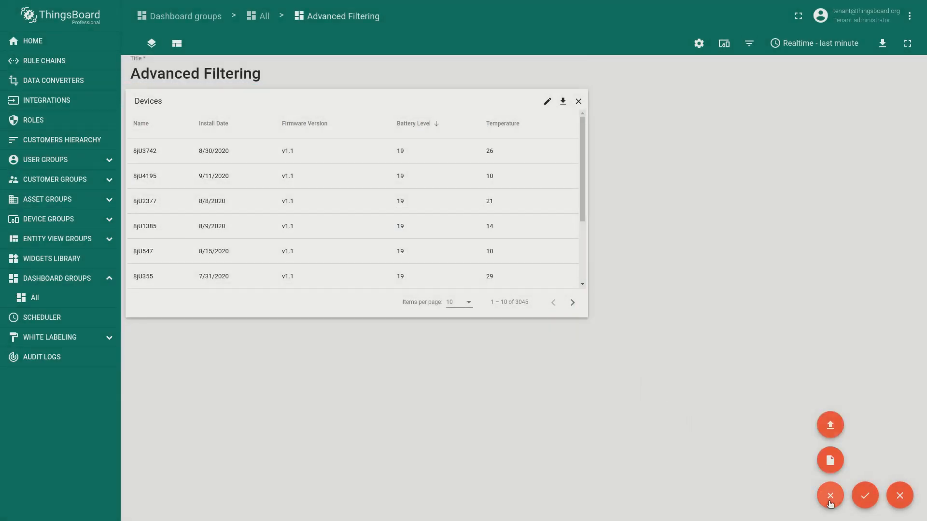
- Start a new widget and pick OpenStreetMap from the Maps bundle's latest values
click(829, 460)
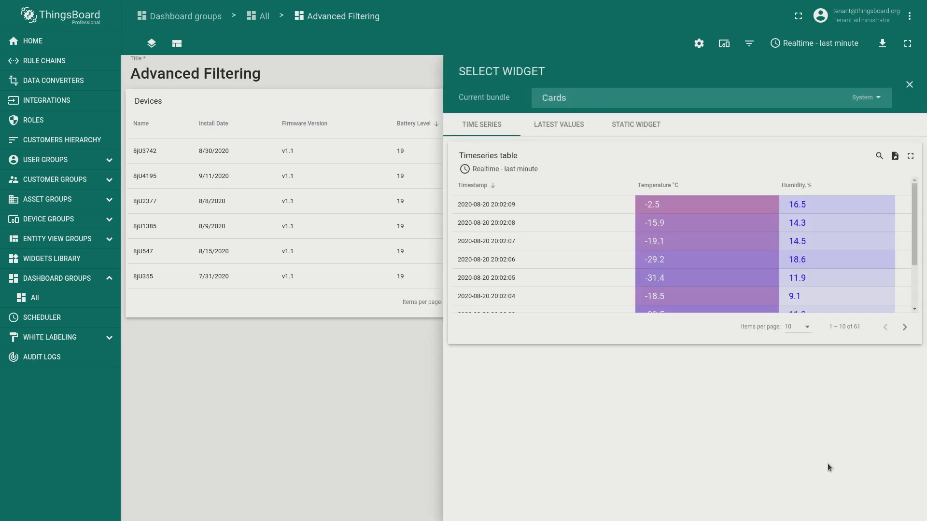
click(709, 97)
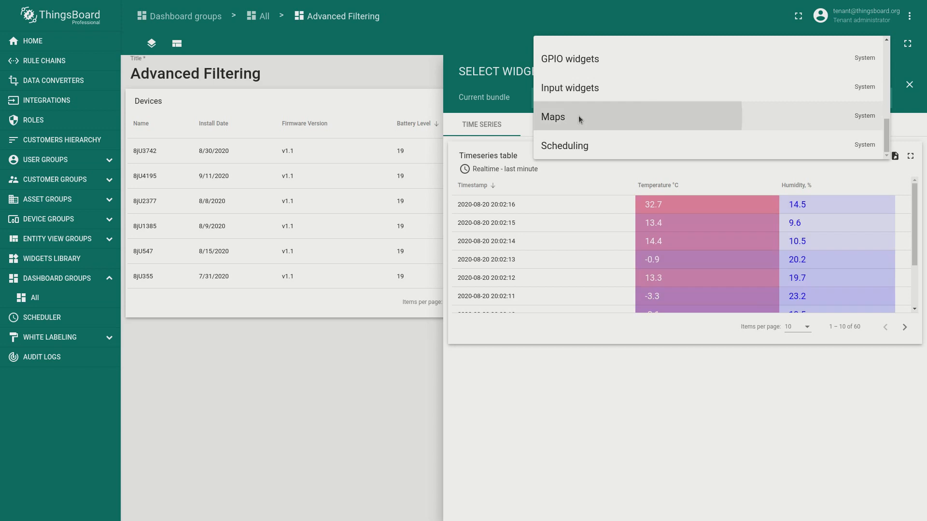
click(552, 116)
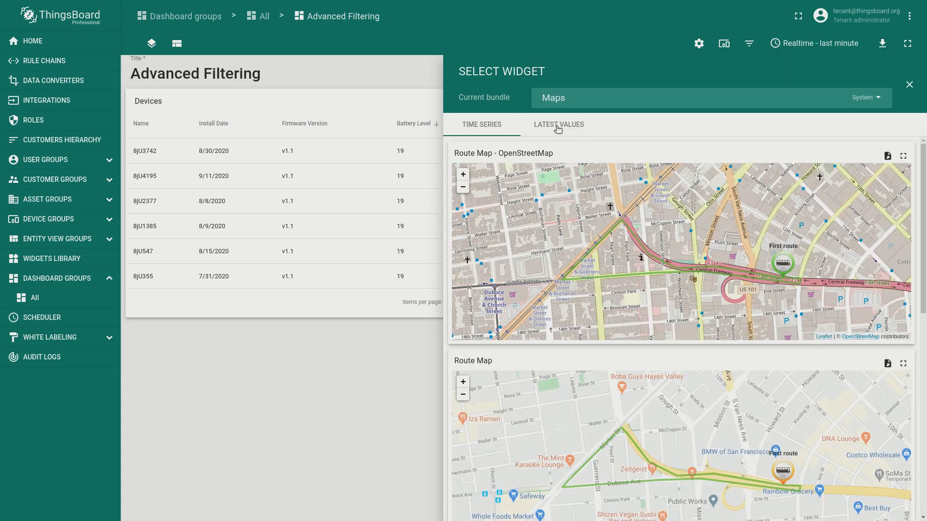
click(558, 125)
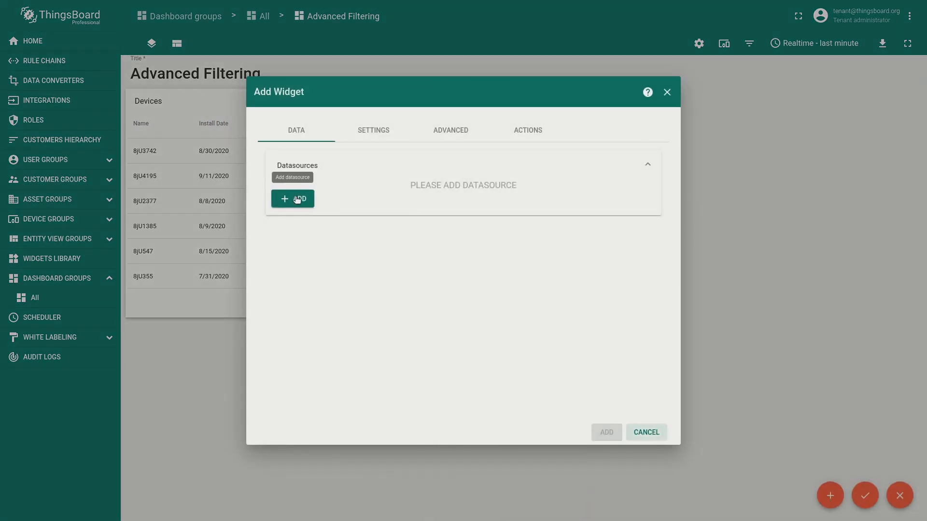
- Give the map the Devices alias datasource, enable marker clustering, and add it
click(292, 198)
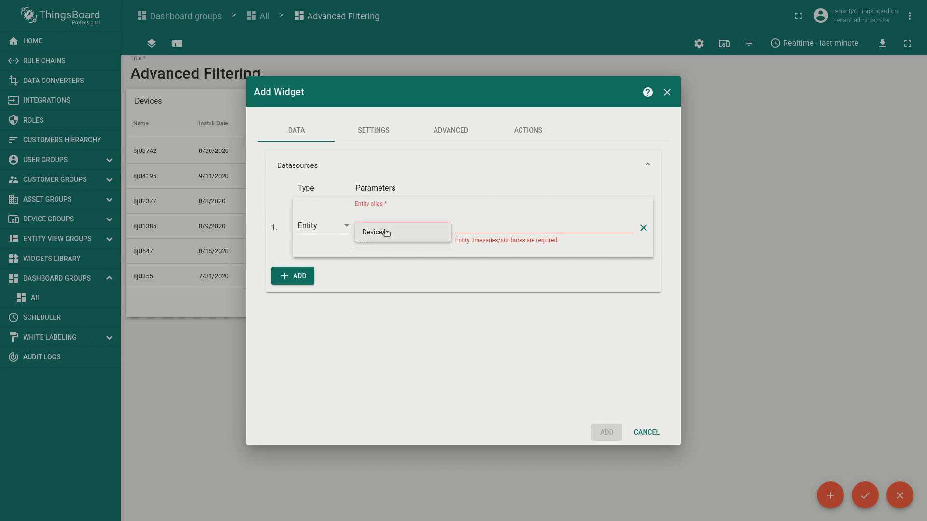
click(374, 231)
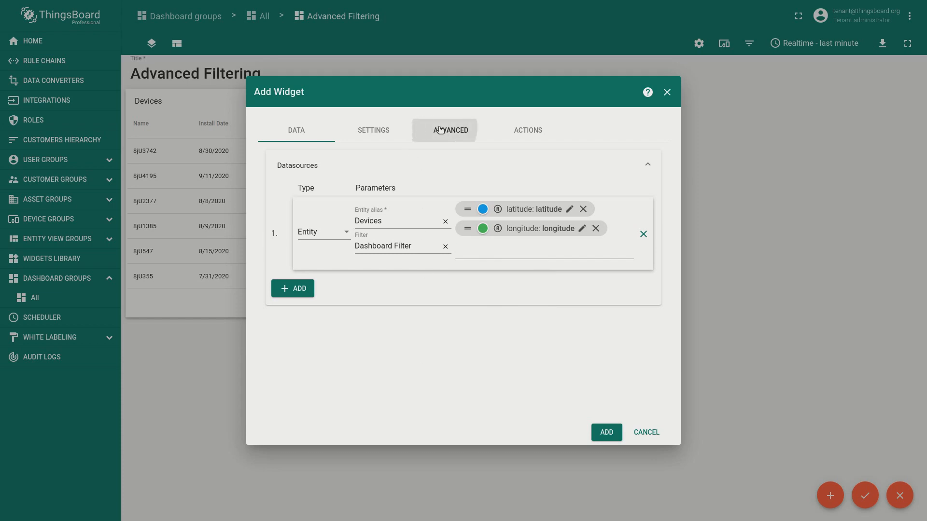
click(450, 129)
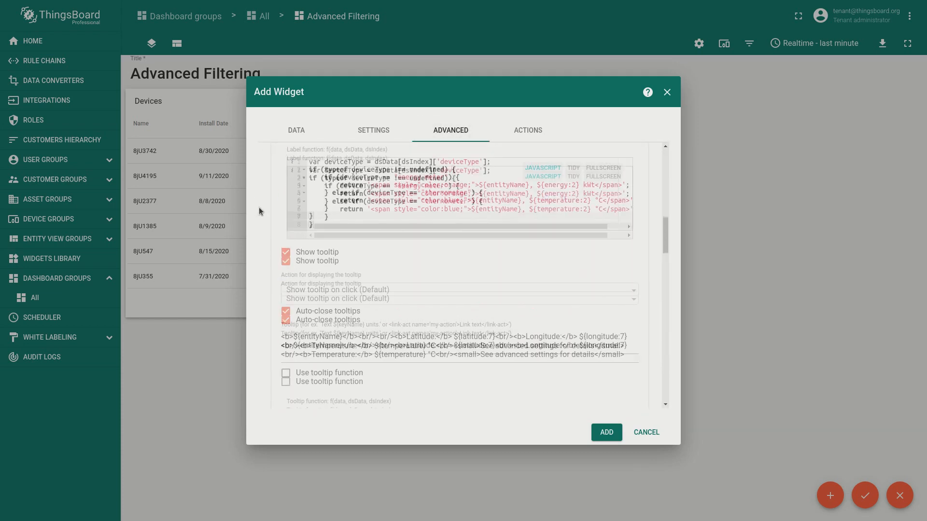
scroll(down, 3)
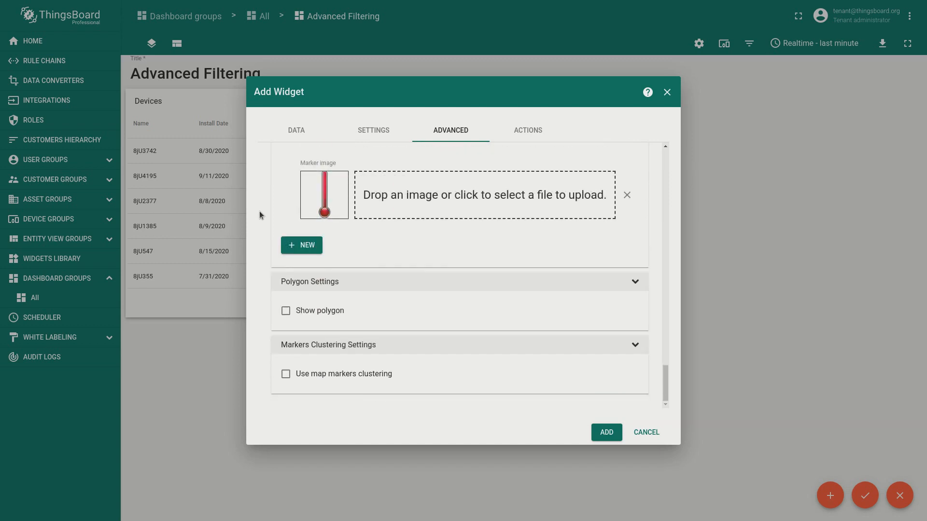
click(285, 374)
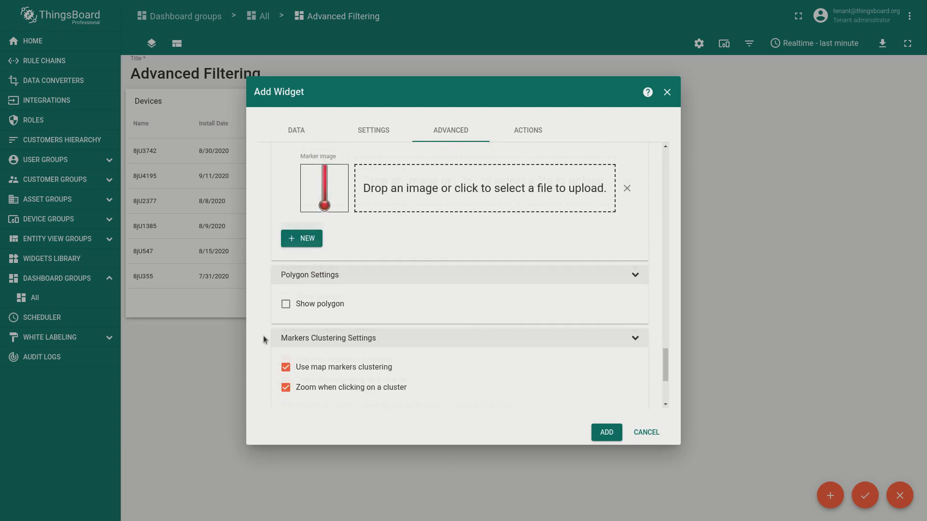
scroll(down, 3)
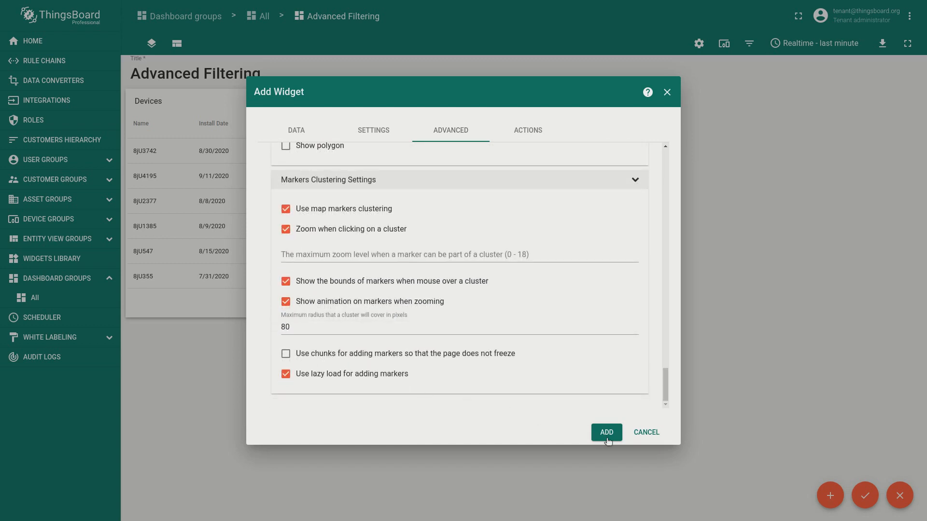
click(605, 432)
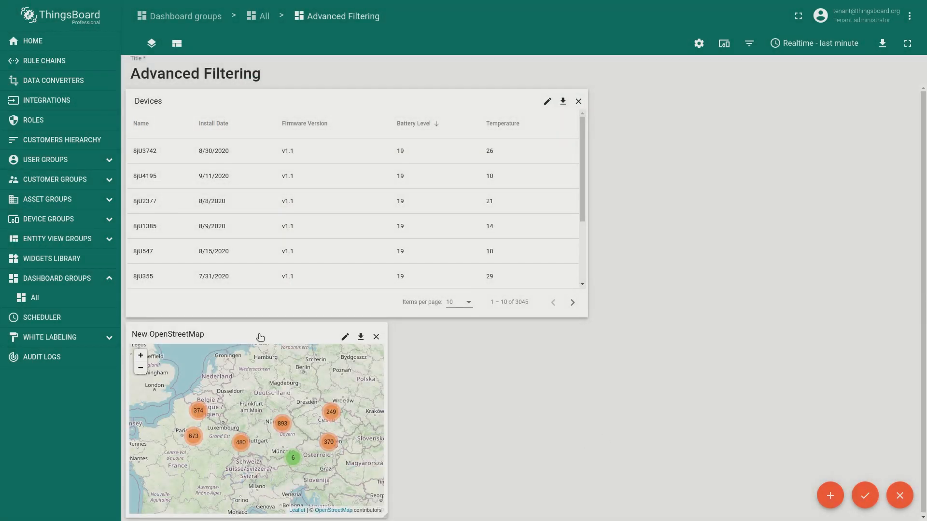
- Drag the map widget beside the Devices table and apply the dashboard changes
drag(260, 333, 729, 107)
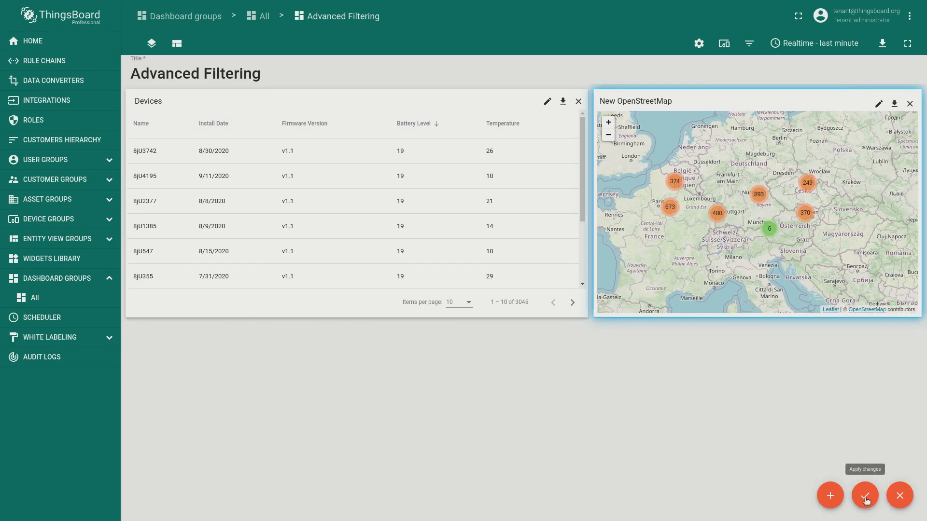
click(863, 495)
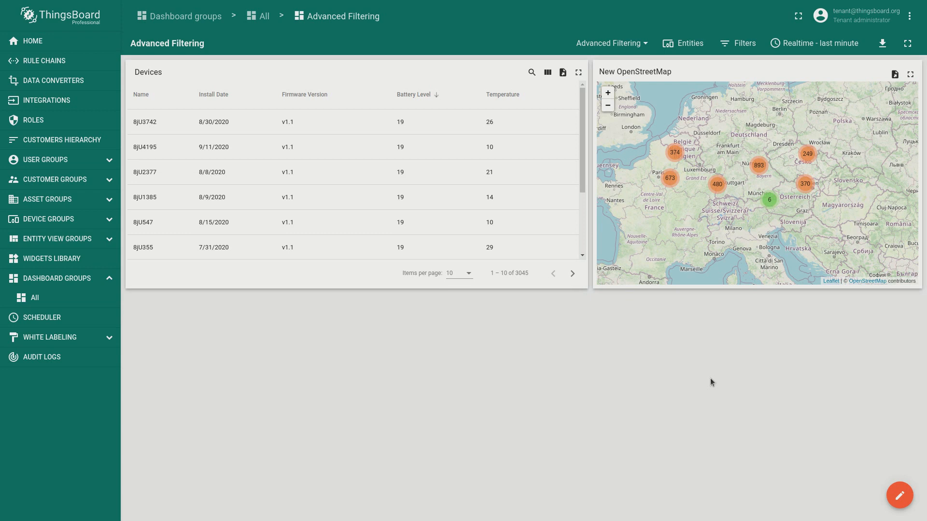
mouse_move(743, 43)
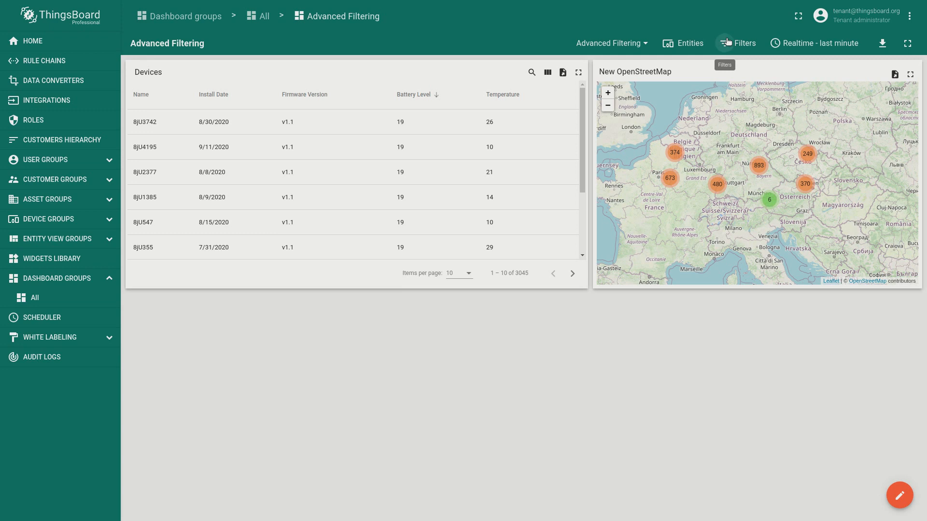
- Set the filter's 'batteryLevel less than' value to 100 and update
click(742, 42)
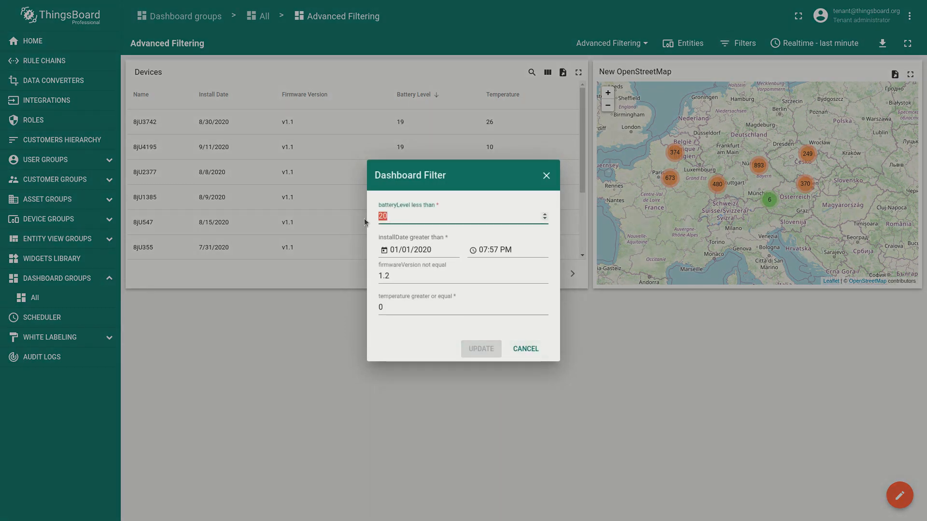
text(100)
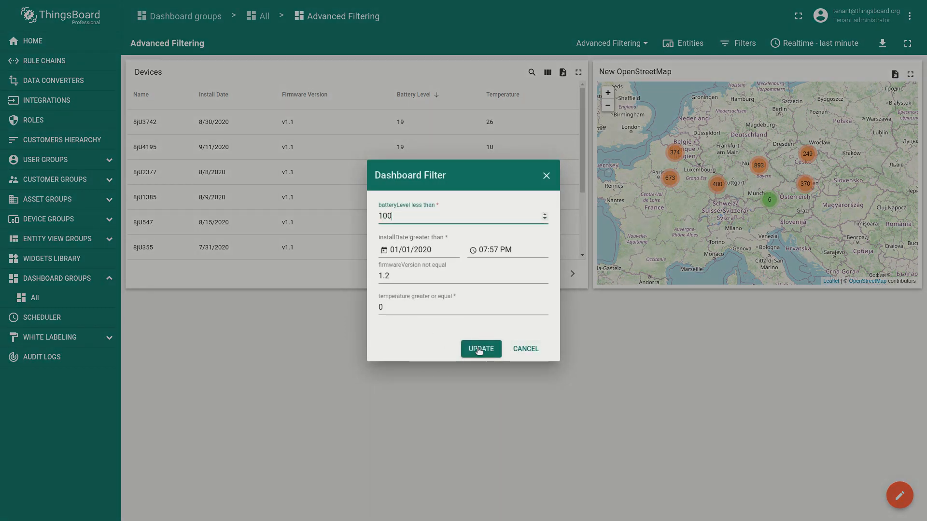
click(480, 349)
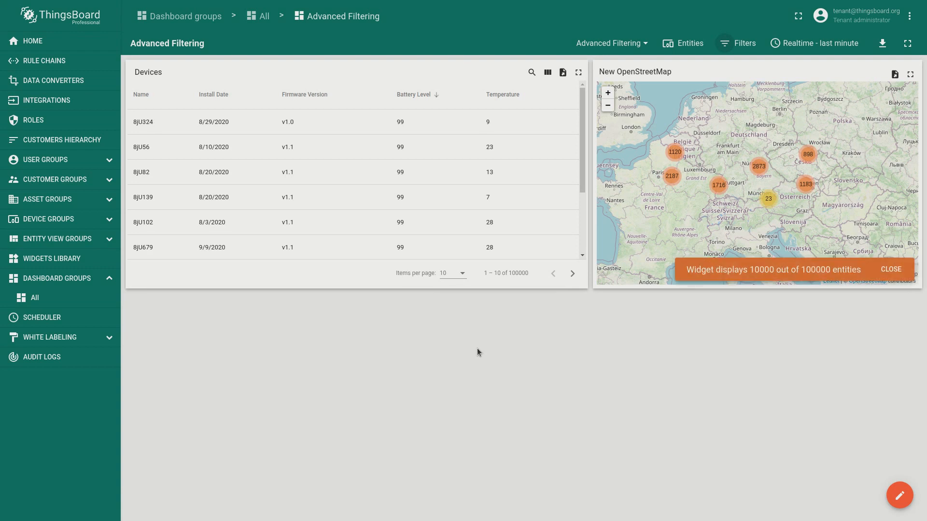
mouse_move(619, 323)
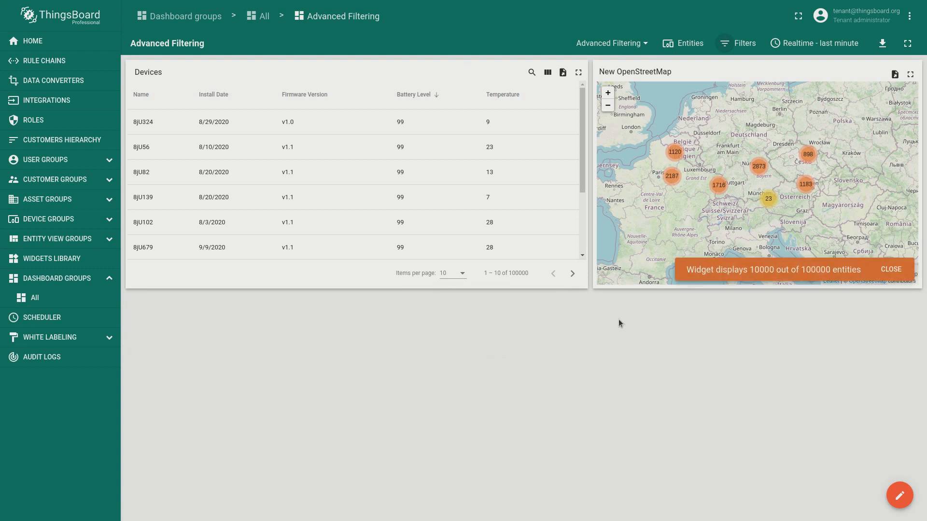
mouse_move(677, 287)
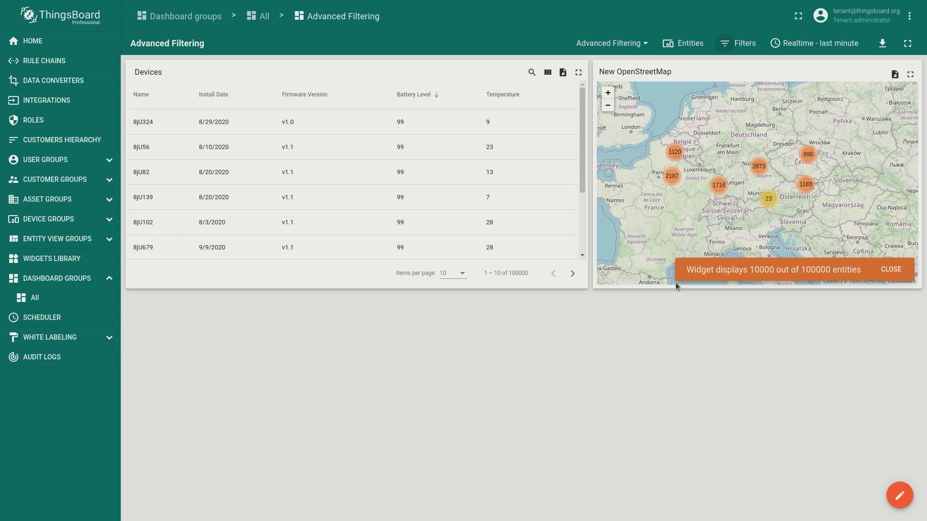
mouse_move(880, 490)
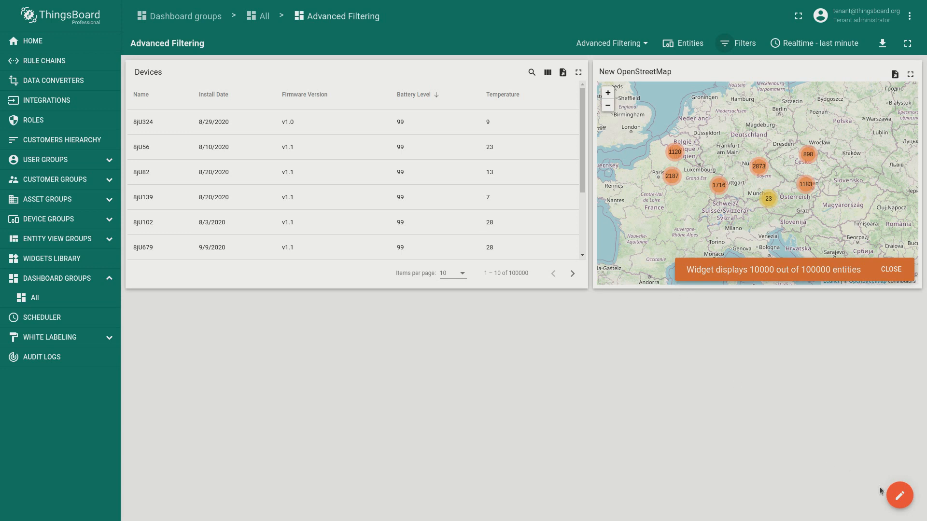
- Open the OpenStreetMap widget's edit settings in edit mode and view its Advanced tab
click(899, 495)
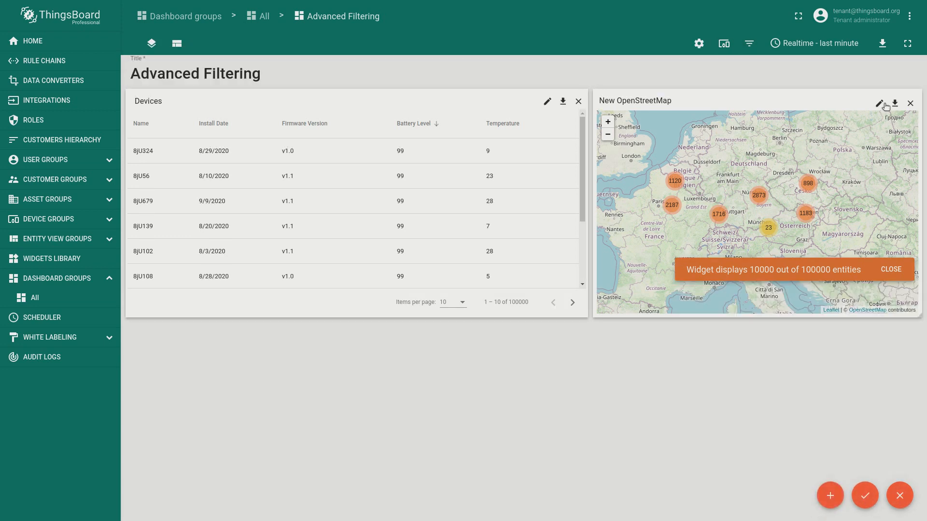
click(879, 103)
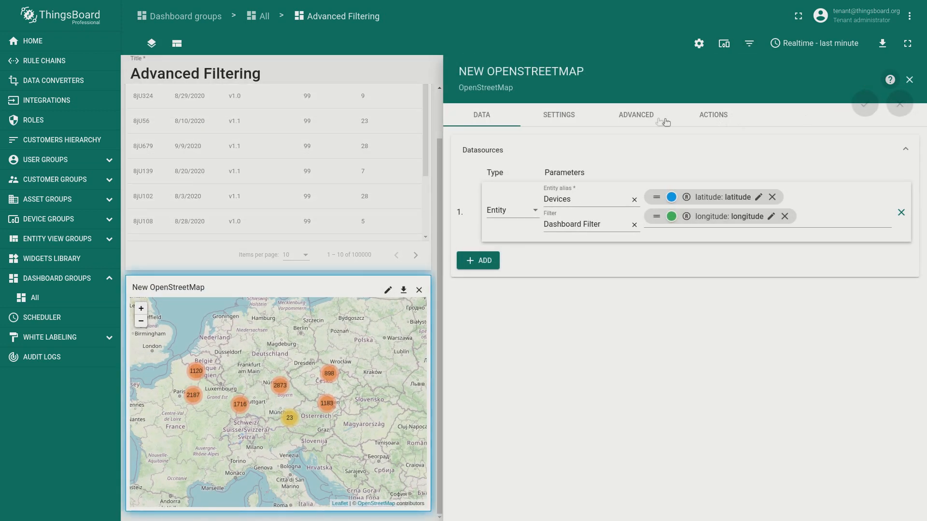
click(635, 115)
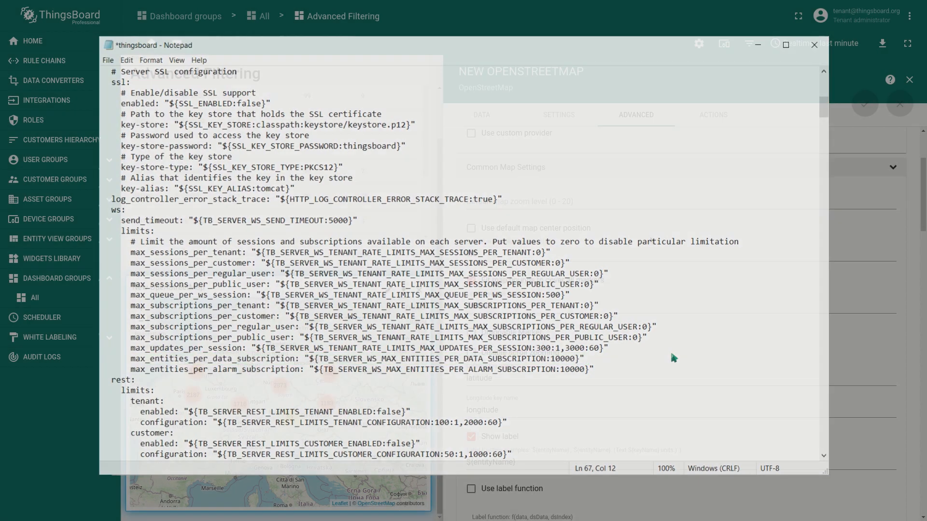
click(813, 45)
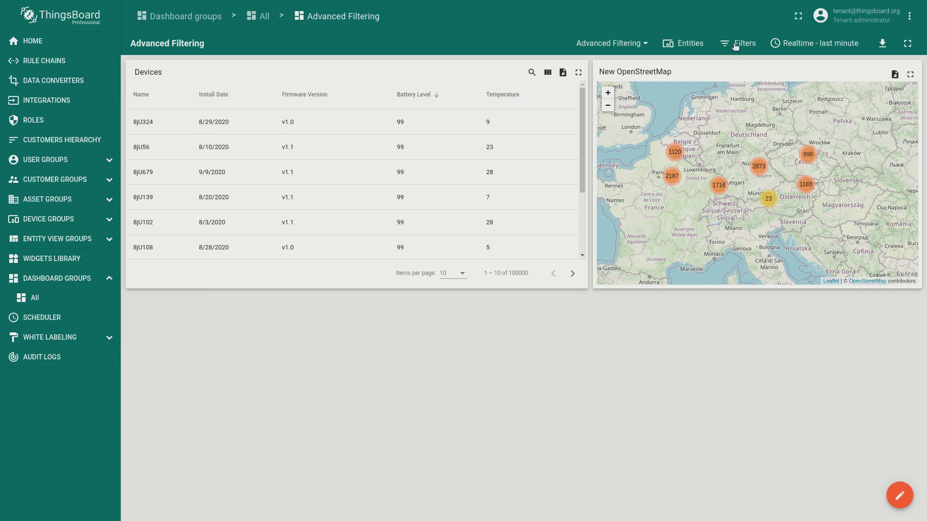
- View the Root Rule Chain's Low Battery and High Temperature create-alarm nodes
click(743, 43)
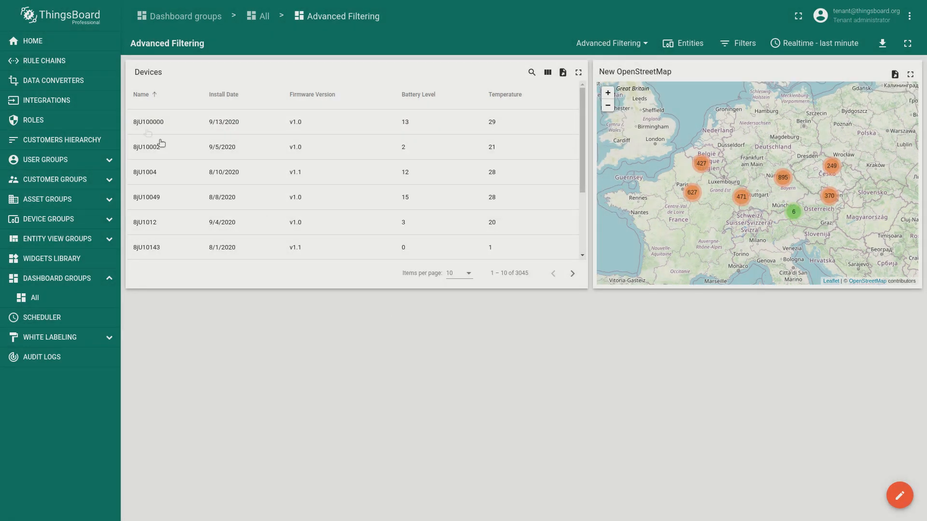
click(43, 61)
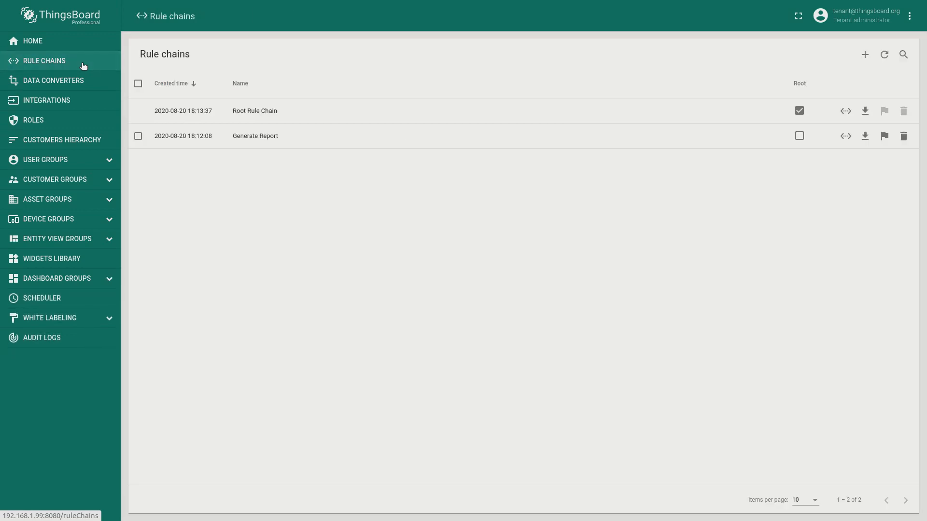
click(254, 111)
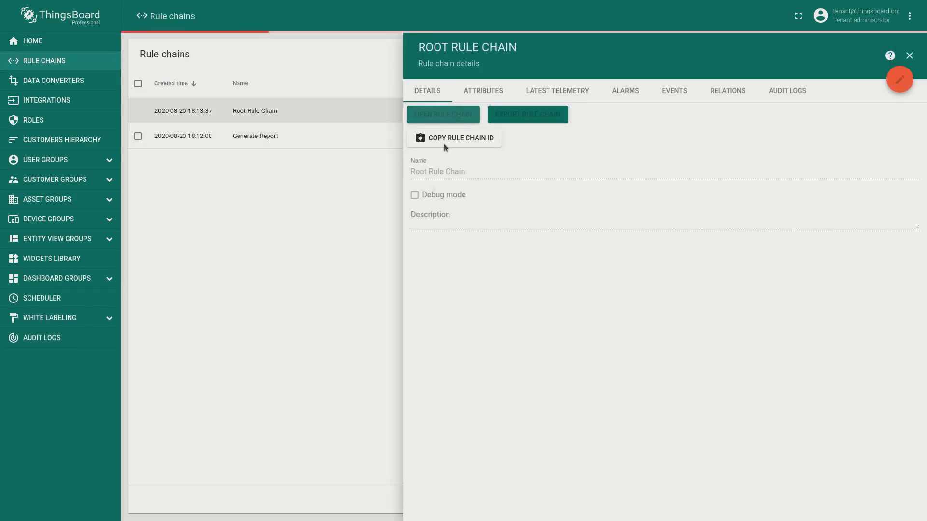
click(443, 114)
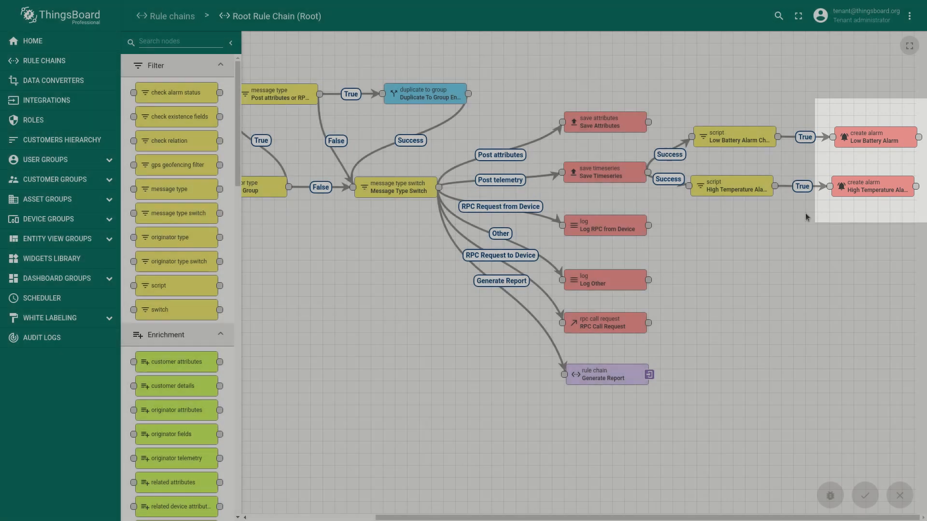
click(56, 279)
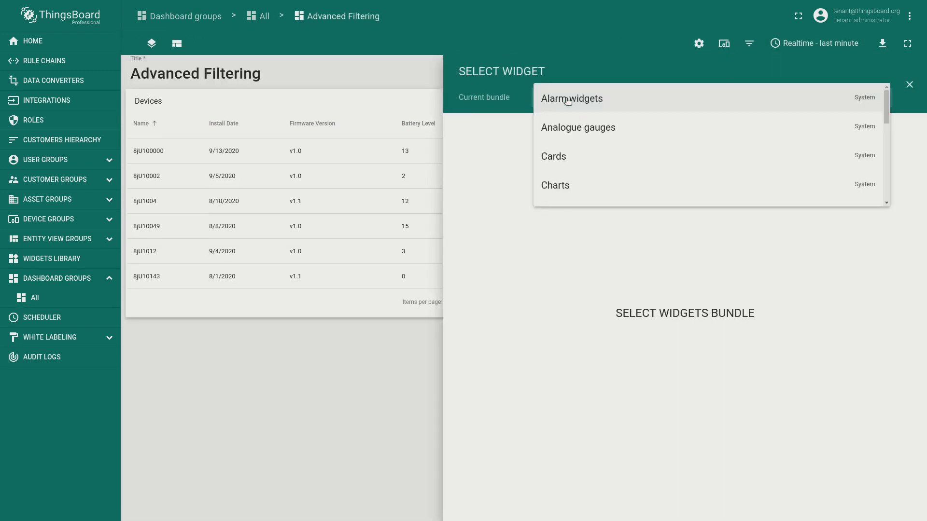
- Add an Alarms table widget from the alarm bundle using the Devices entity alias
click(571, 98)
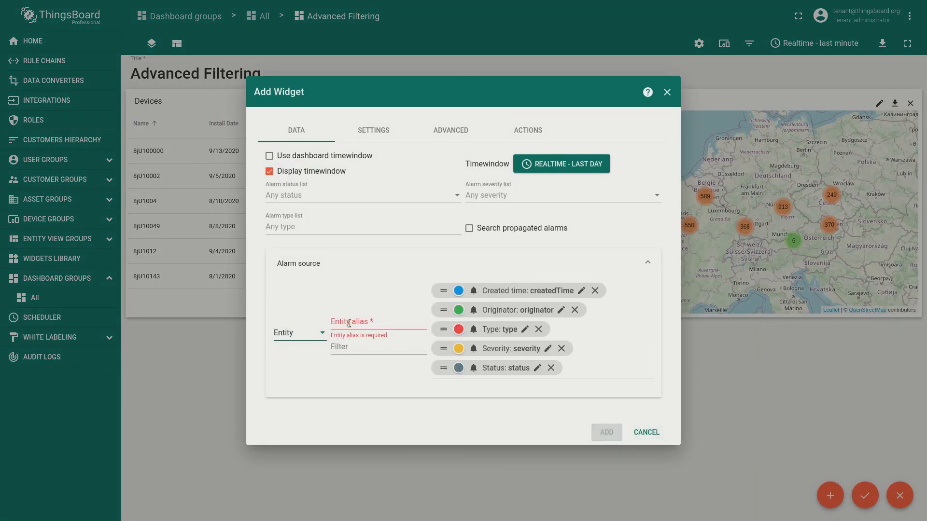
text(Devices)
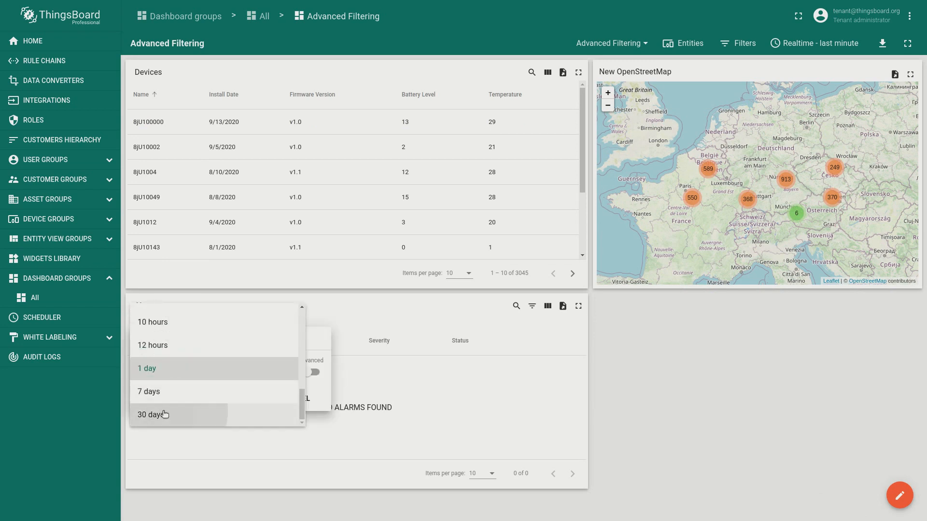
- Set the alarms table timewindow to 30 days and filter by High Temperature type
click(152, 414)
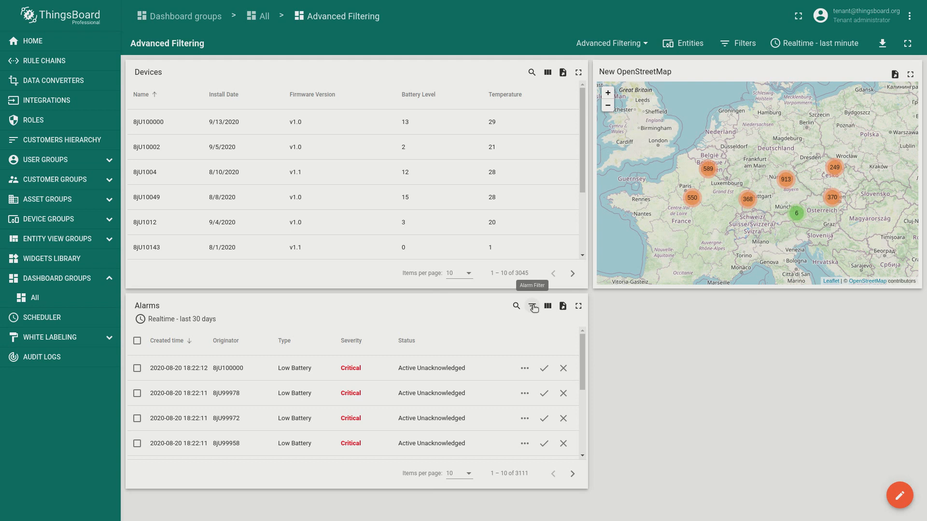
click(531, 306)
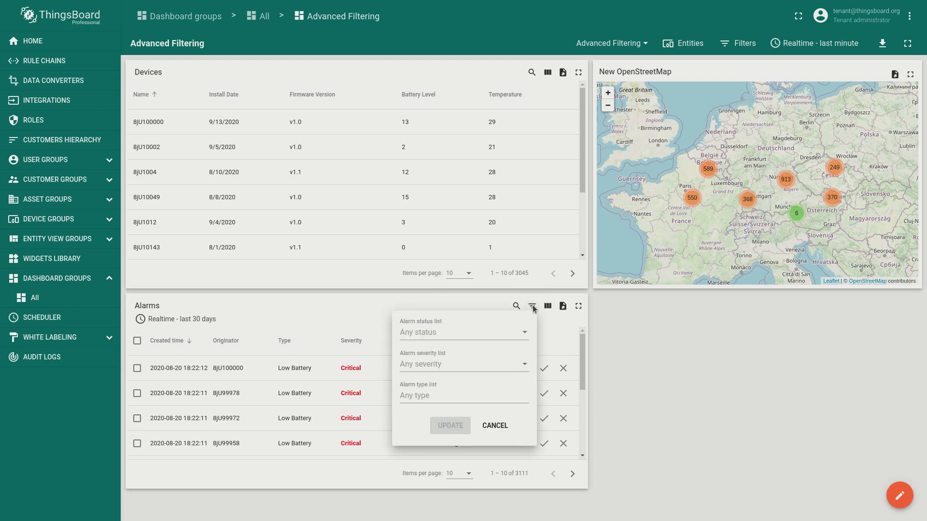
click(464, 332)
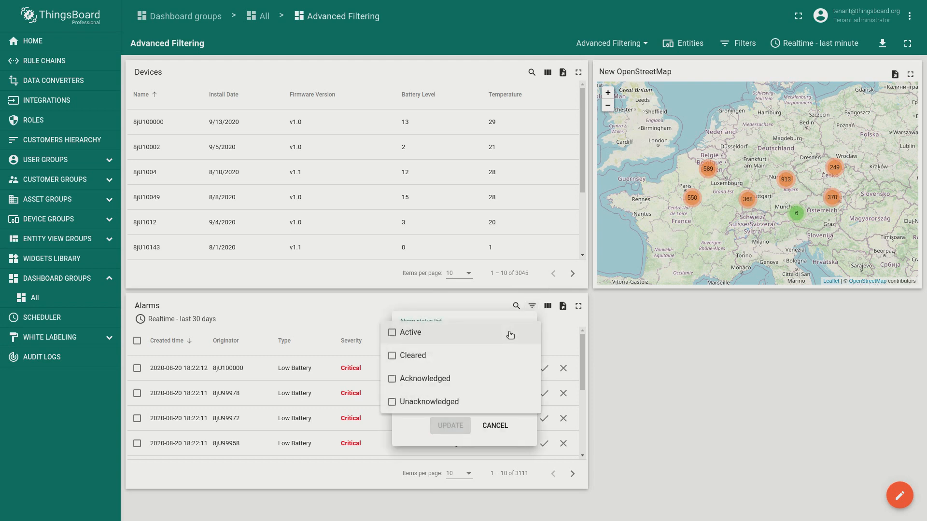
click(510, 332)
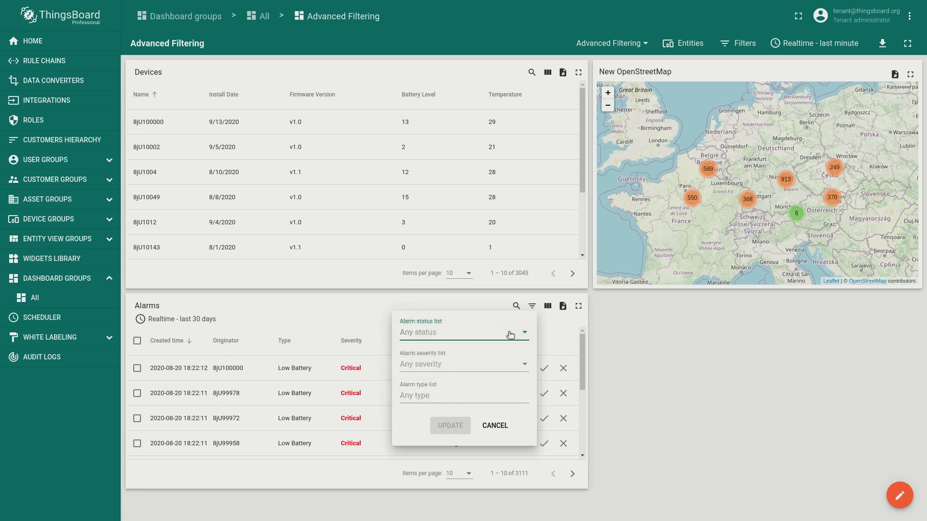
click(462, 364)
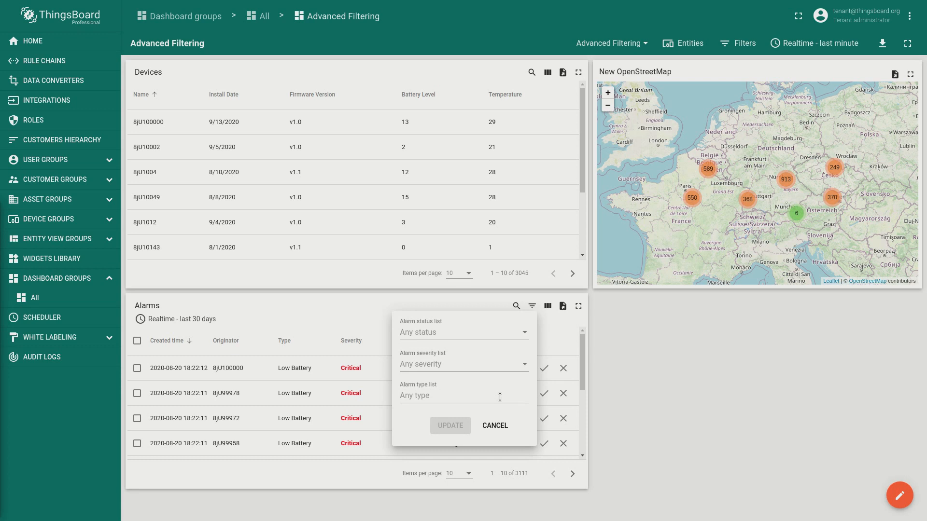
double_click(293, 443)
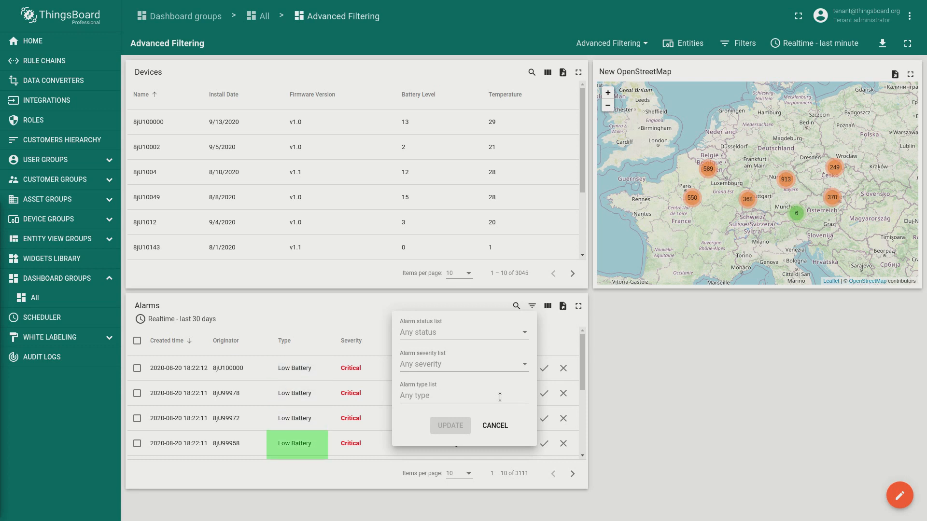
text(High Temperature)
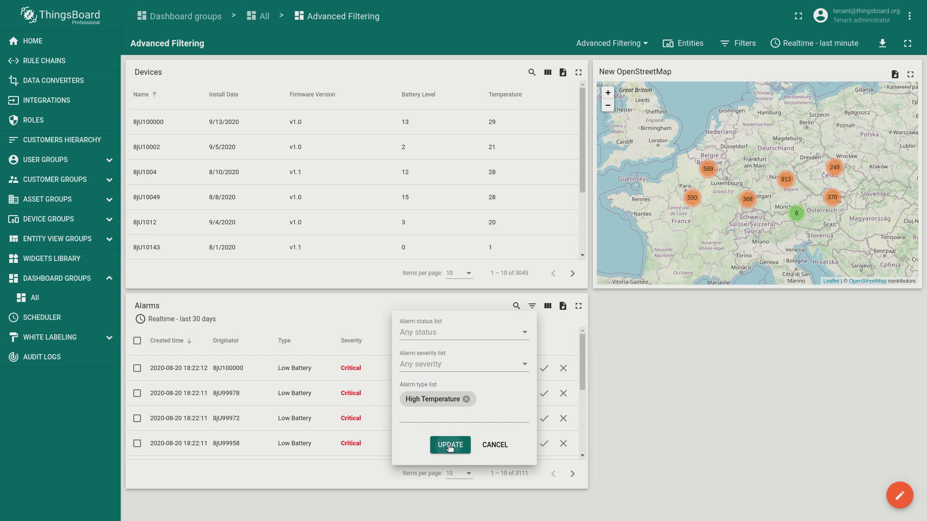
click(449, 444)
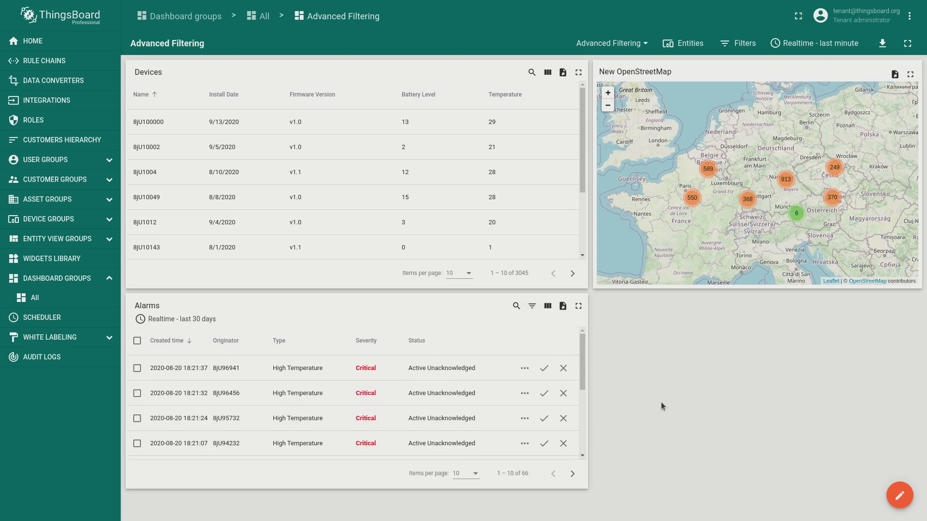
- Remove Low Battery from the alarm type filter, leaving only High Temperature
click(530, 306)
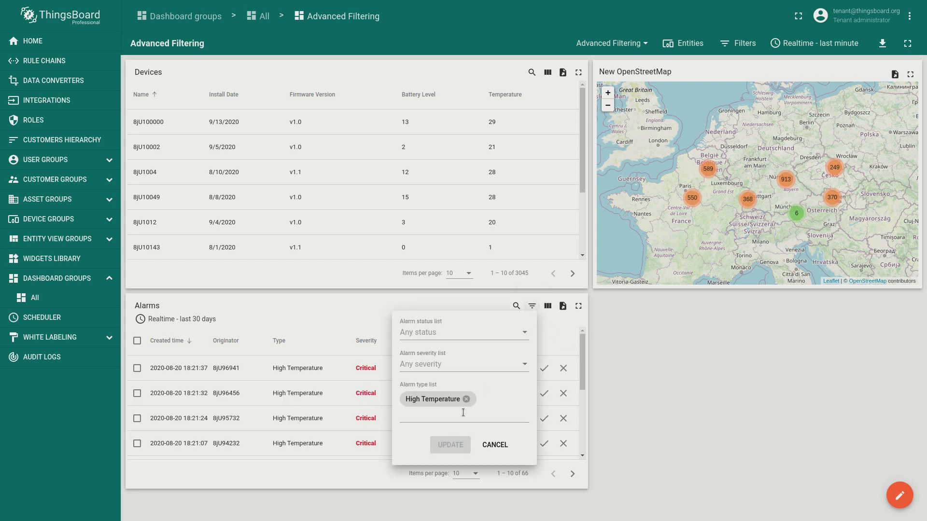
text(Low Battery)
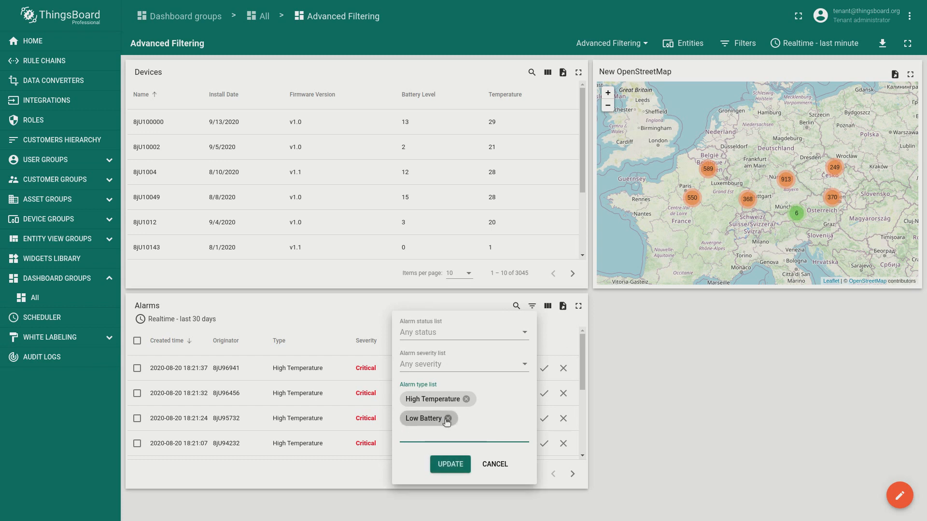
click(448, 419)
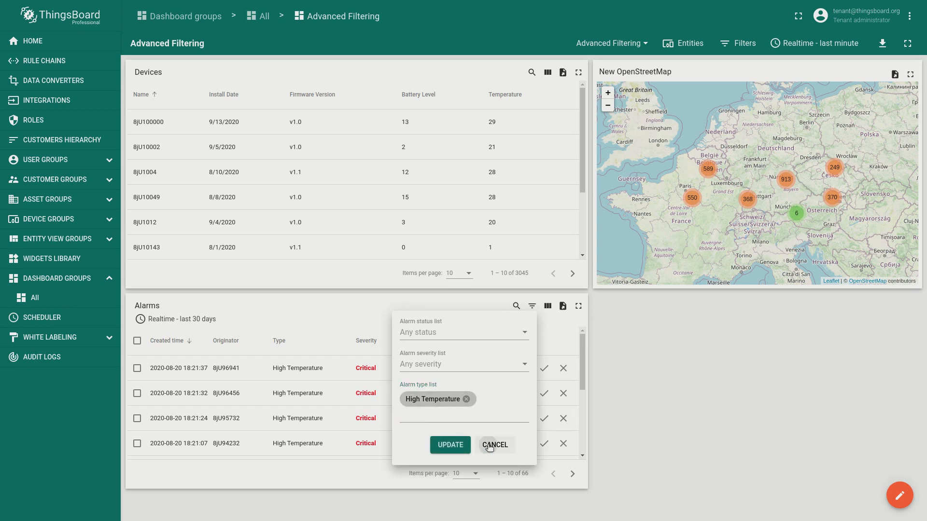
click(496, 444)
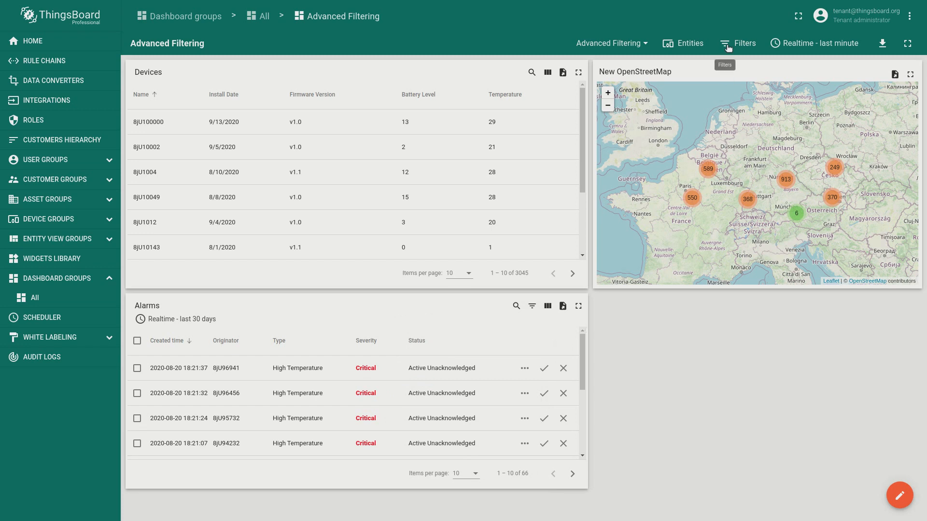
- Clear the batteryLevel filter value to show all 100000 devices, then enter edit mode
click(737, 43)
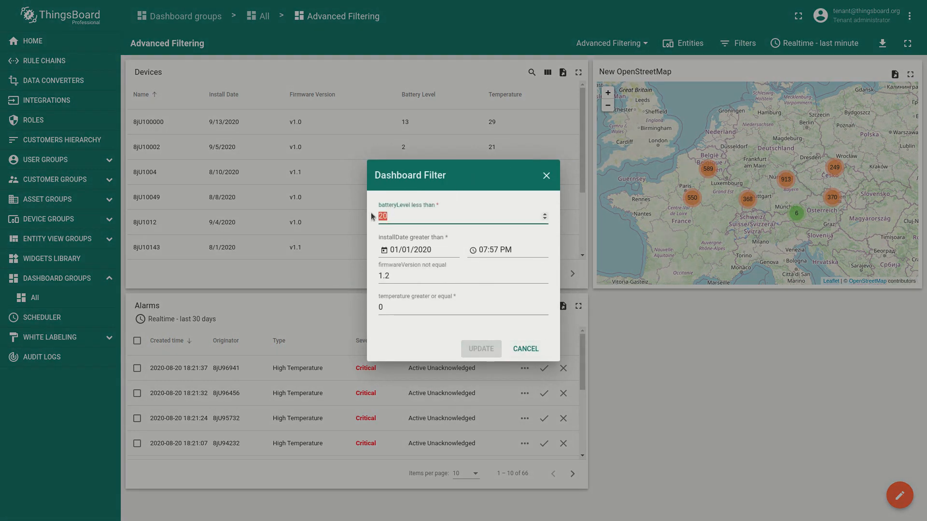
click(481, 348)
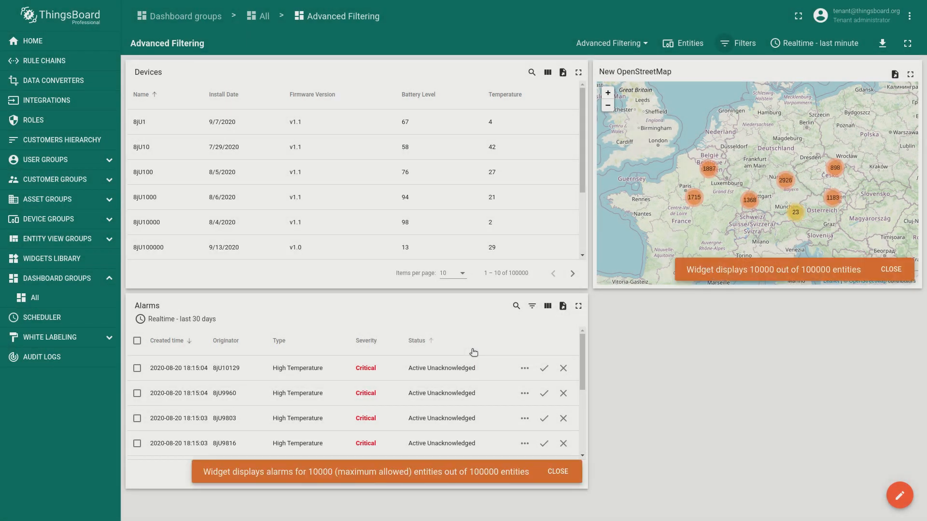
click(890, 269)
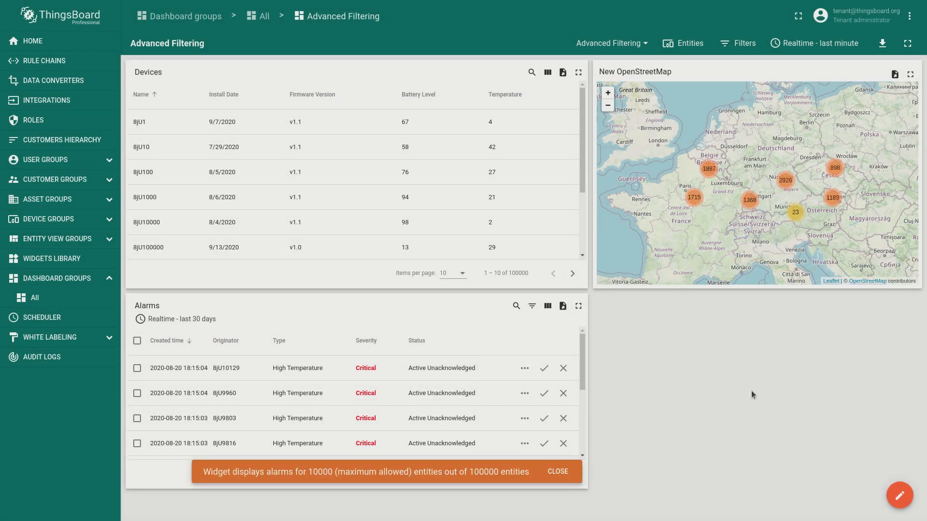
click(556, 471)
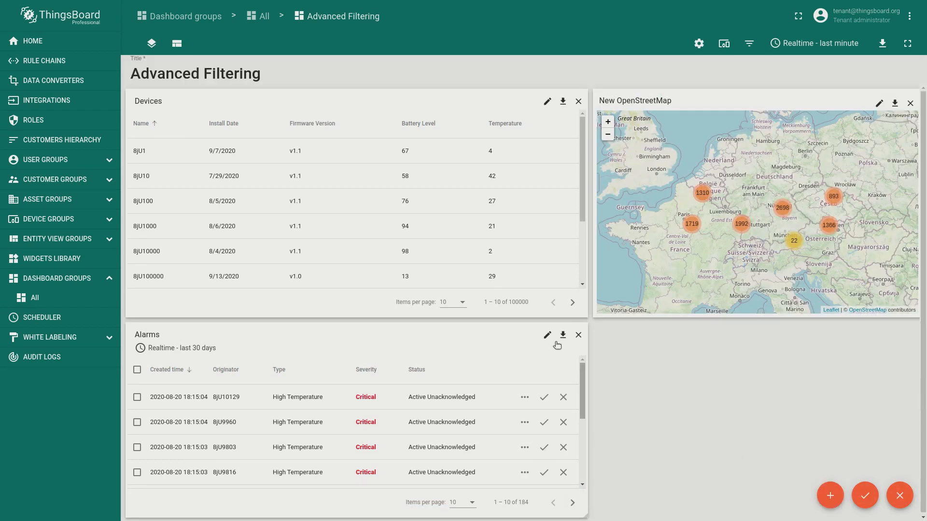
- Enable Search propagated alarms in the Alarms widget, then go to Customers Hierarchy
click(546, 334)
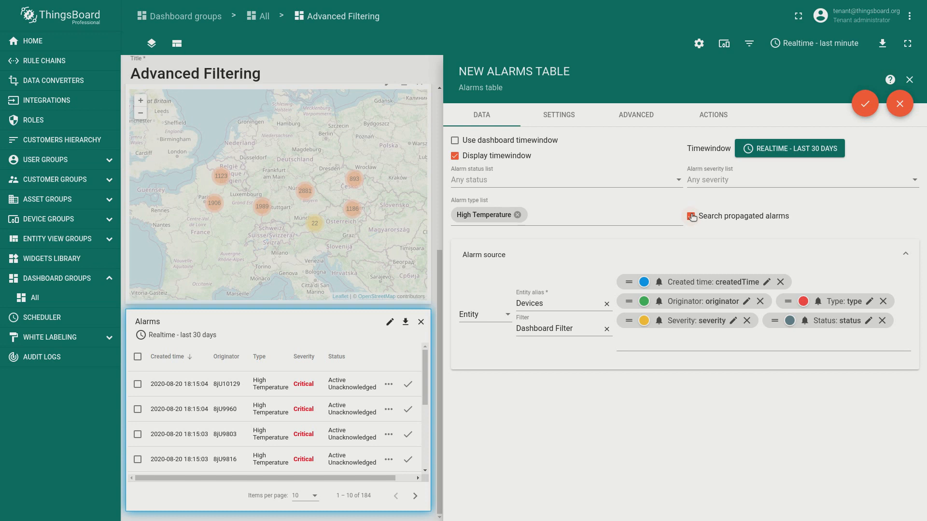
click(690, 216)
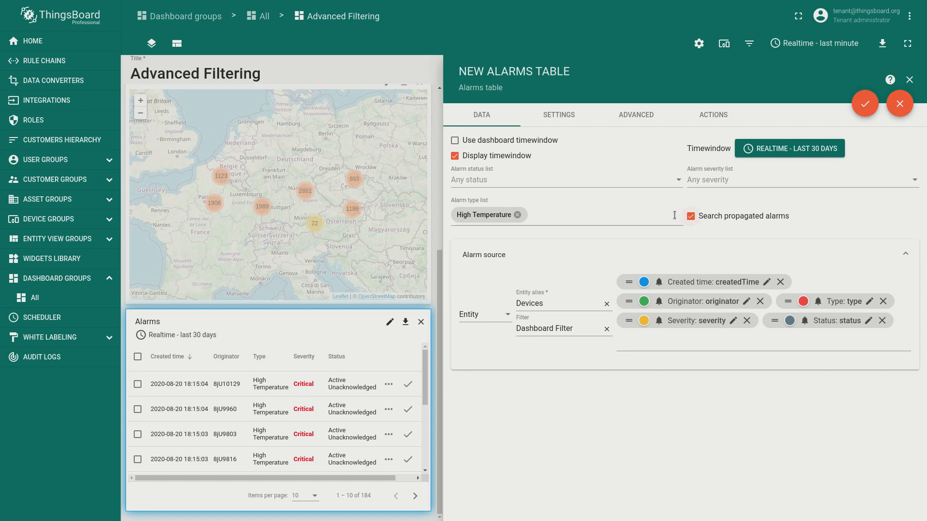
click(60, 140)
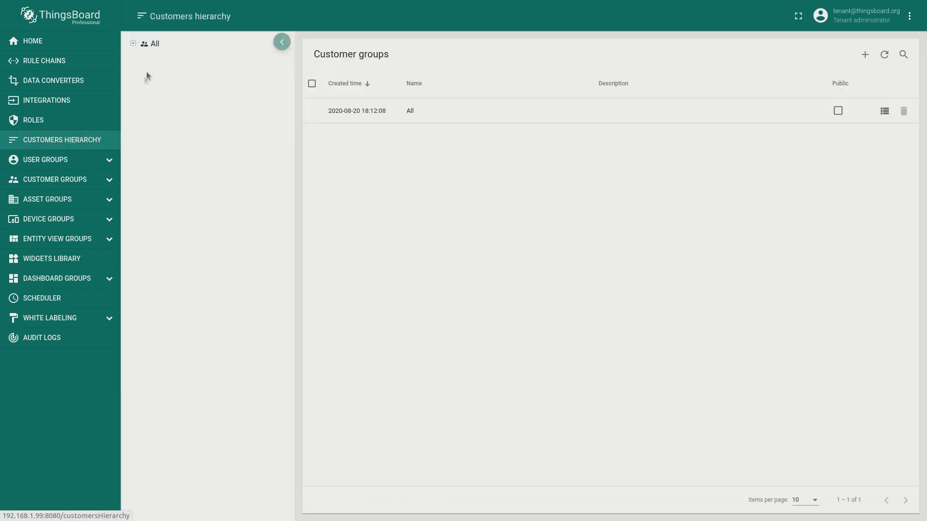
- Review device 8JU84984's inbound Manages relation under customer Big C00001003, then go to Rule chains
click(133, 43)
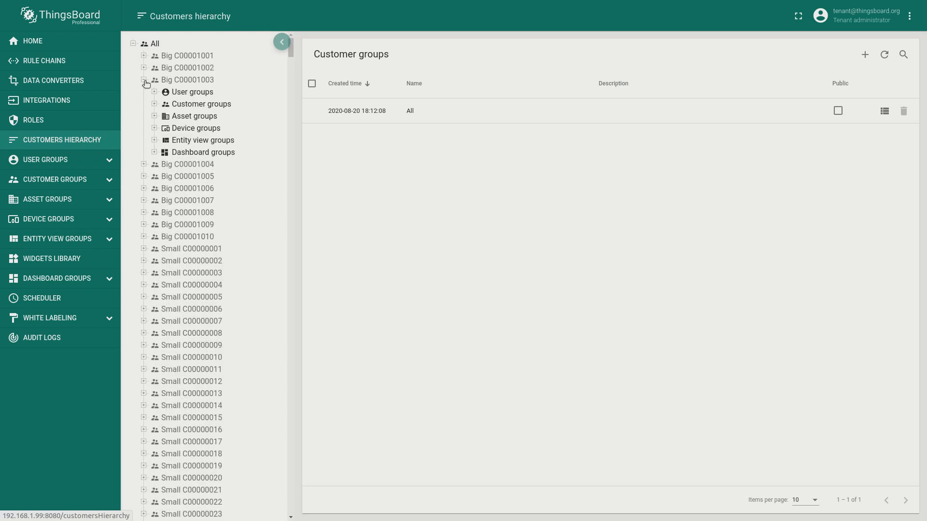
click(196, 129)
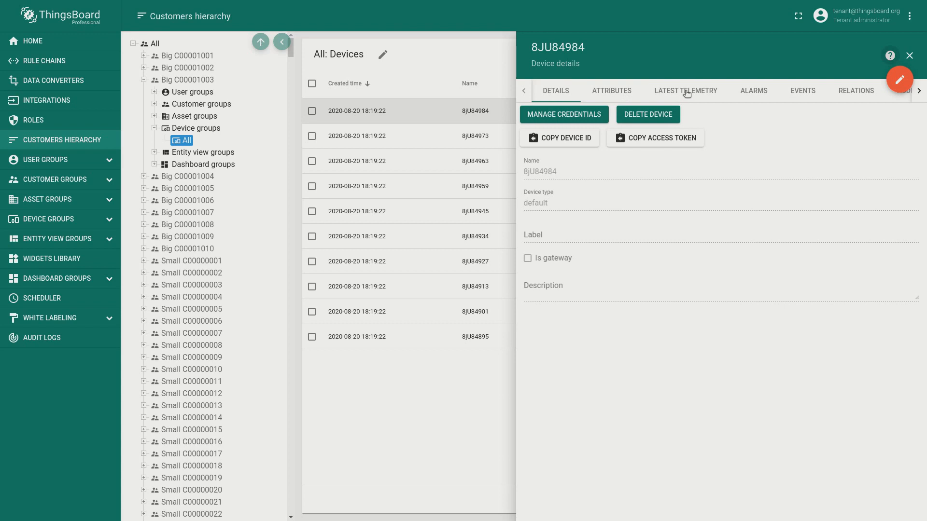
click(855, 92)
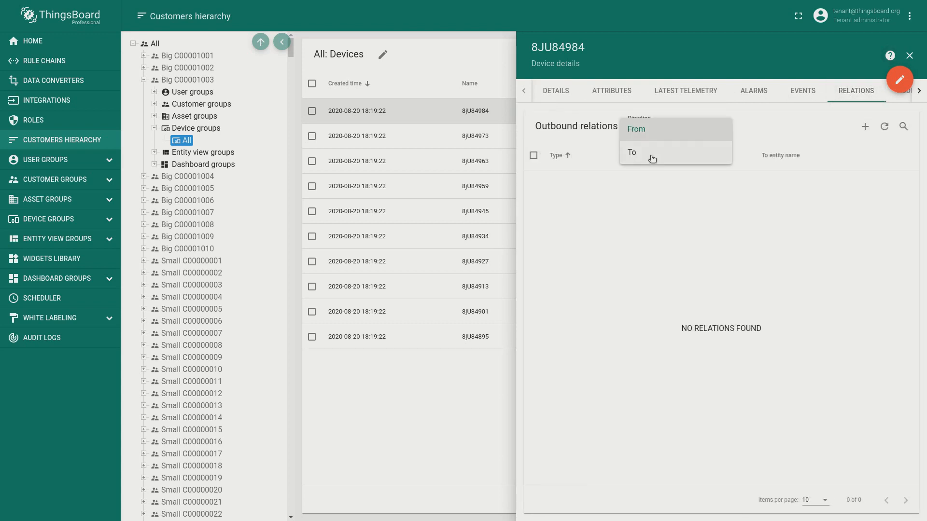
click(632, 152)
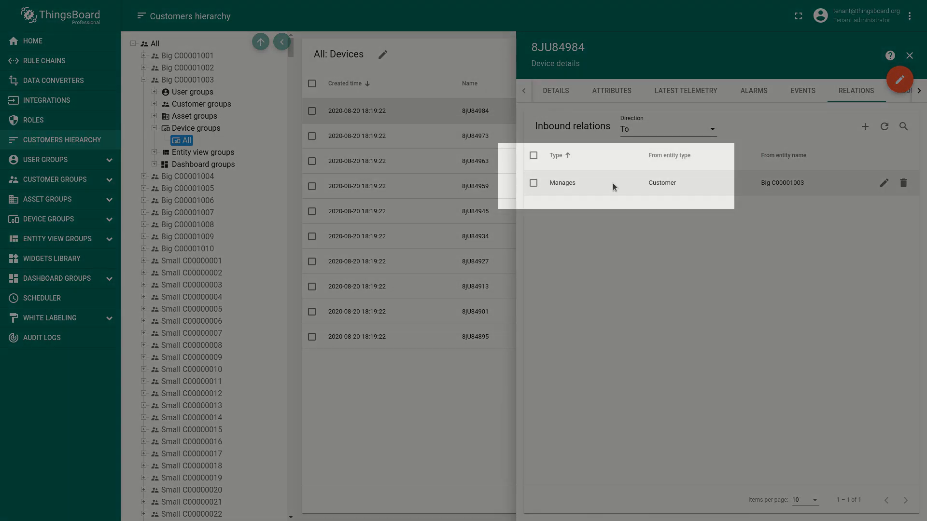
click(44, 60)
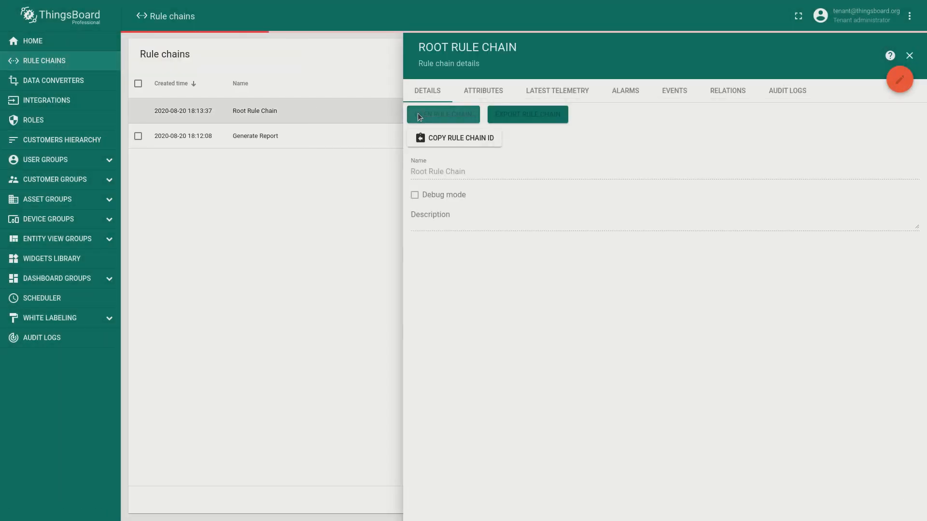
- Inspect the Root Rule Chain's Low Battery Alarm node propagation via Manages, then open Dashboard groups
click(442, 114)
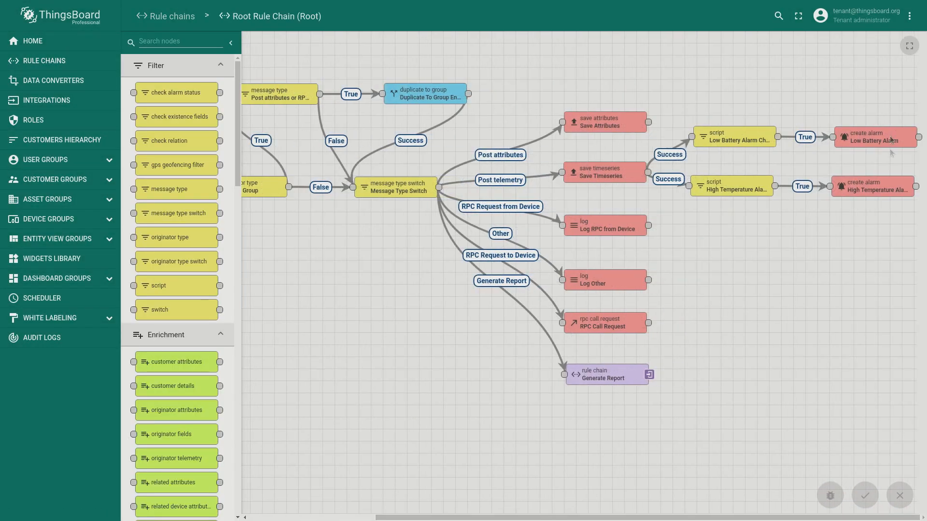
double_click(874, 137)
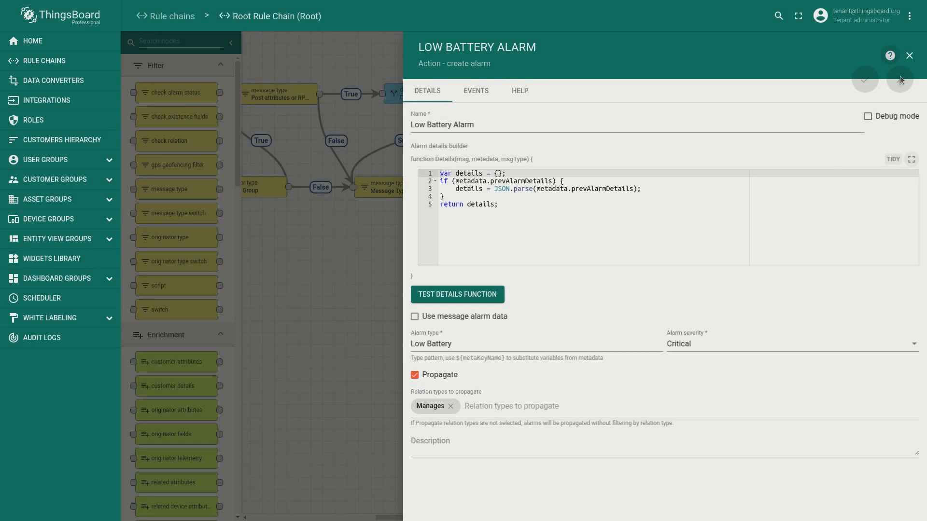
click(57, 278)
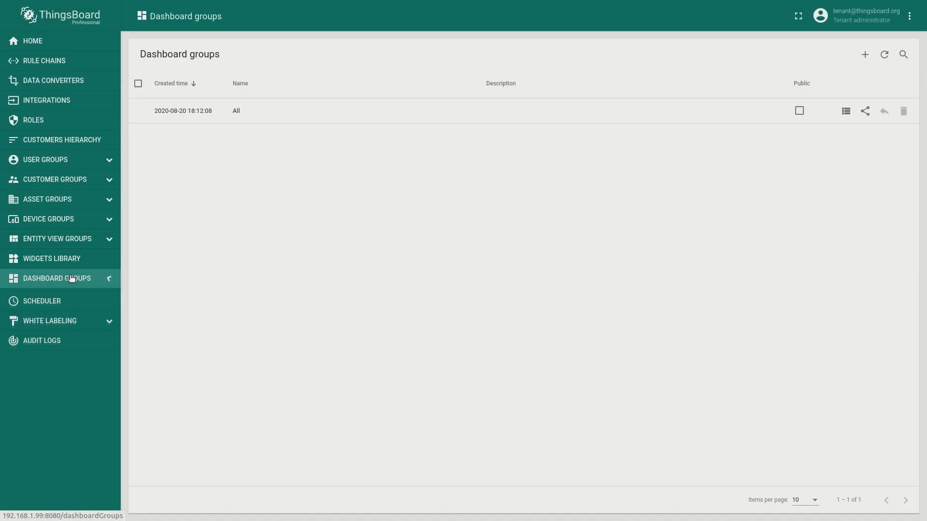
- Open the Advanced Filtering dashboard from the All group in edit mode
click(844, 111)
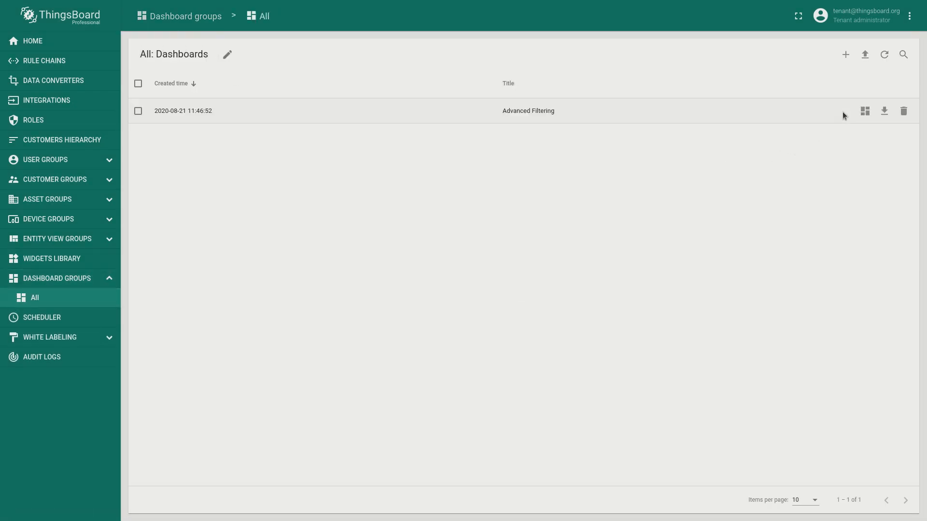
click(527, 111)
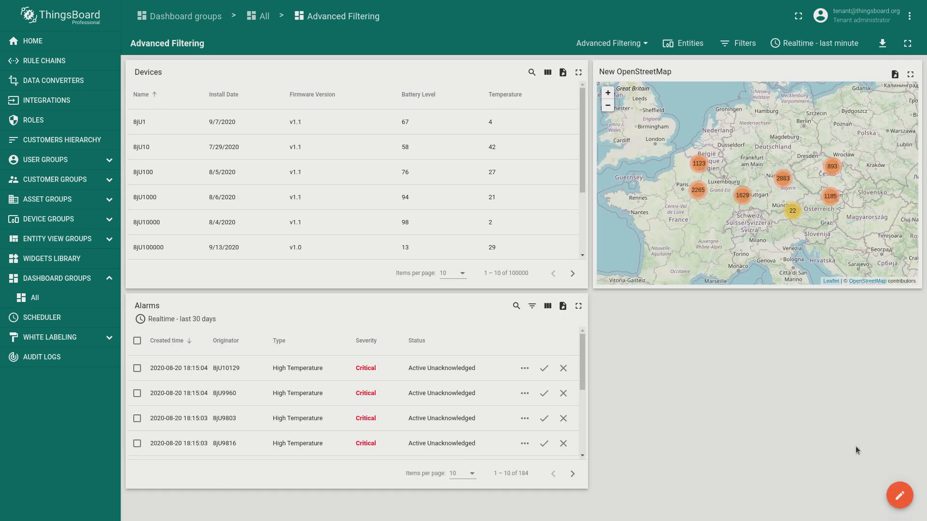
click(899, 495)
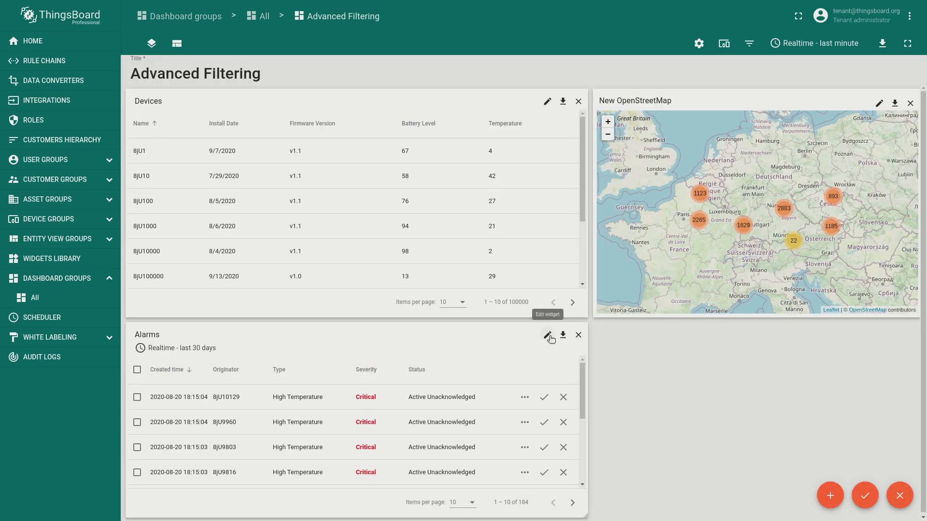
- Give the Alarms widget a new single-entity CurrentOwner alias and apply
click(549, 337)
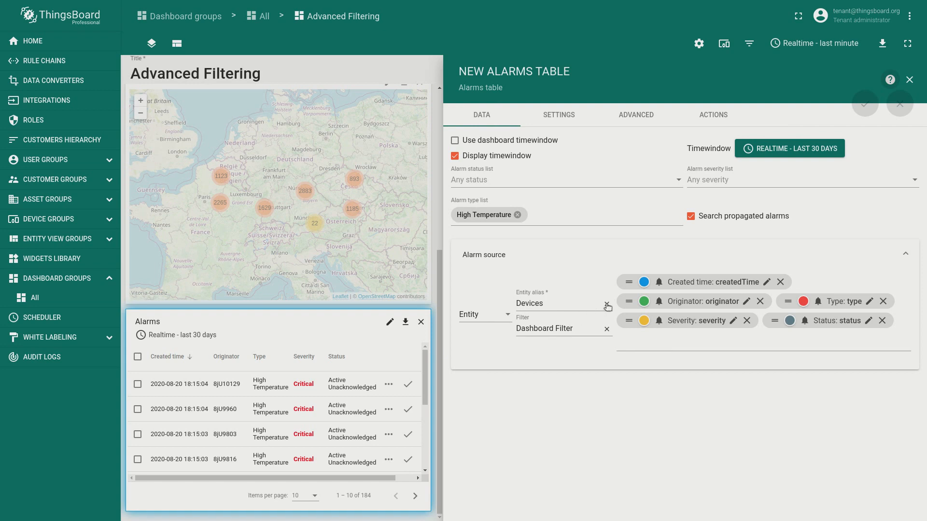
text(CurrentOwner)
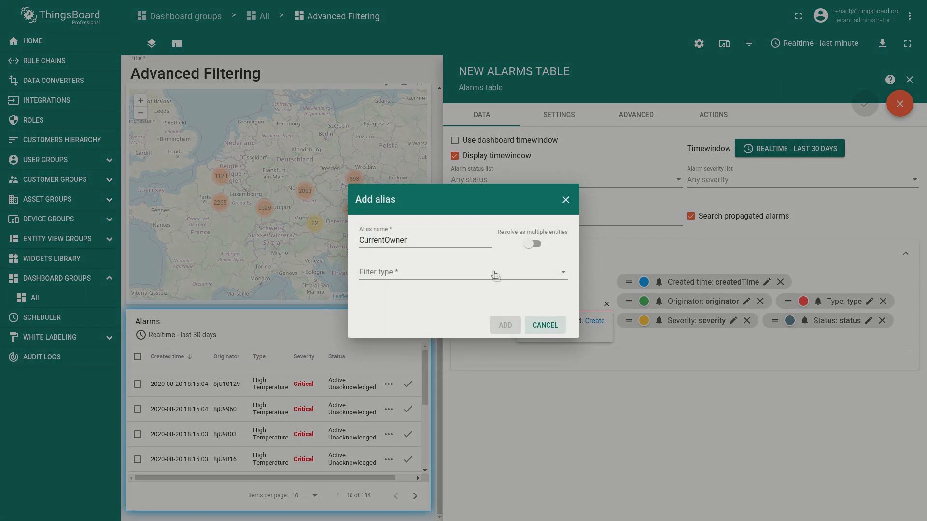
click(463, 272)
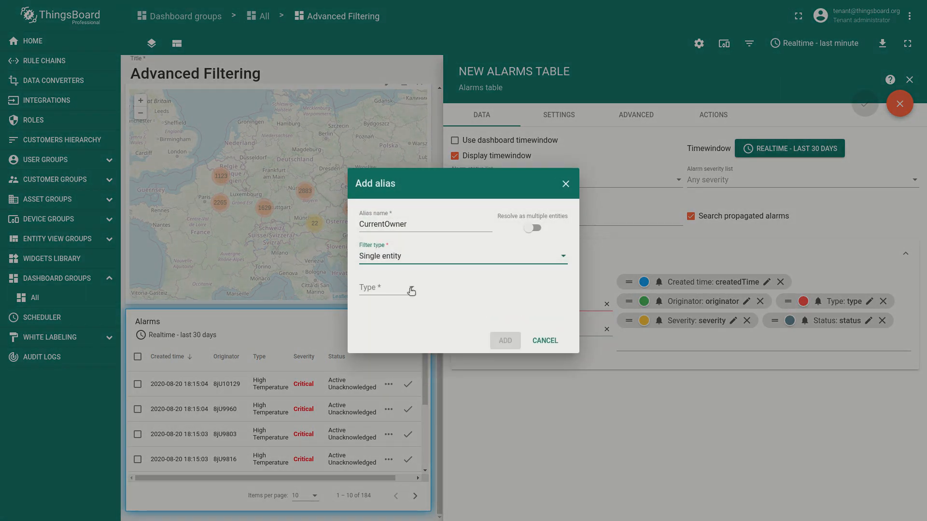
click(387, 290)
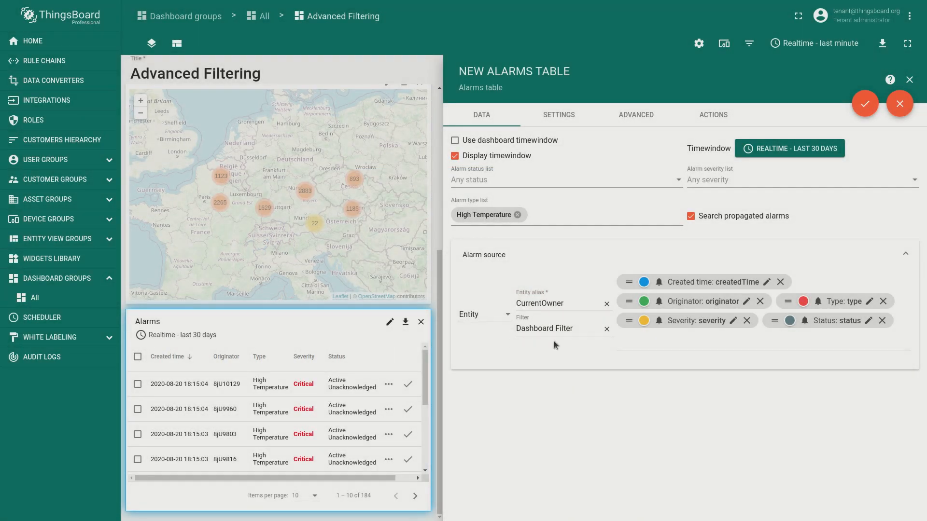
click(562, 329)
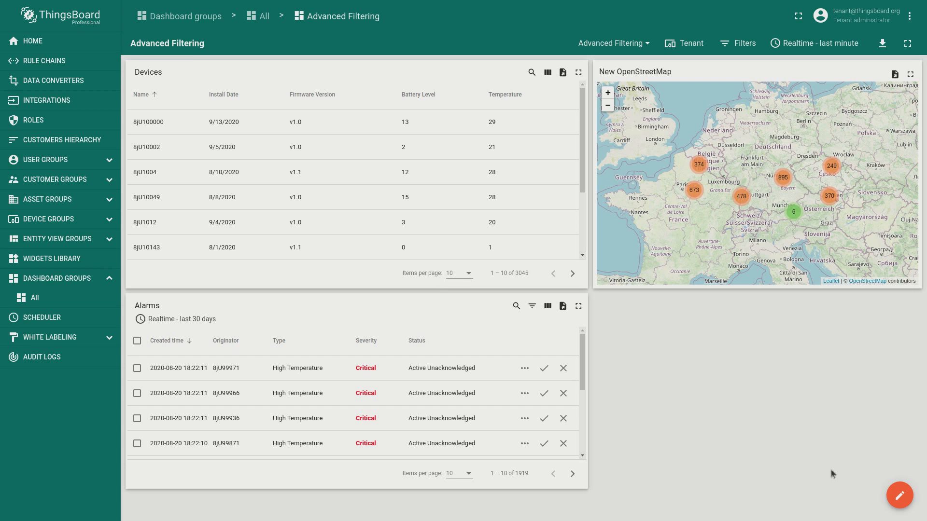
mouse_move(743, 43)
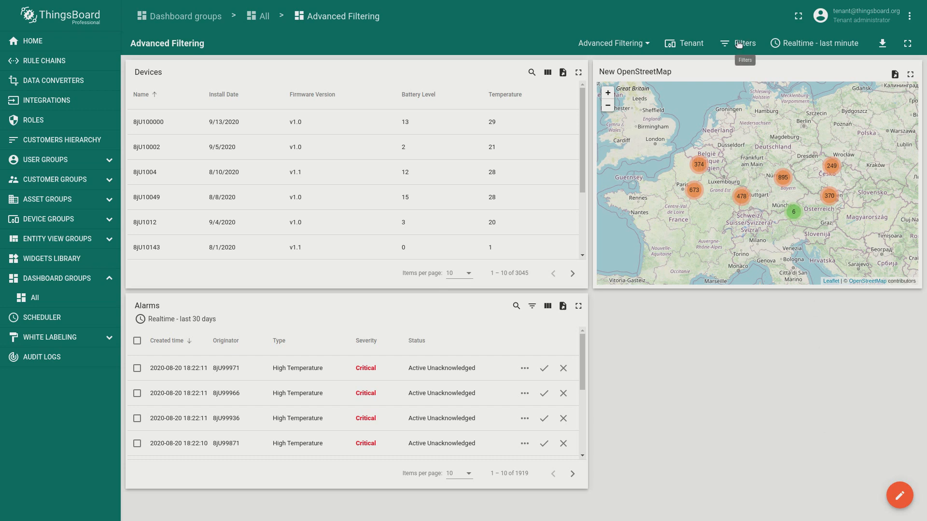
- Review the Dashboard Filter values, then open the account menu
click(736, 43)
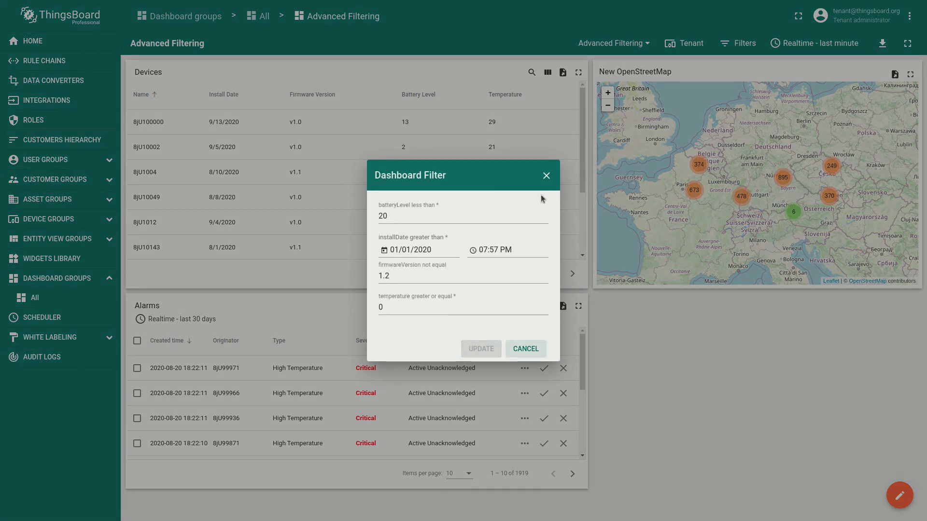
mouse_move(541, 201)
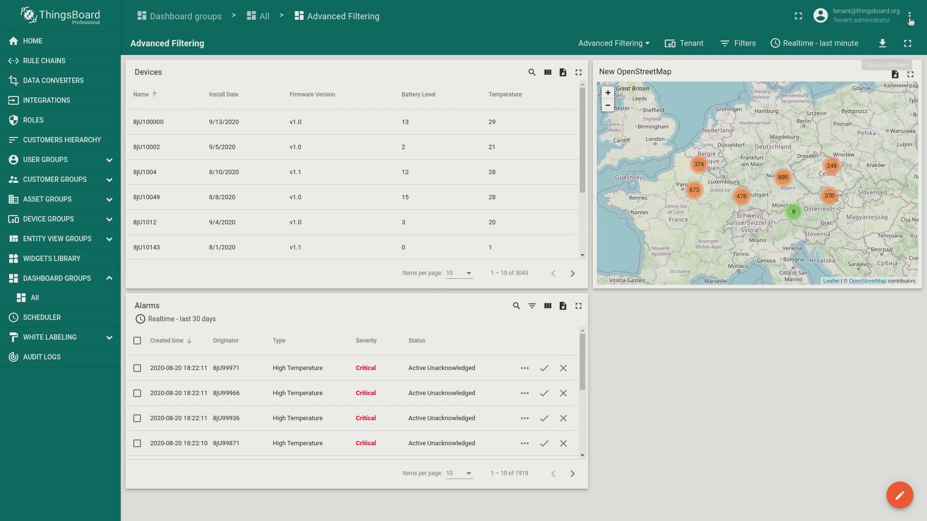
click(909, 16)
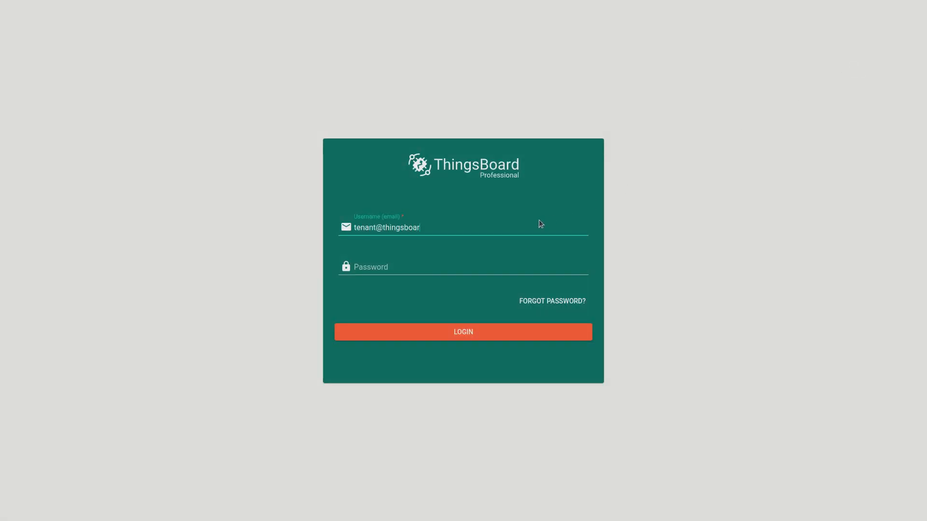
click(463, 332)
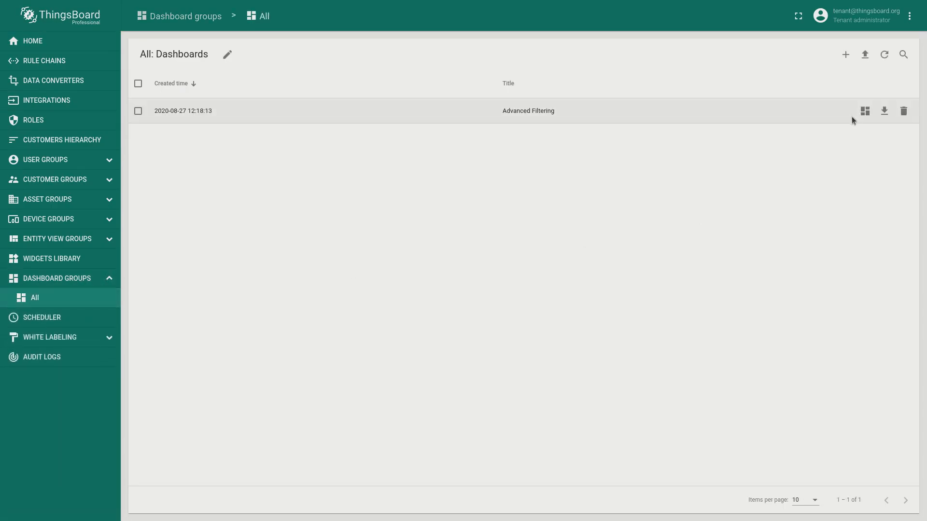
click(527, 111)
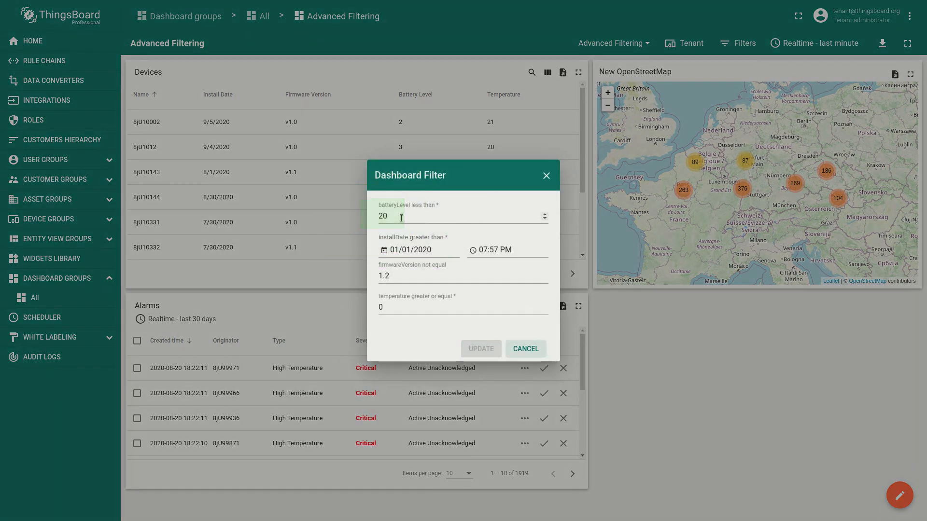
click(479, 348)
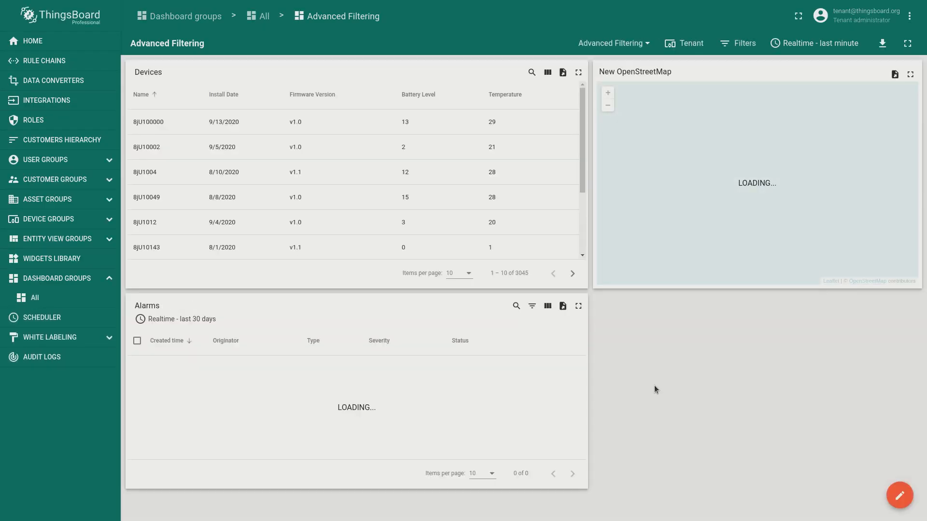
click(744, 43)
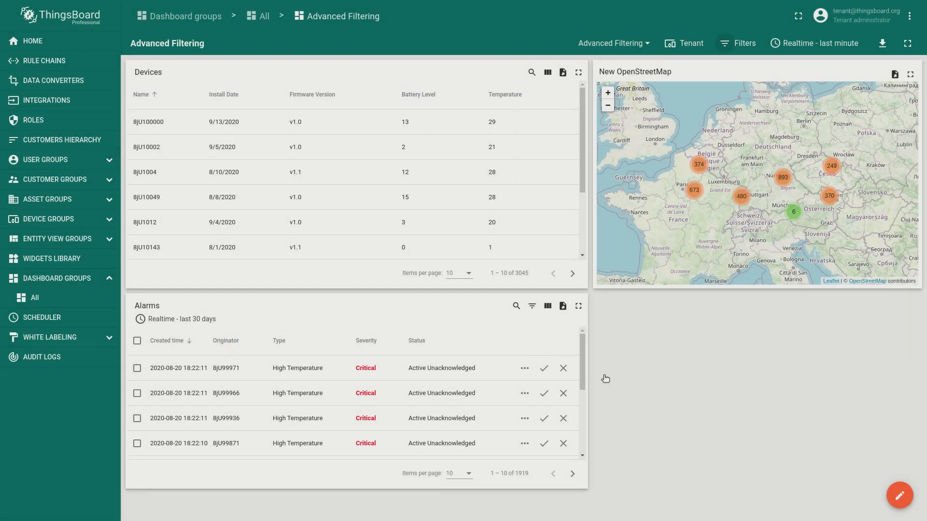
- Enter edit mode and add a new widget from the Input widgets bundle
click(898, 495)
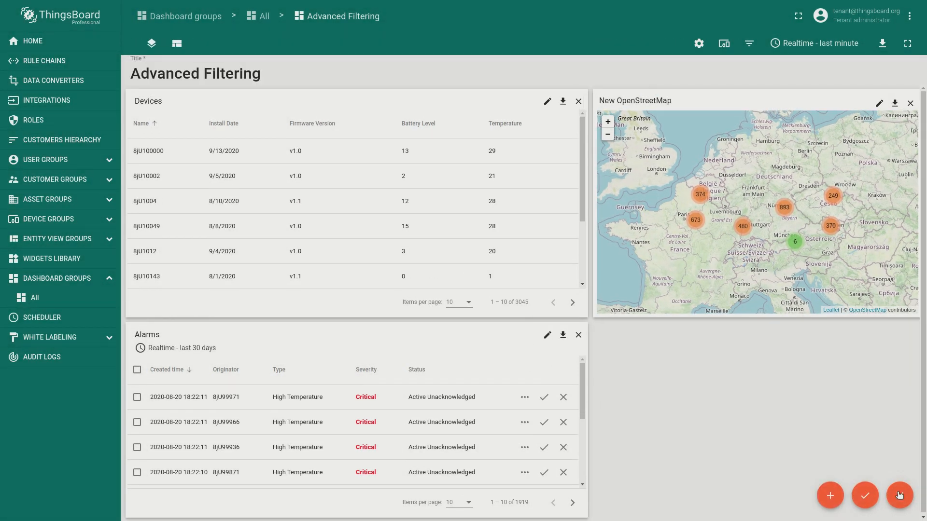
mouse_move(830, 495)
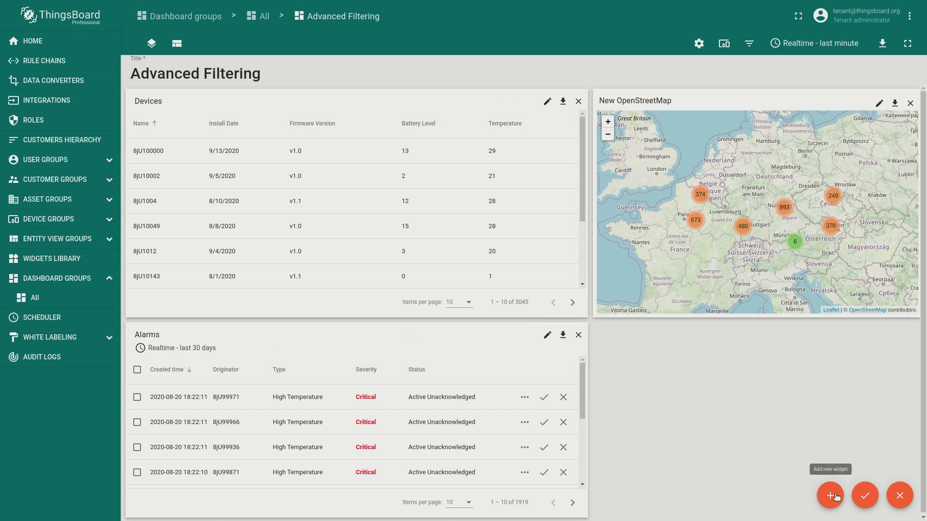
click(830, 495)
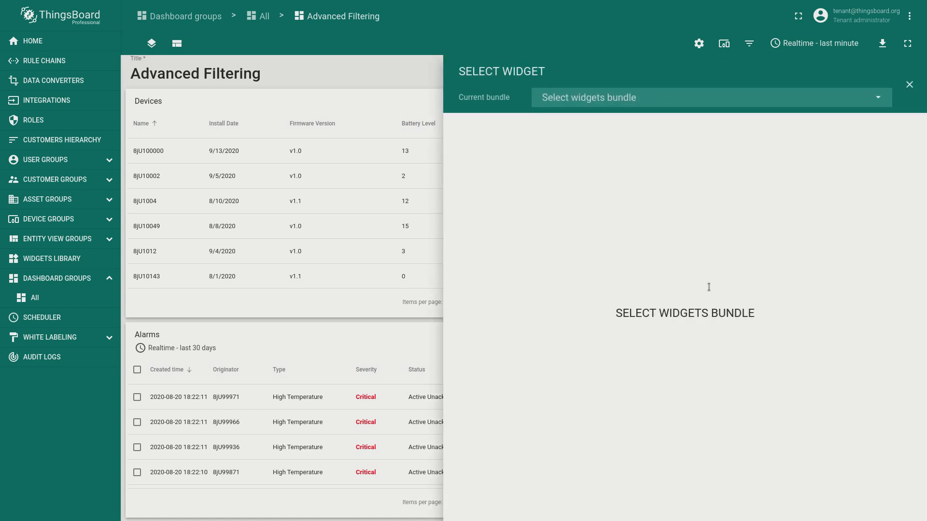
click(709, 98)
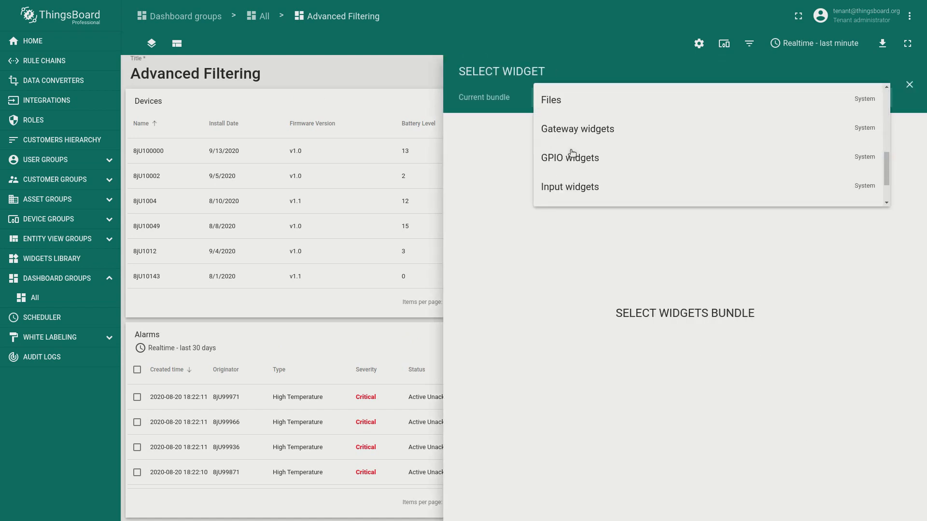
click(570, 187)
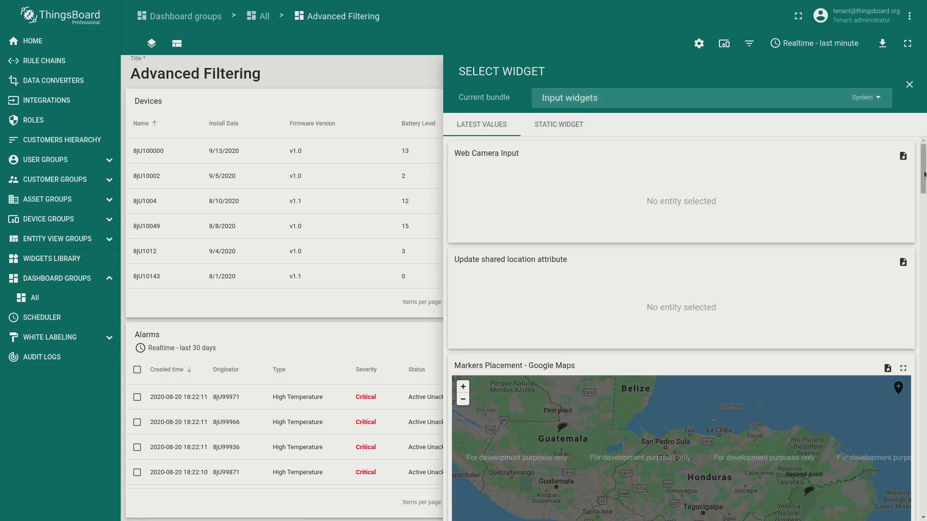
scroll(down, 3)
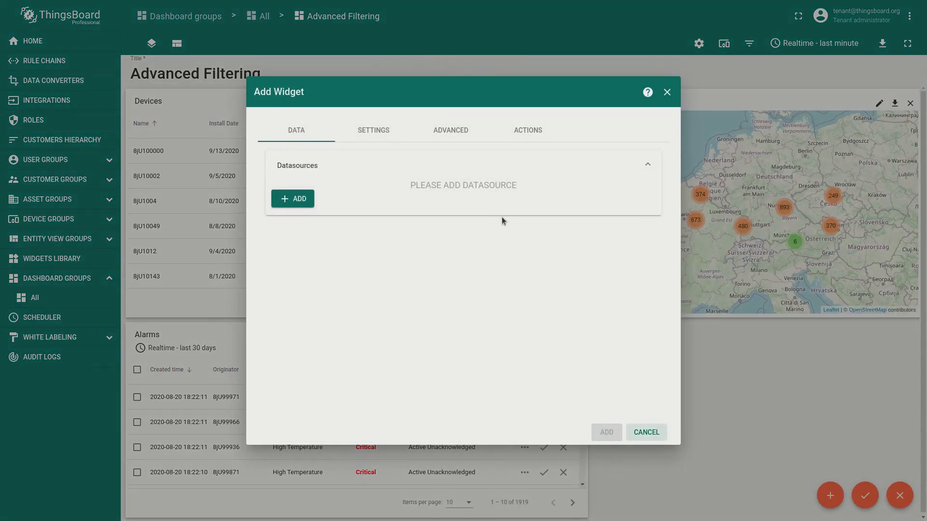
- Create a single-entity CurrentUser alias of type Current User as the datasource
click(292, 198)
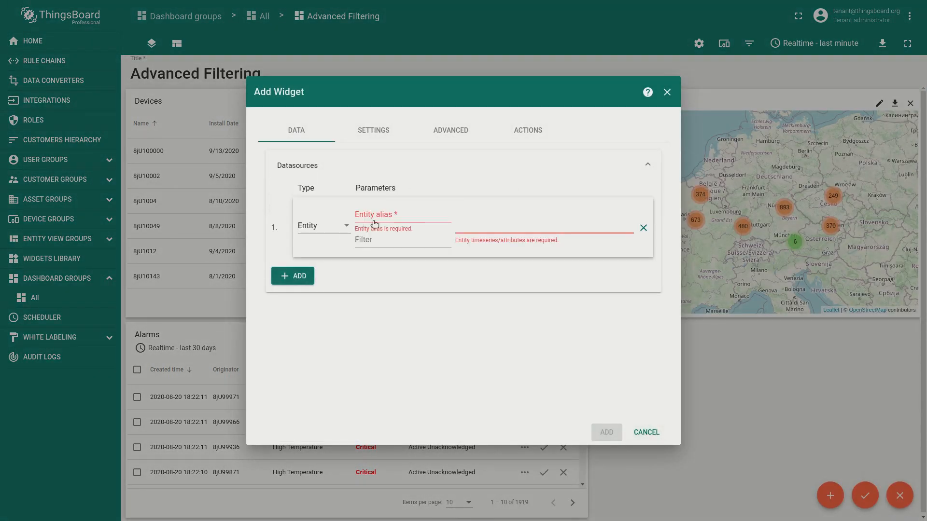
text(CurrentUser)
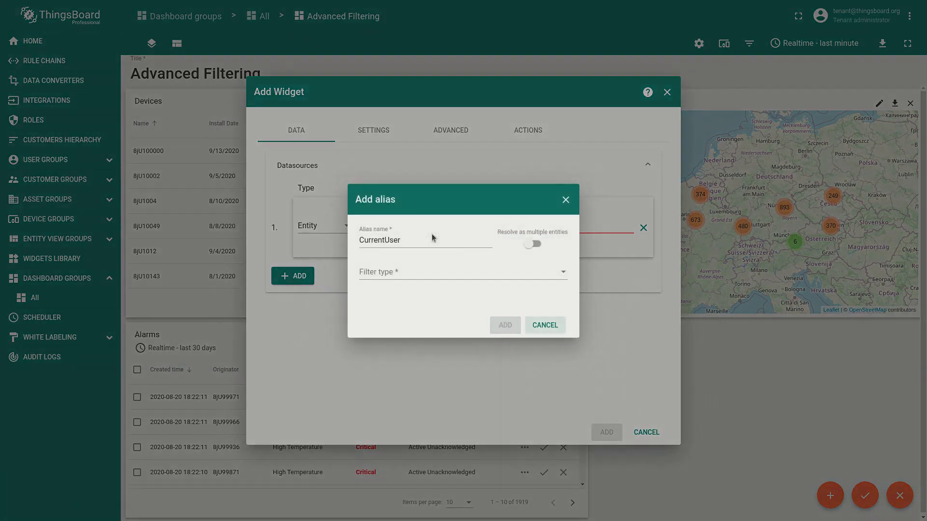
click(461, 271)
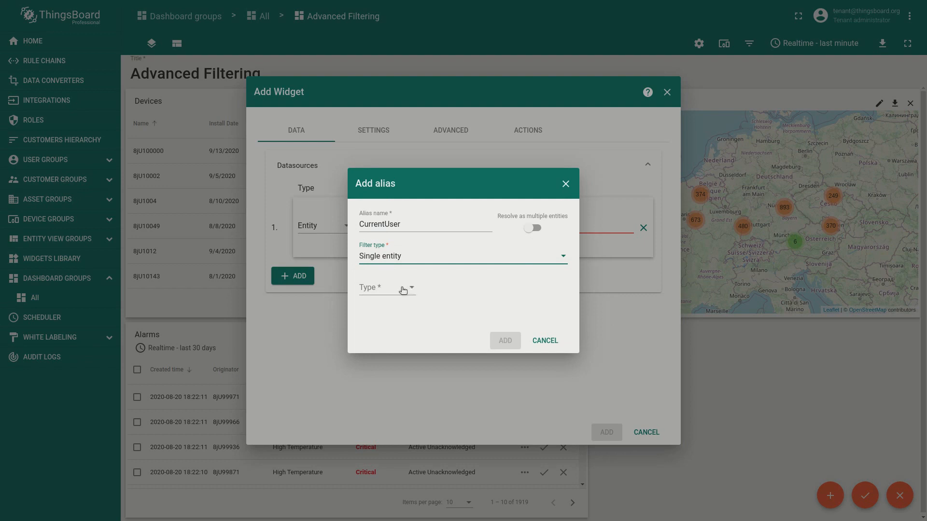
click(385, 287)
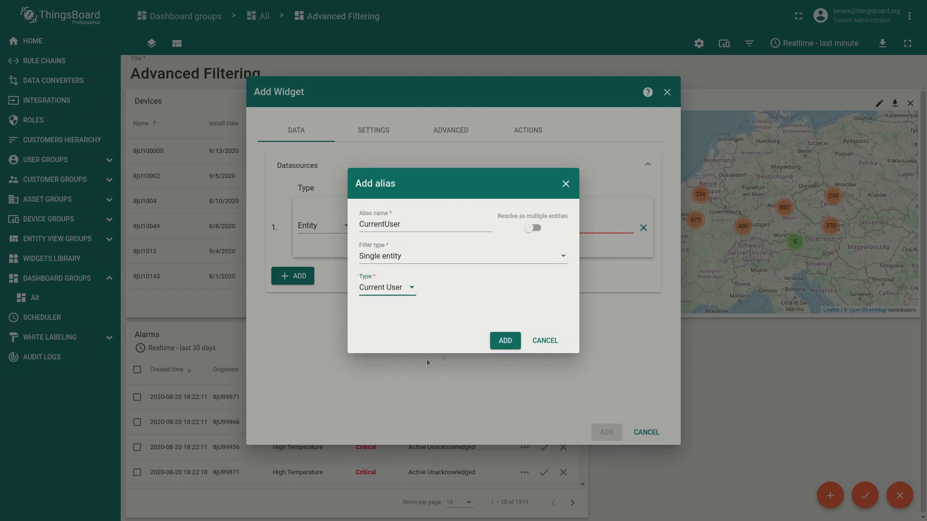
click(504, 340)
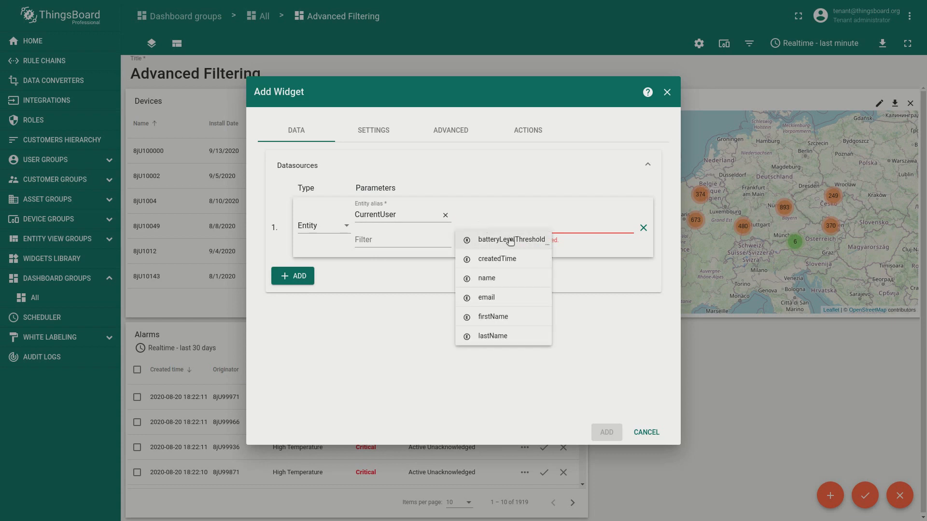
- Add batteryLevelThreshold as an integer key labelled Max Battery Level, then add the widget
click(511, 239)
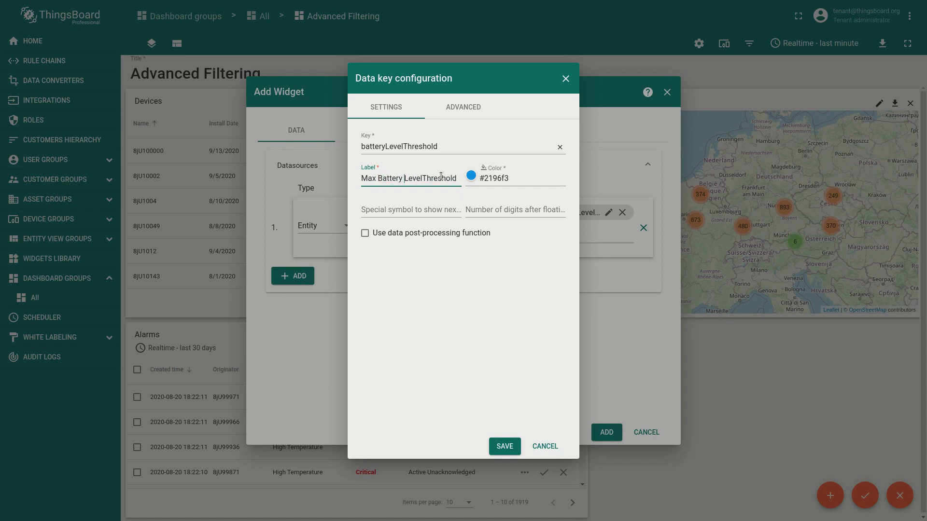
key(BackSpace)
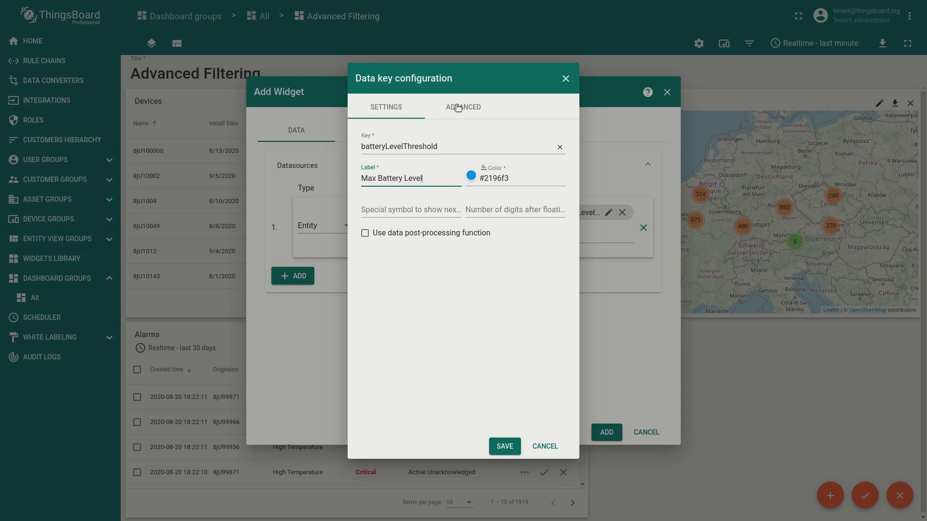
click(463, 107)
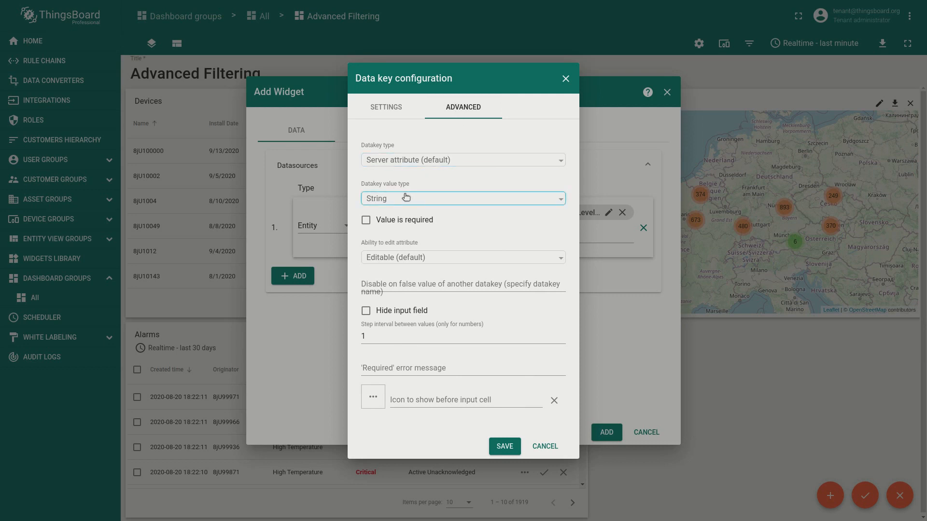
click(463, 198)
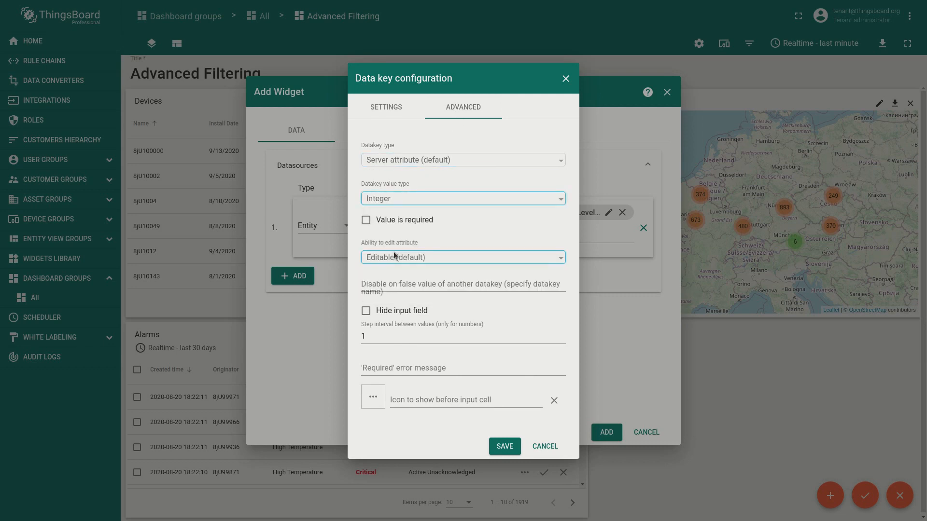
click(503, 446)
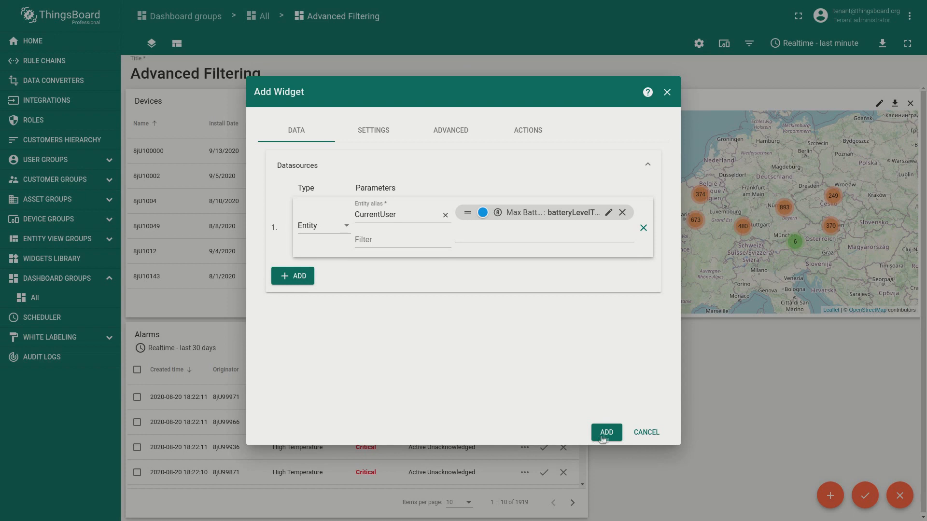
click(605, 432)
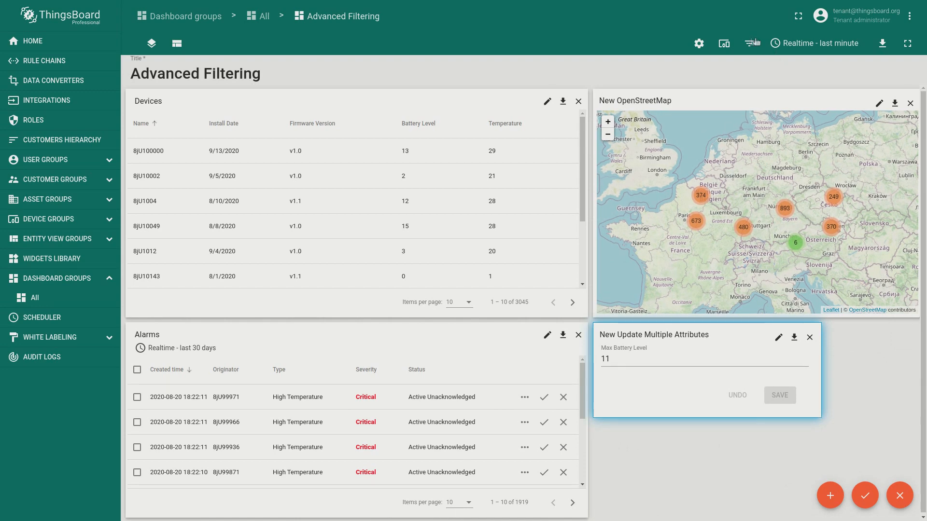
- Make the batteryLevel key filter use the current user's batteryLevelThreshold as a dynamic value
click(750, 43)
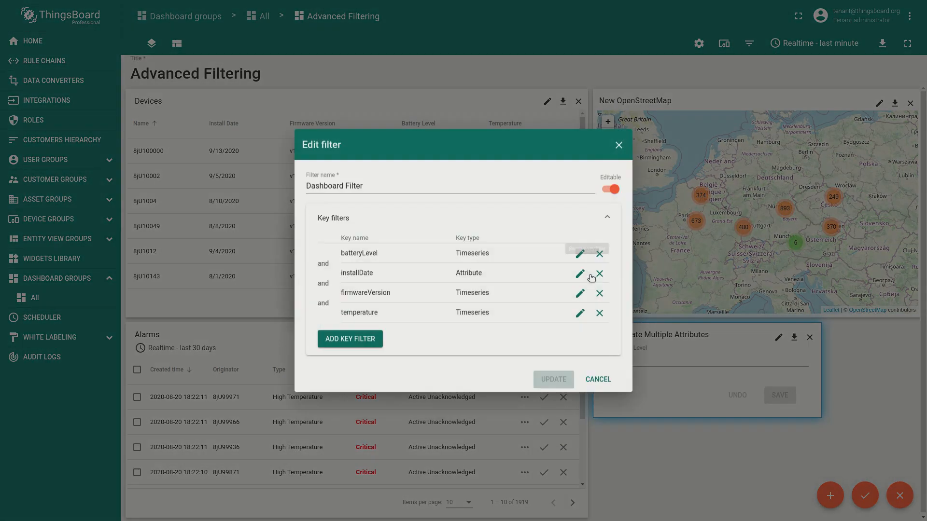
click(580, 256)
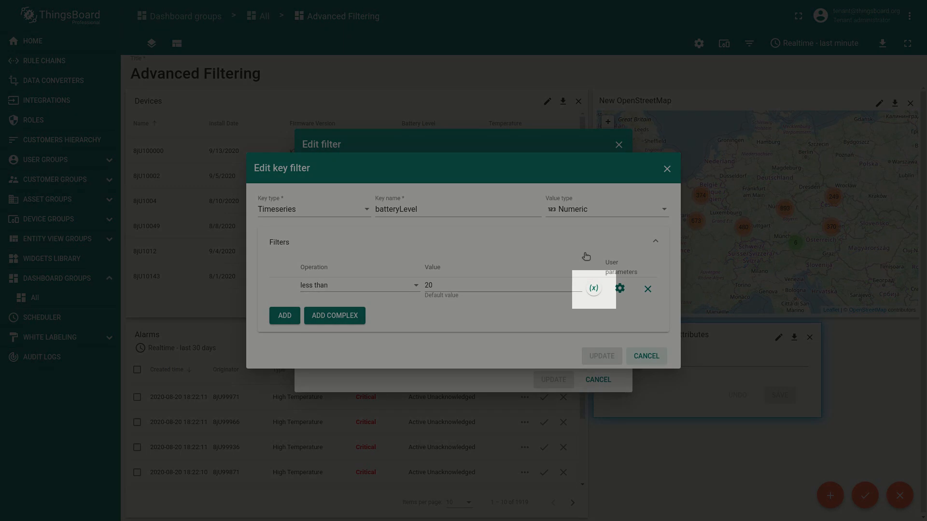
click(593, 288)
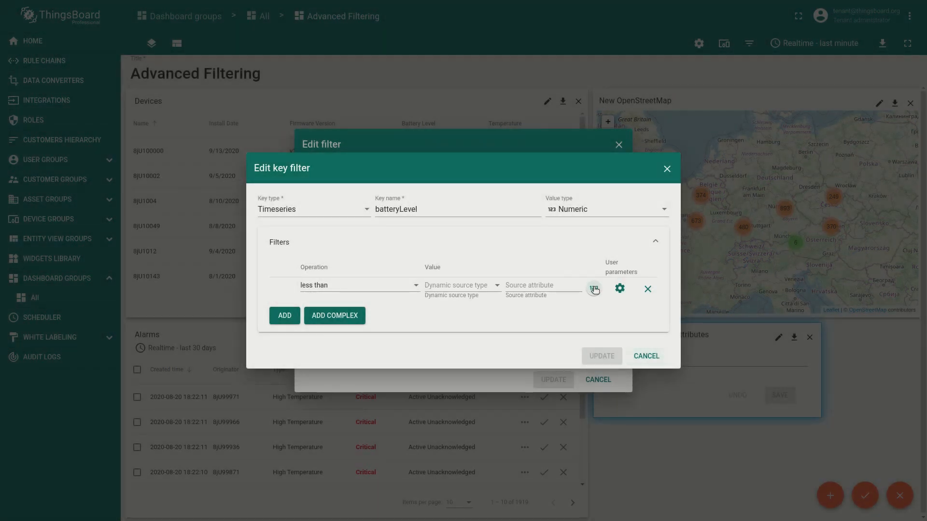
click(462, 285)
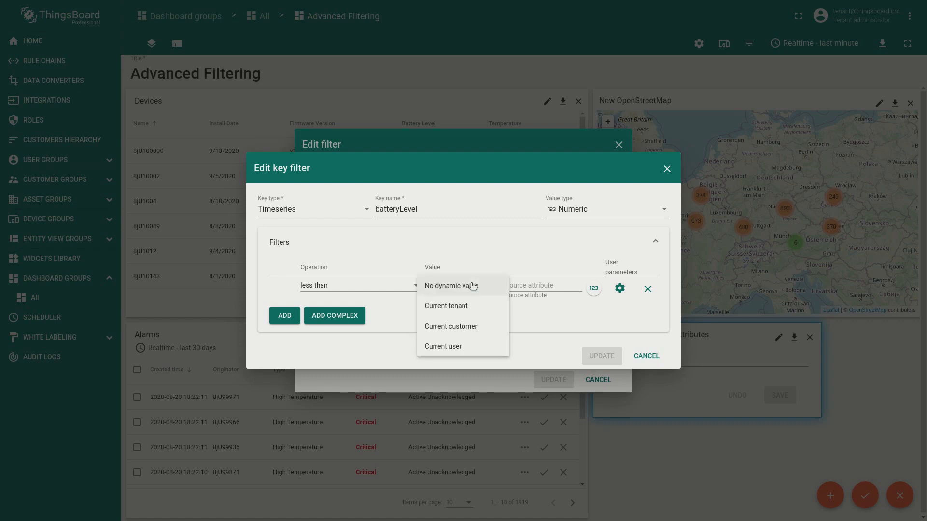
click(442, 346)
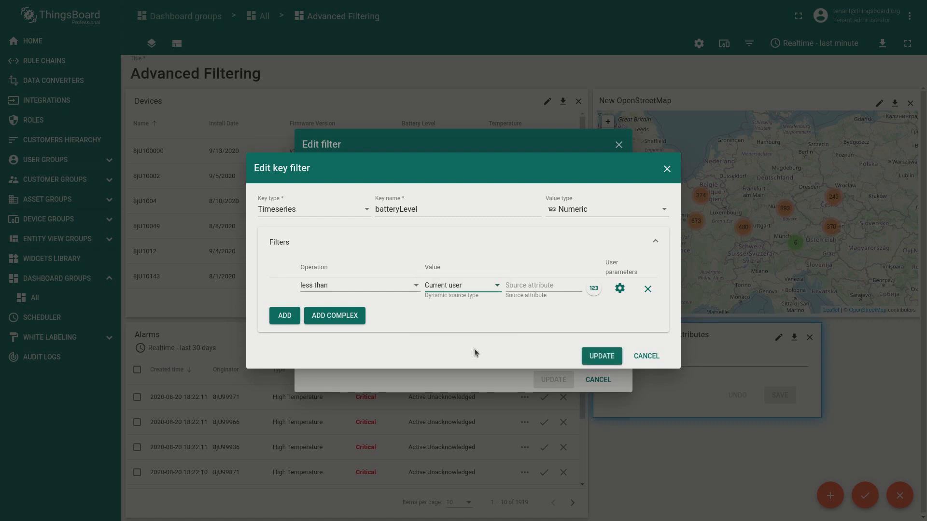
text(batteryLevelThreshol)
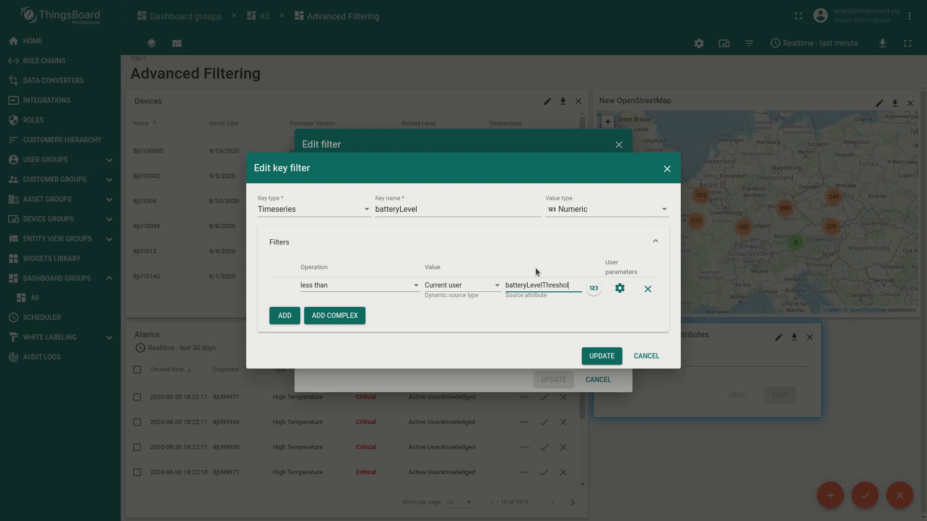
- Mark the batteryLevel filter value not editable, update the key filter, and save
click(619, 289)
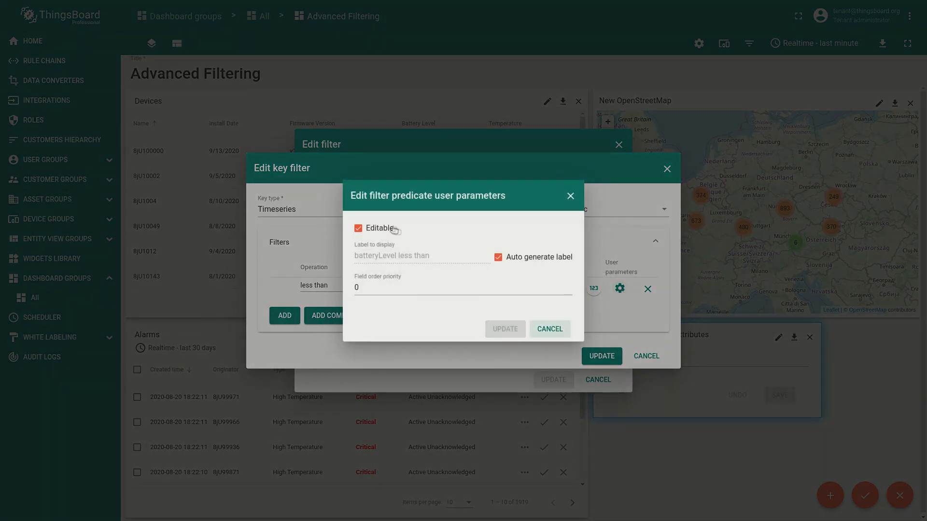
click(358, 228)
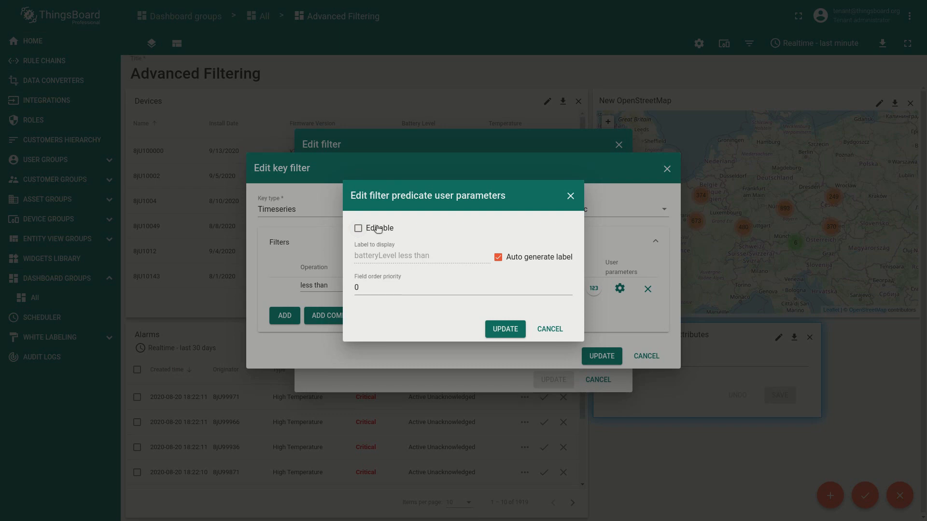
click(503, 329)
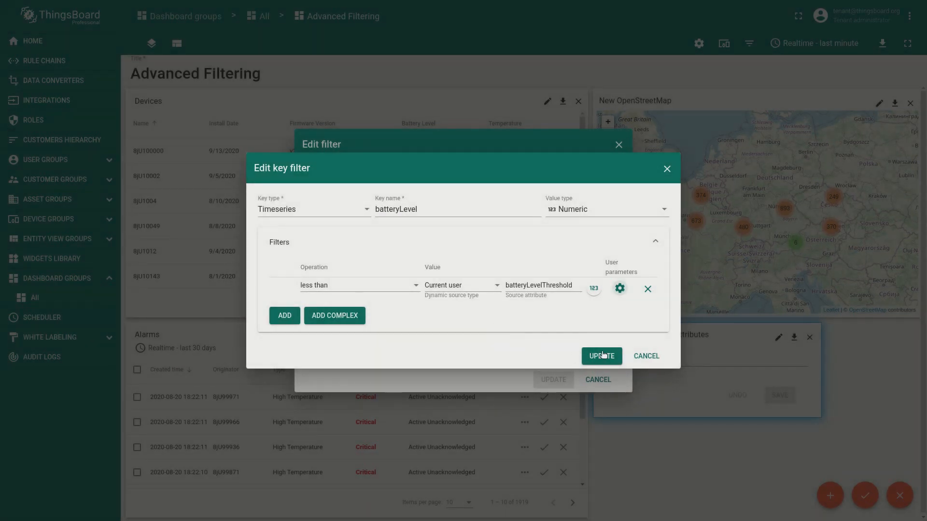
click(600, 356)
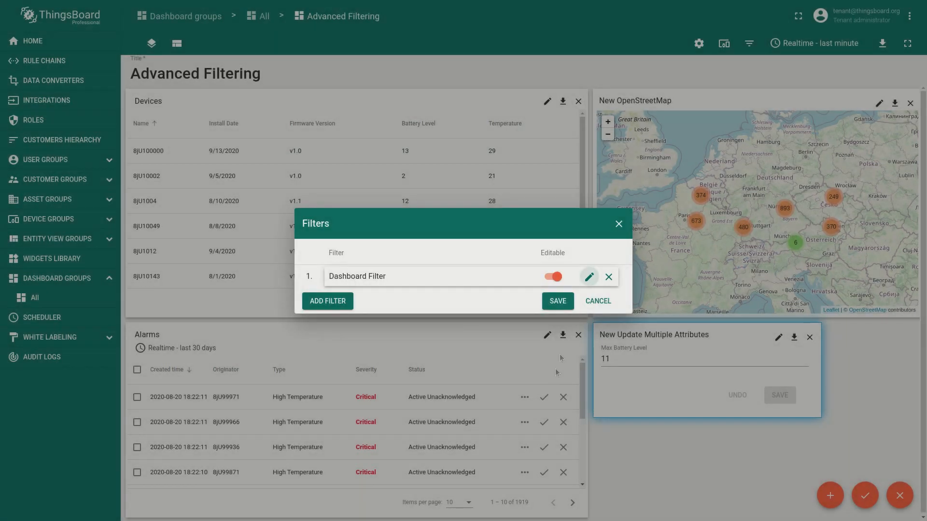
click(556, 300)
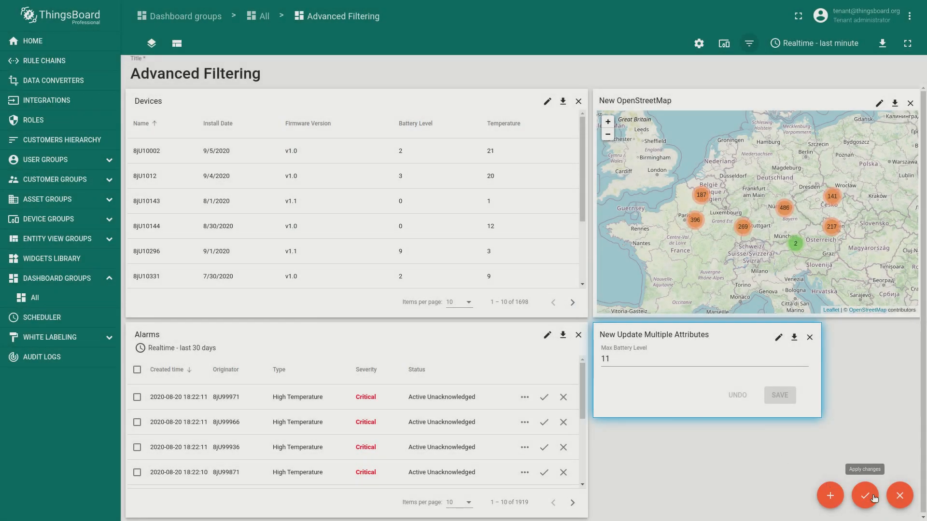
- Apply the dashboard edits, save Max Battery Level 51, then save 14
click(864, 495)
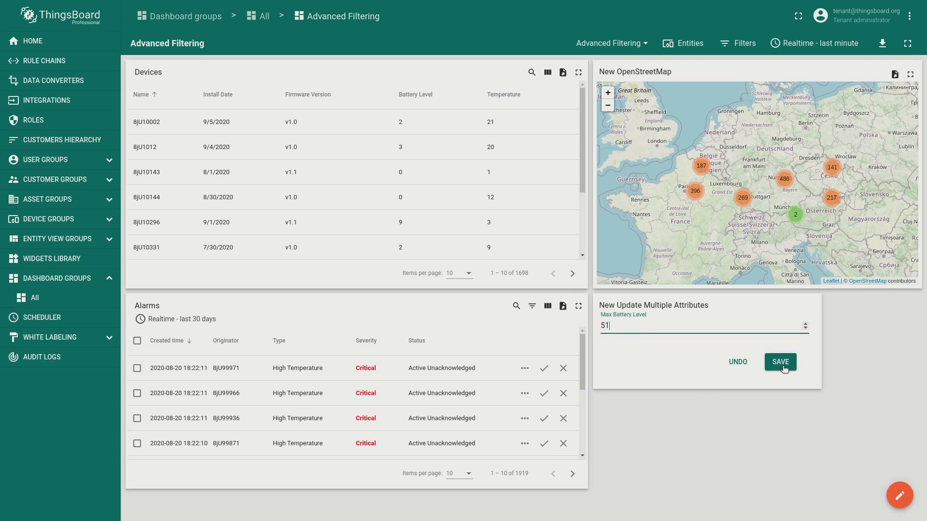
click(780, 362)
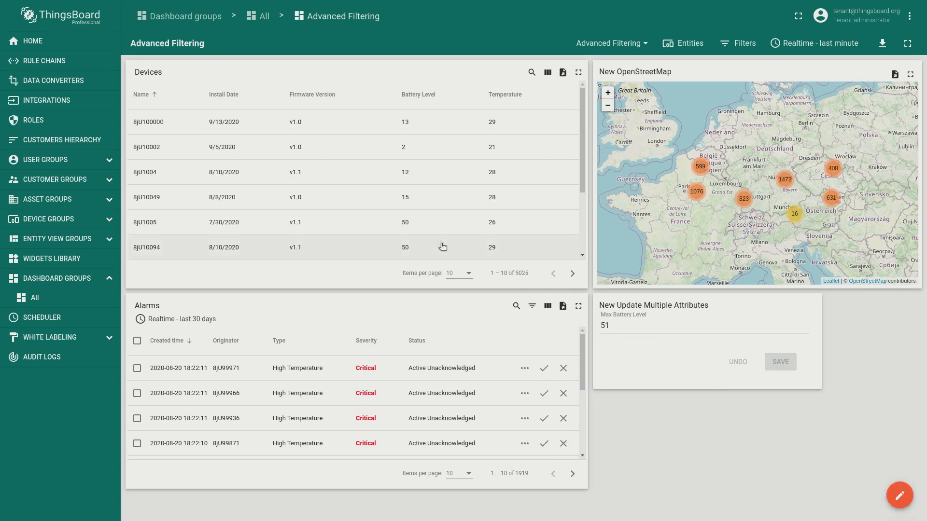
text(14)
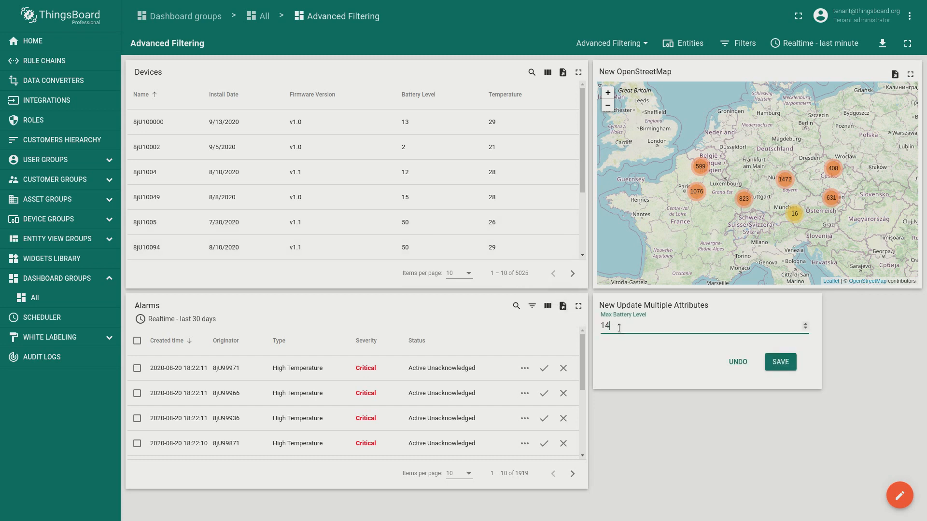
click(779, 362)
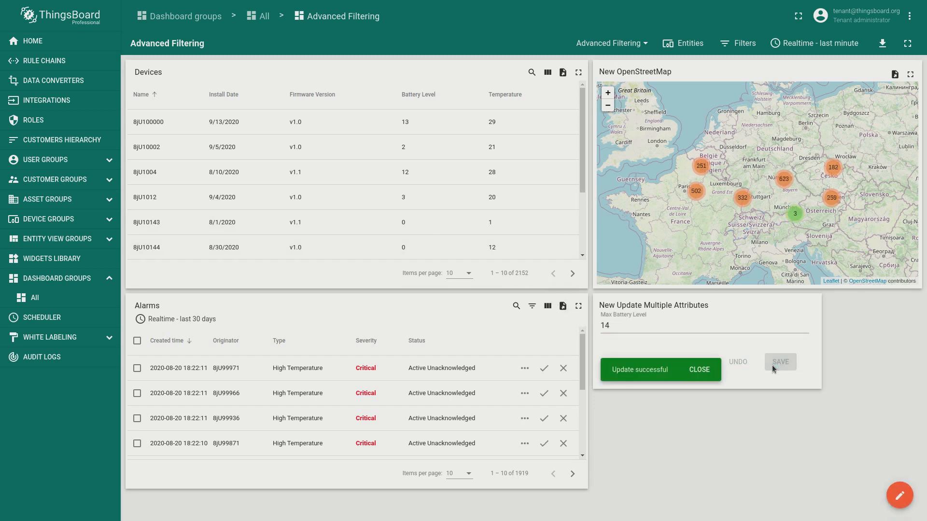
click(698, 369)
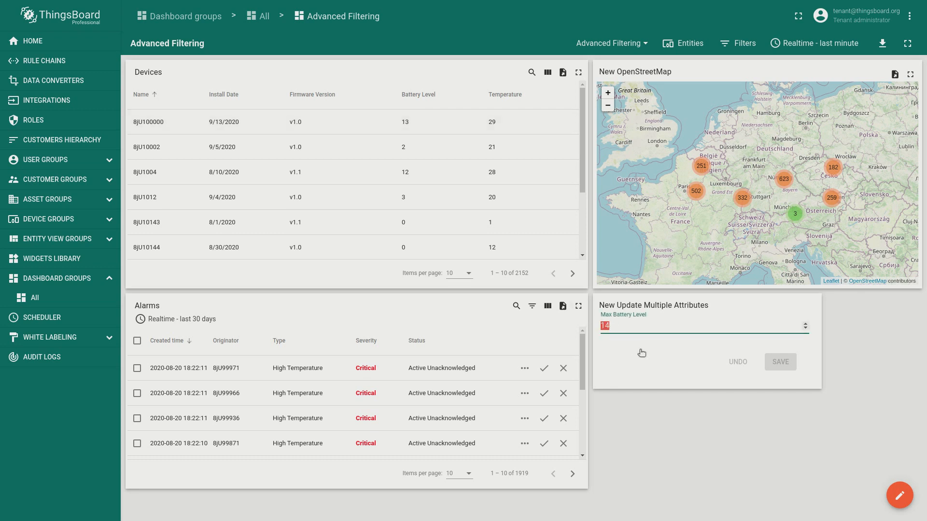
click(779, 361)
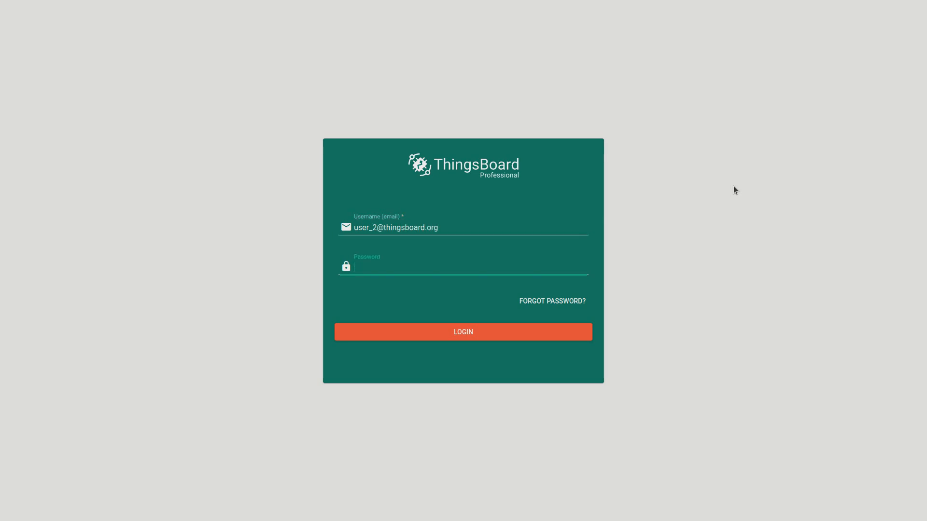
- Log in as user_2 and save a Max Battery Level of 12
click(463, 331)
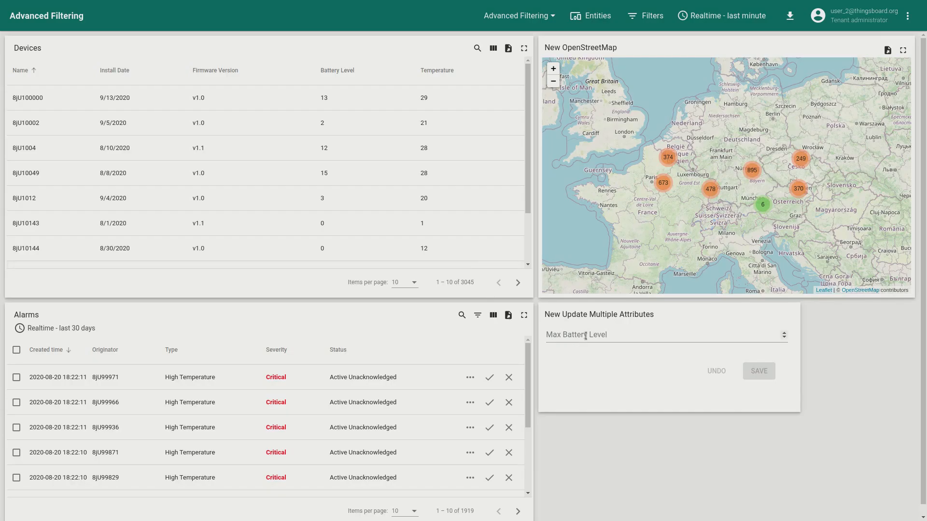
click(759, 370)
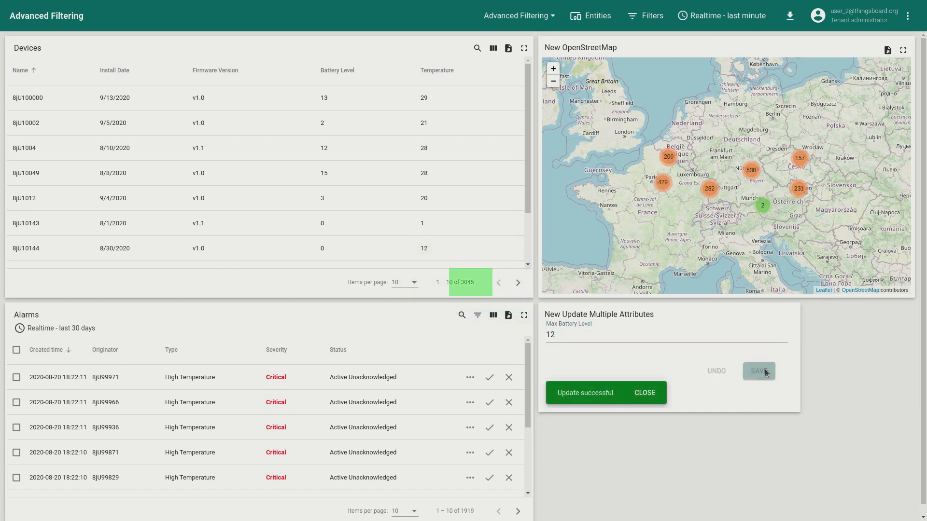